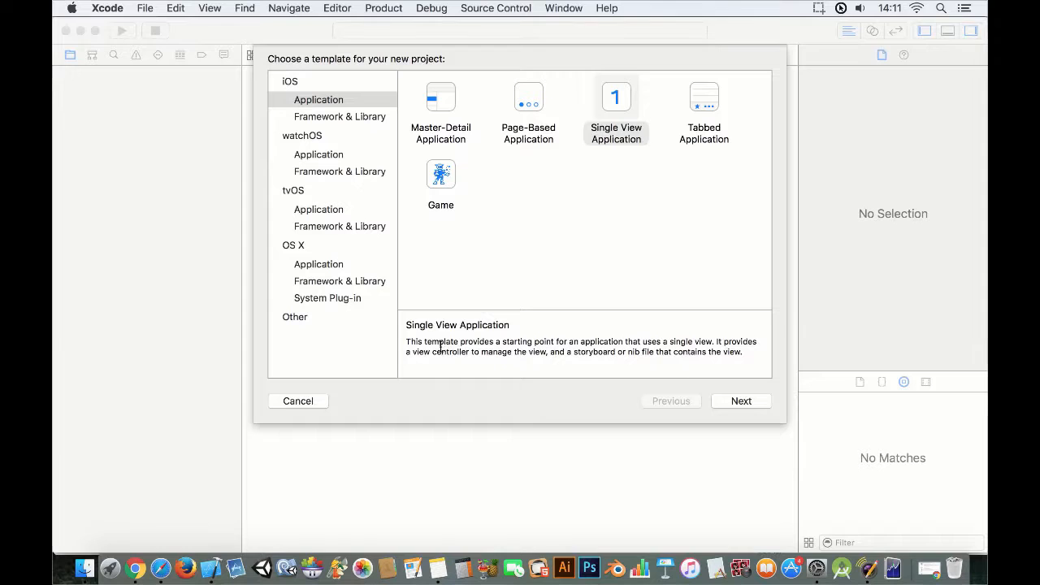
Step: Choose the iOS Single View Application template for the new project
click(597, 240)
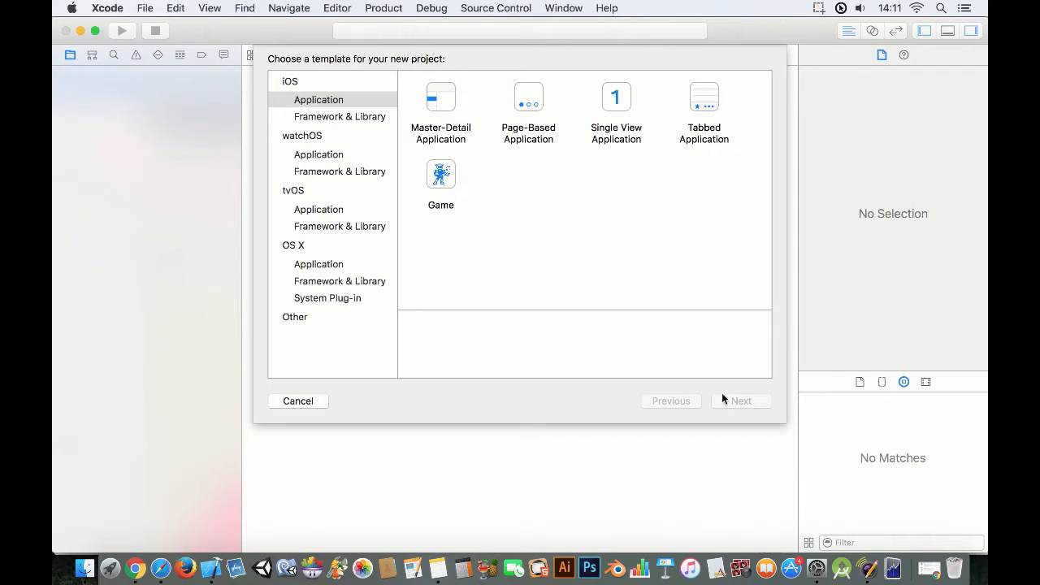
mouse_move(792, 564)
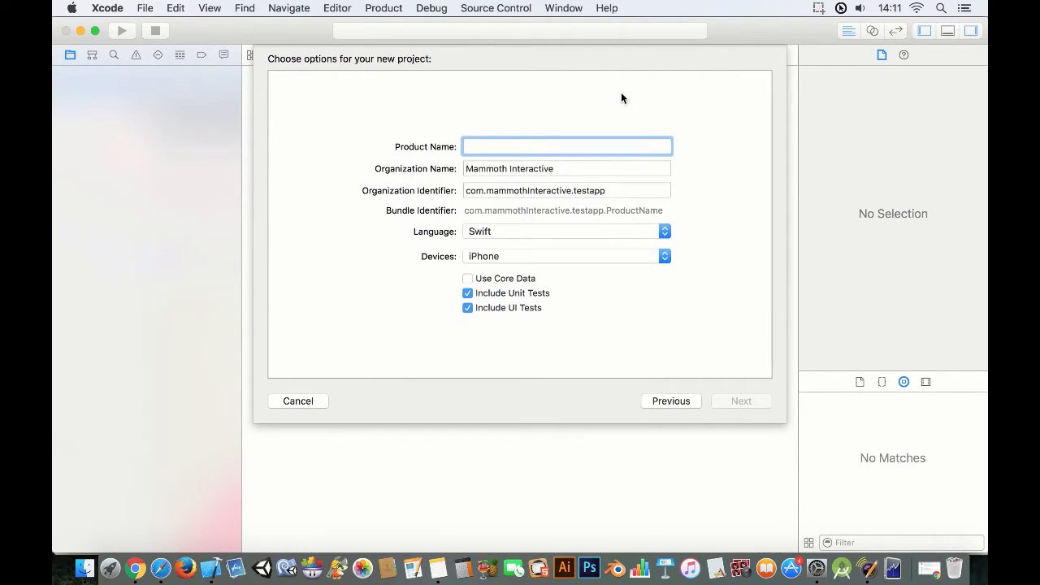
Step: Name the project 'Simple Name app for iPhone p00' and create it in the chosen folder
text(Simple Name app for iPhone p00)
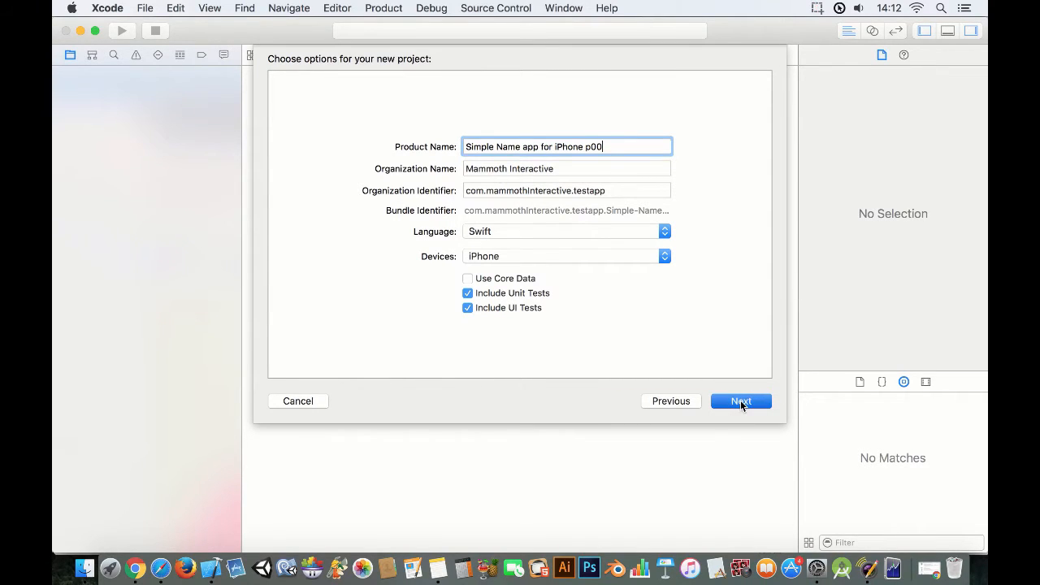
click(740, 401)
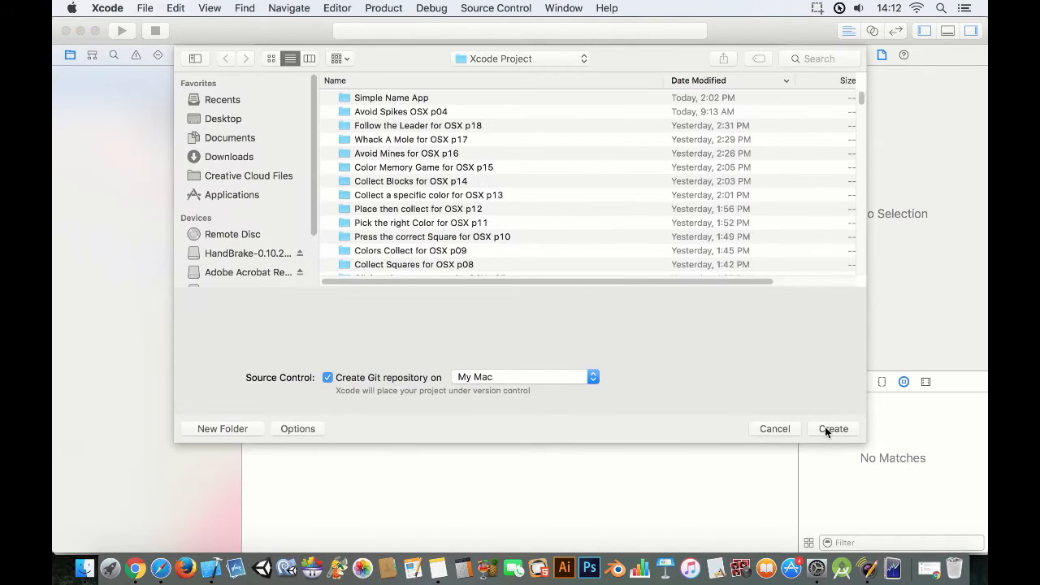
click(832, 428)
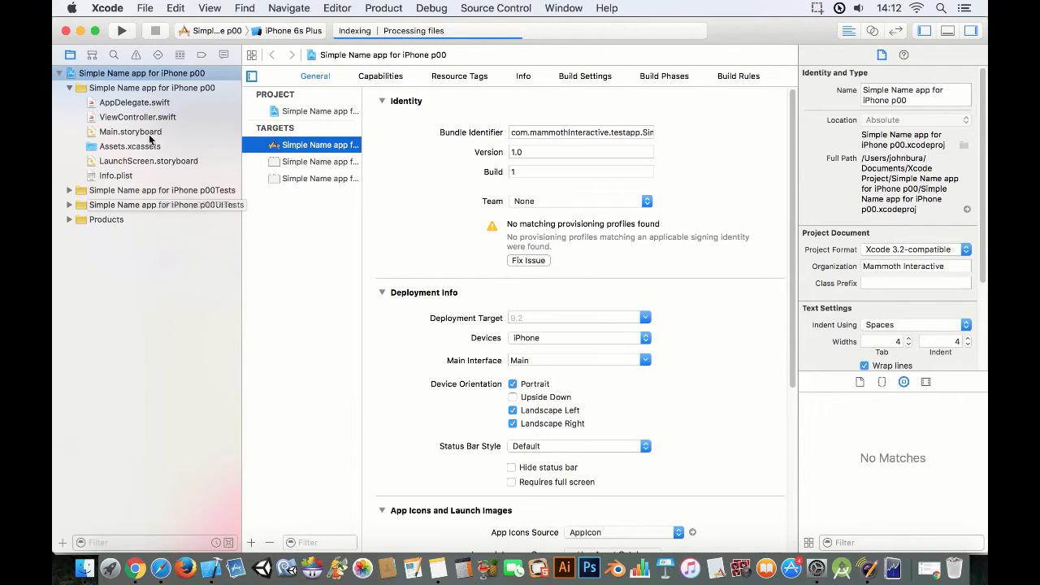
Step: Open Main.storyboard and set the view controller's simulated size to iPhone 5.5-inch
click(130, 131)
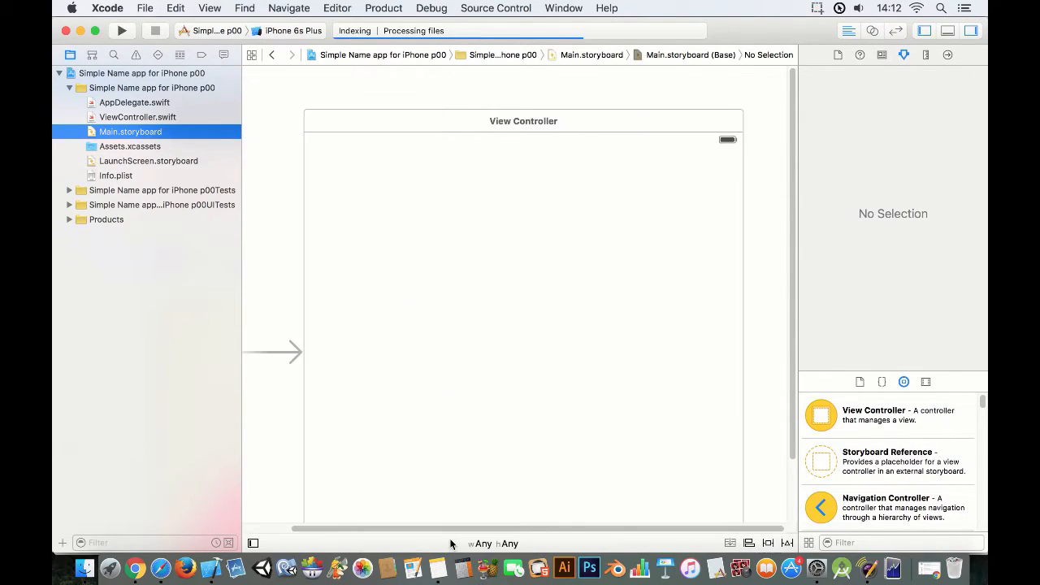
mouse_move(604, 190)
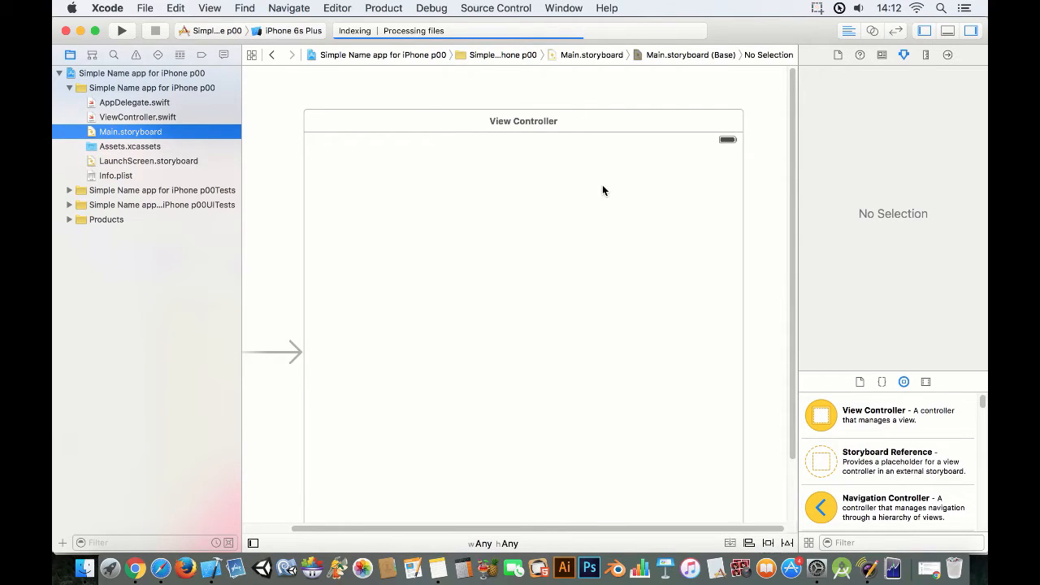
click(524, 121)
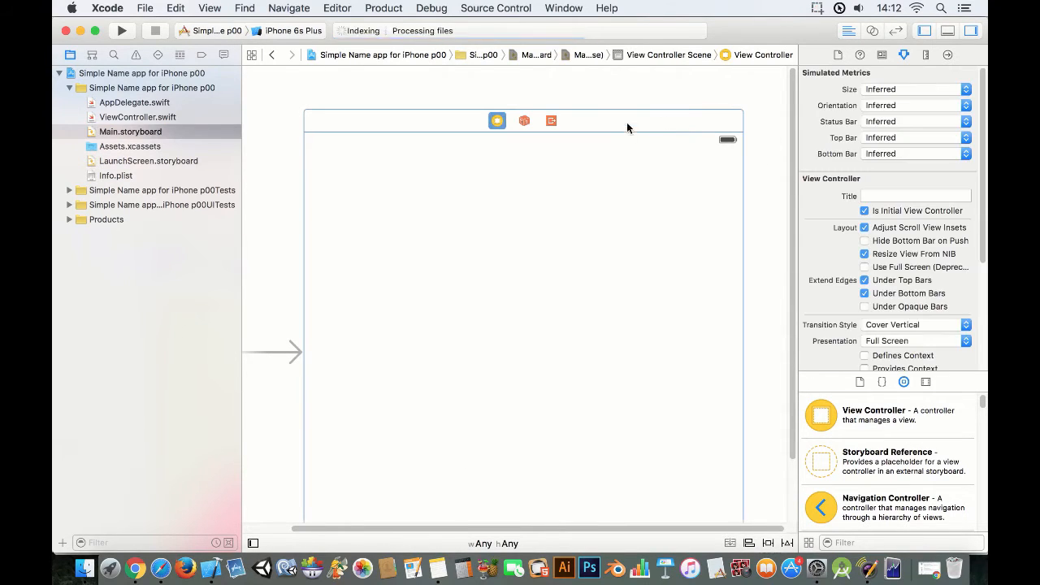
mouse_move(723, 123)
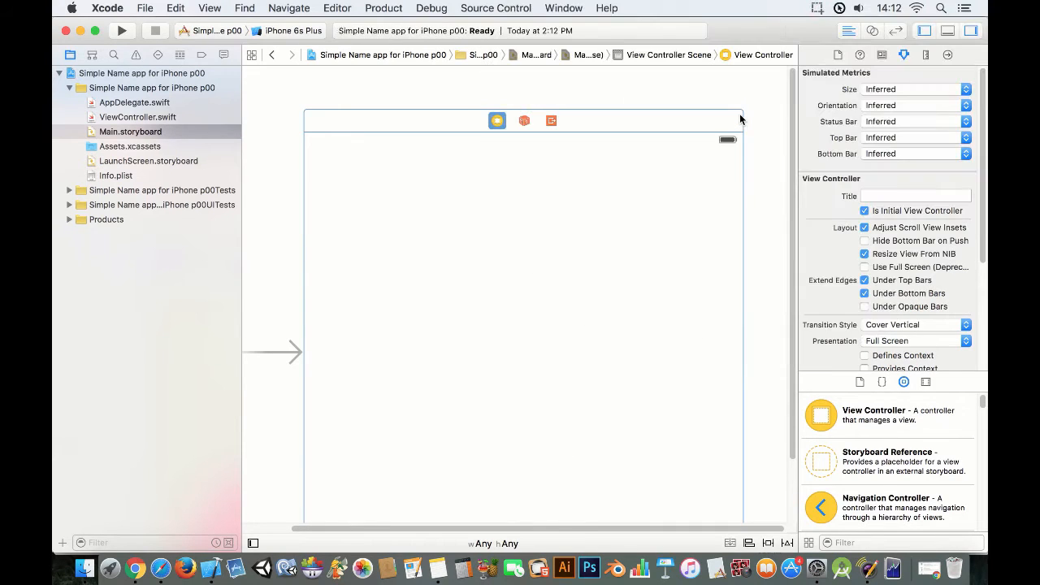
mouse_move(932, 90)
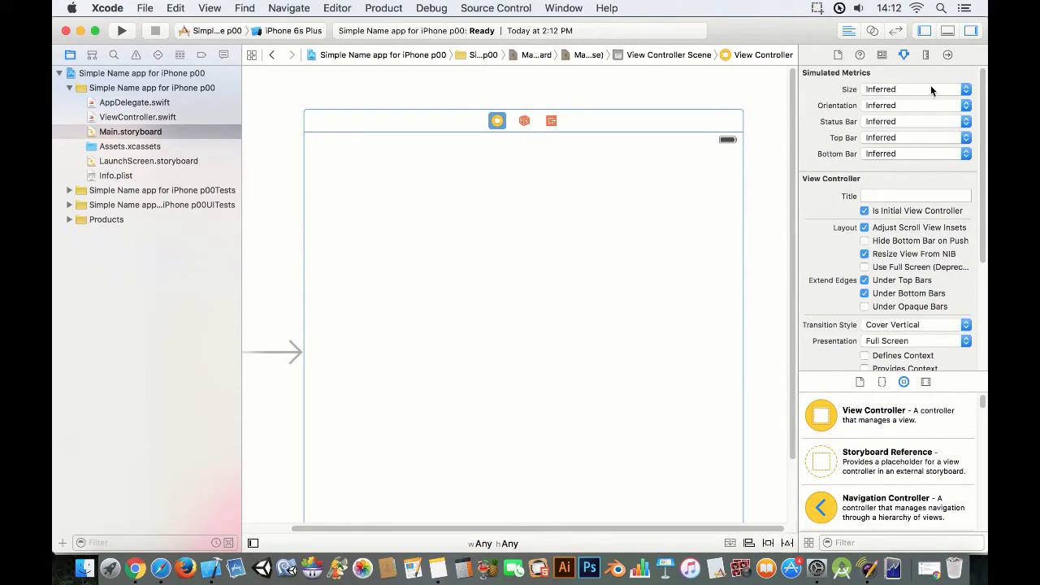
click(916, 90)
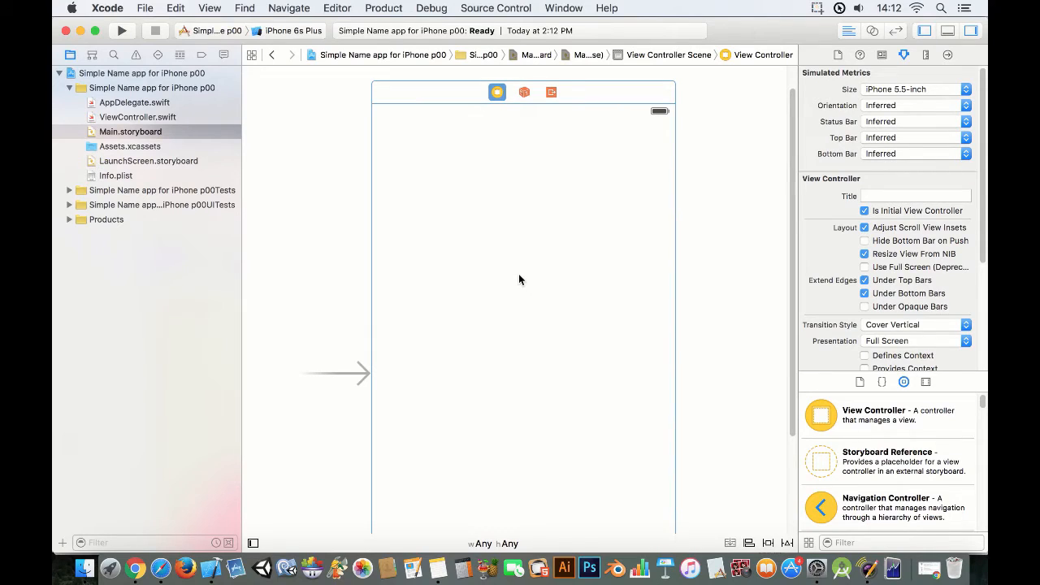
mouse_move(512, 212)
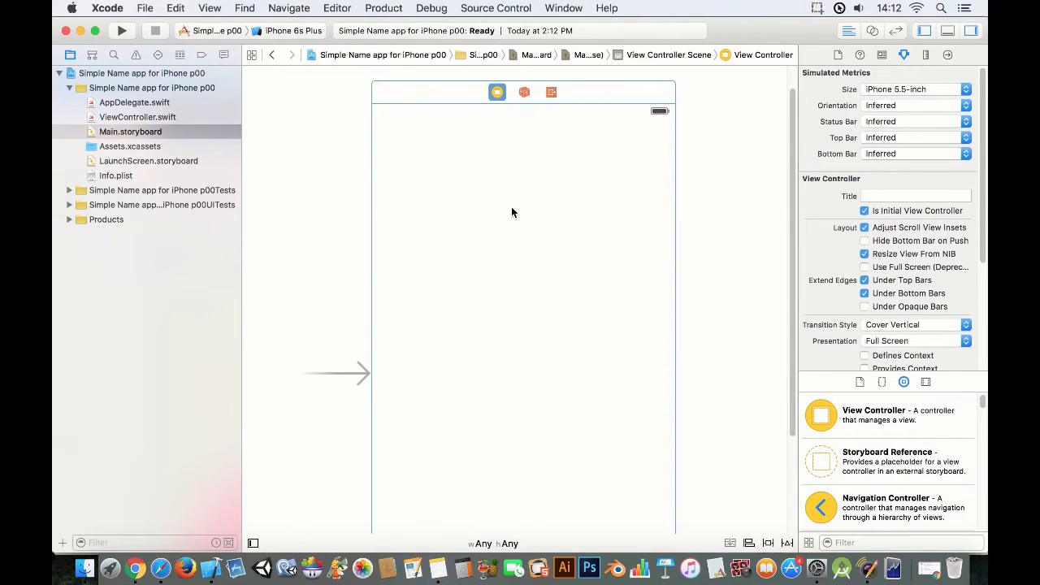
mouse_move(764, 181)
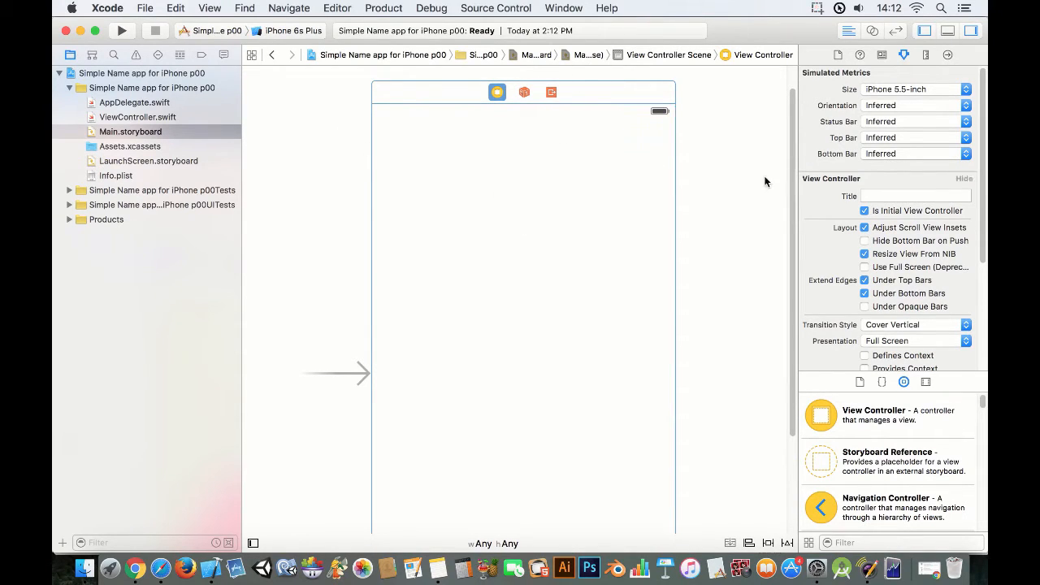
mouse_move(528, 150)
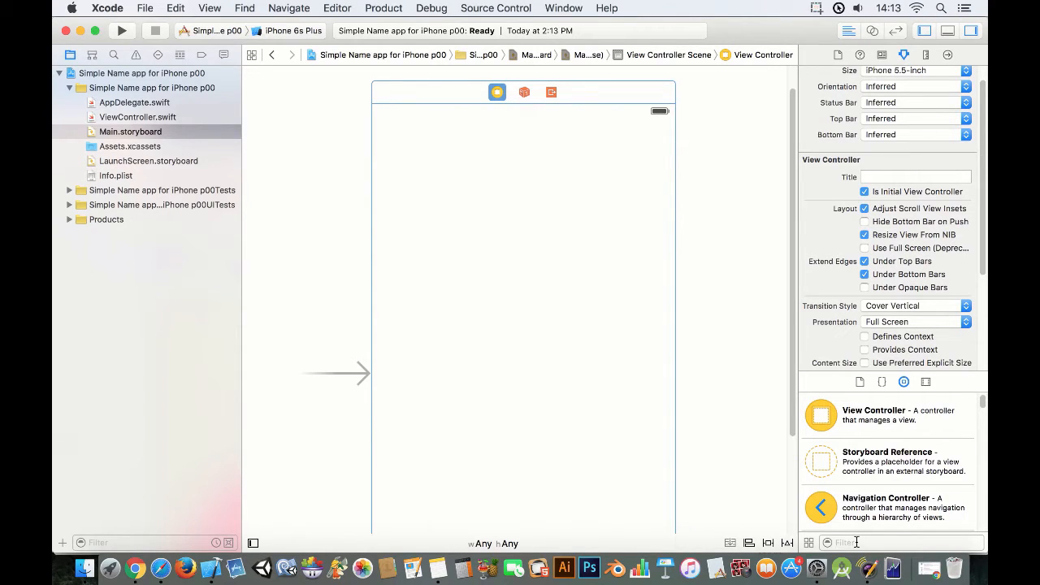
Step: Filter the Object Library for 'Text' and stretch a text field across the view's width
text(T)
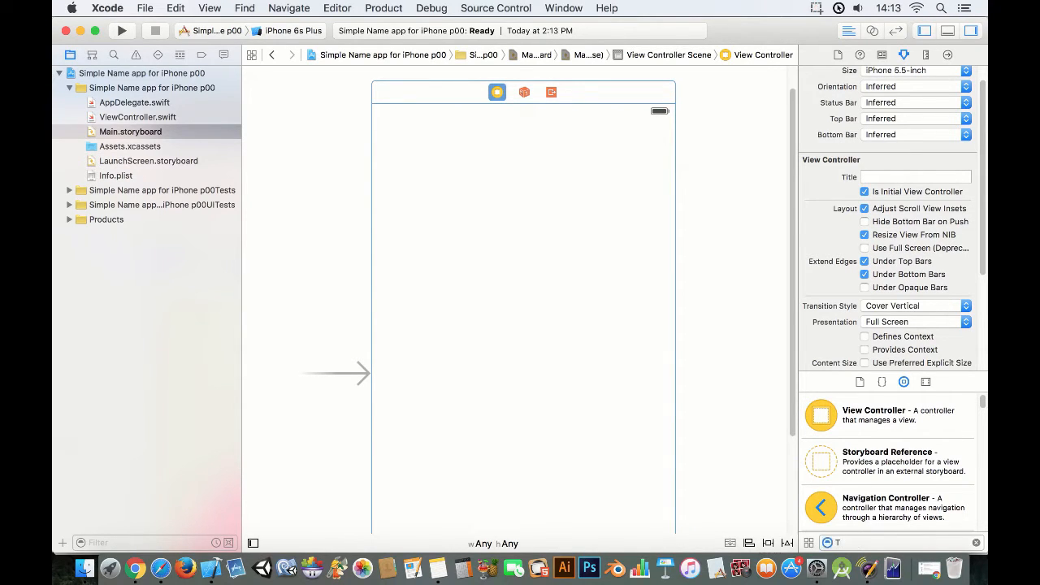
text(ext)
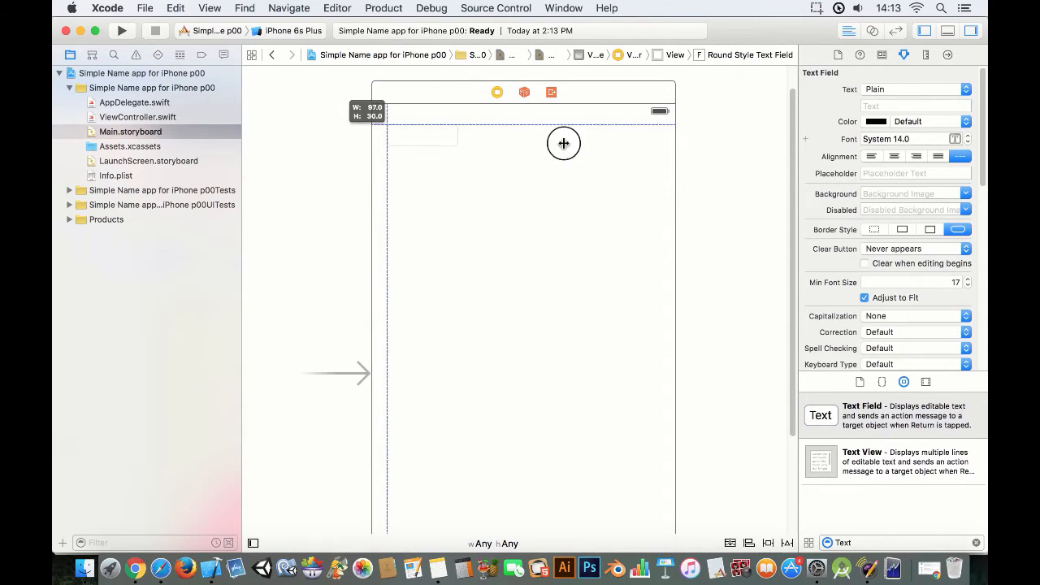
drag(564, 144, 668, 144)
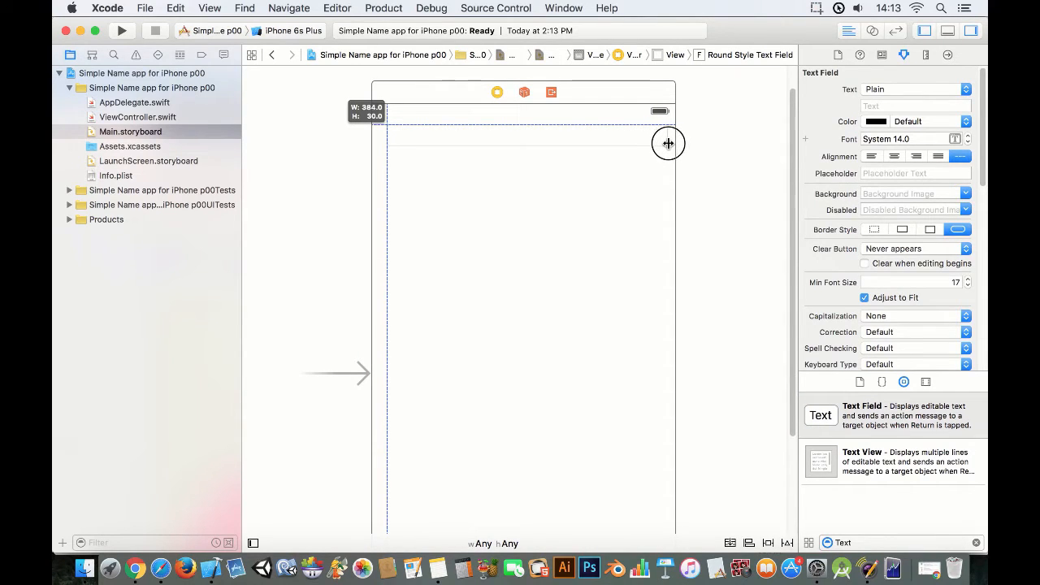
drag(668, 144, 661, 144)
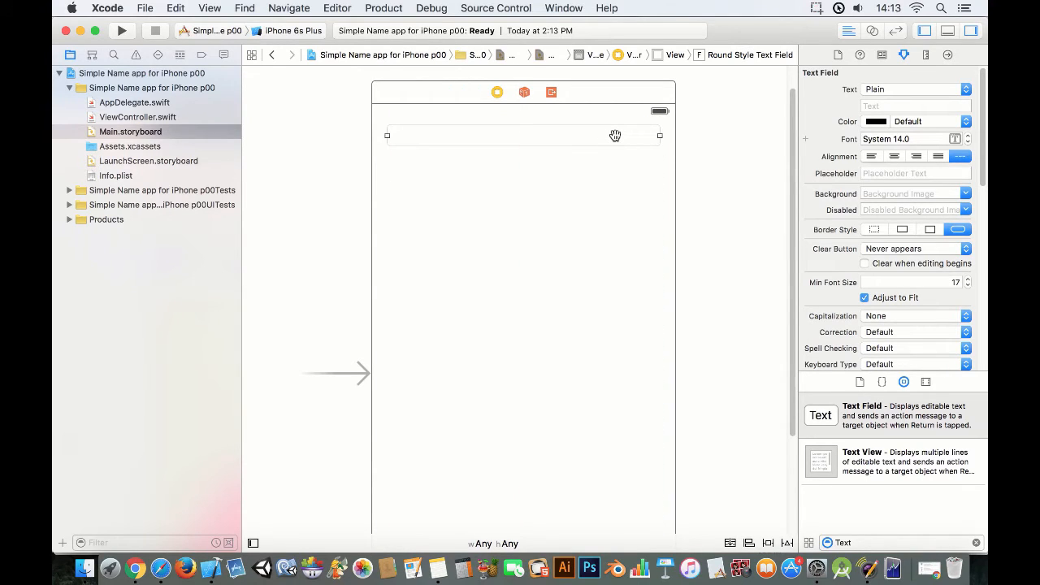
mouse_move(547, 191)
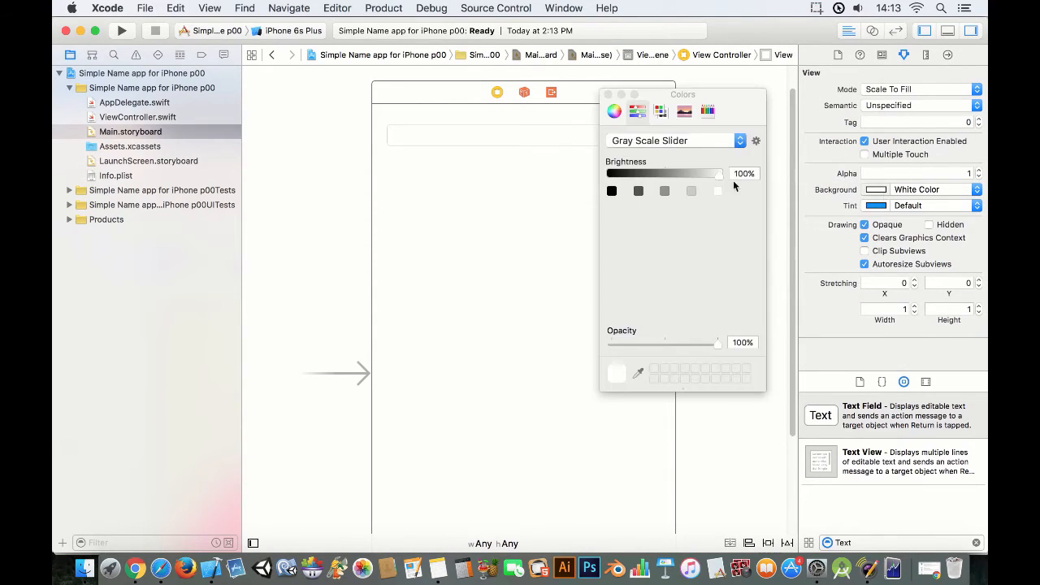
Step: Make the view background black and remove the text field's border
click(708, 112)
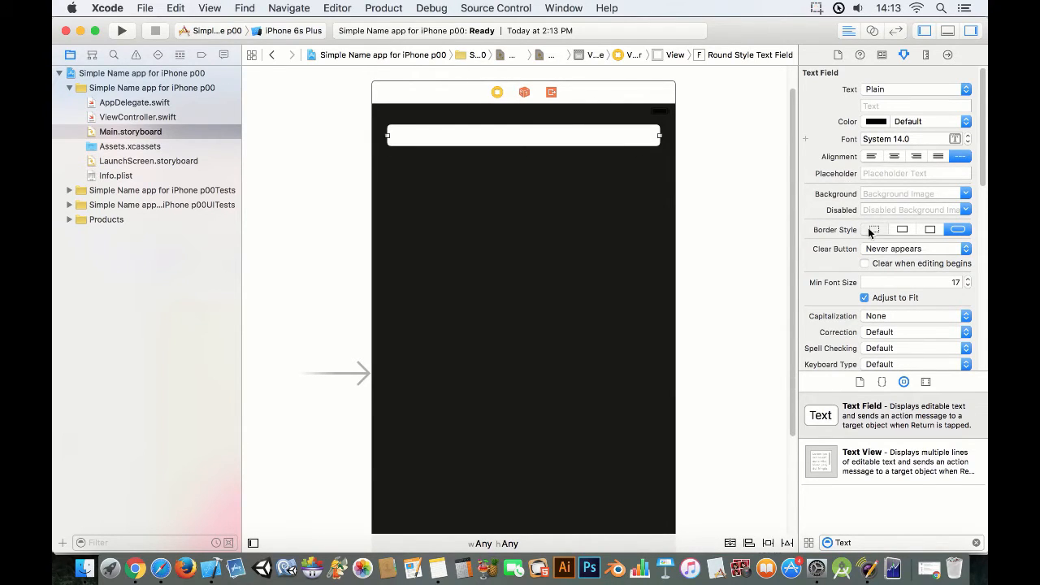
click(875, 230)
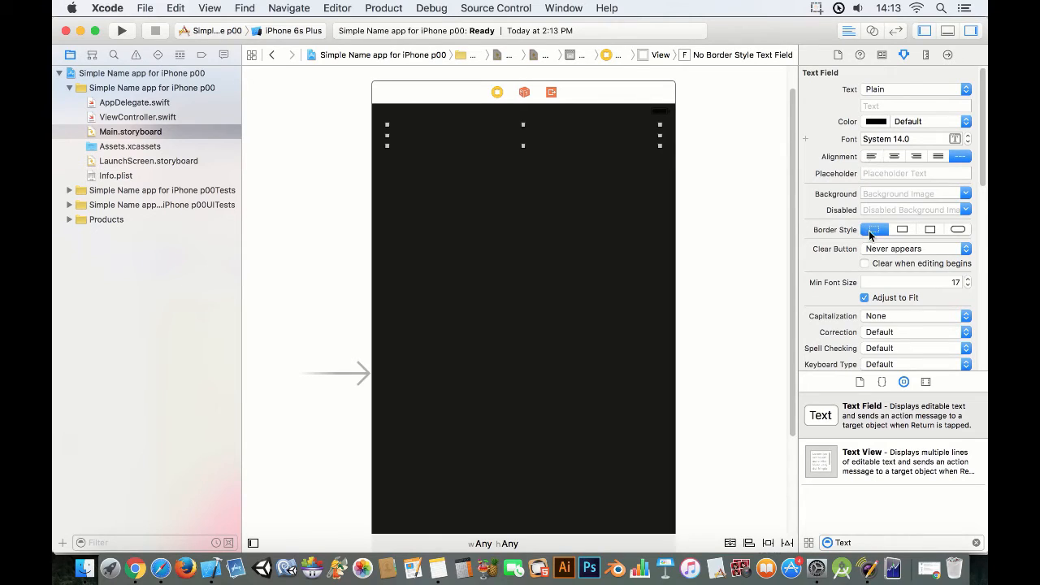
scroll(down, 3)
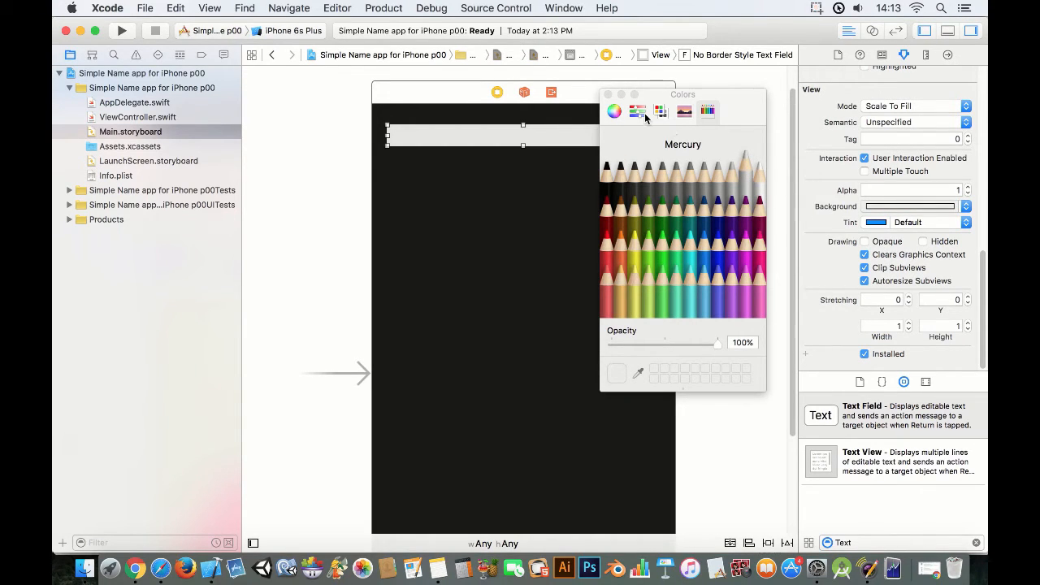
Step: Give the text field a light grey background at 95% brightness
click(638, 111)
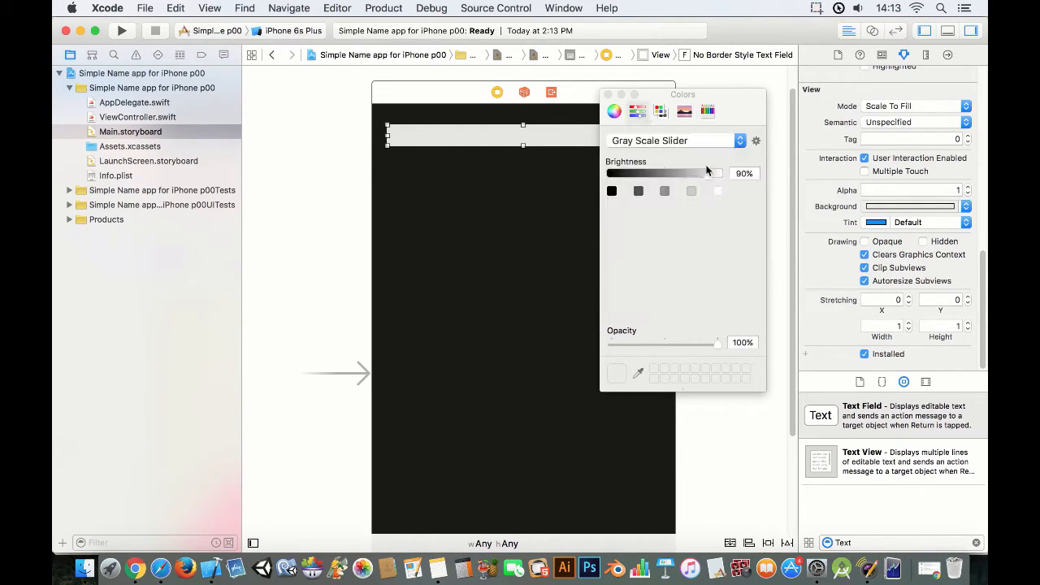
drag(705, 173, 715, 174)
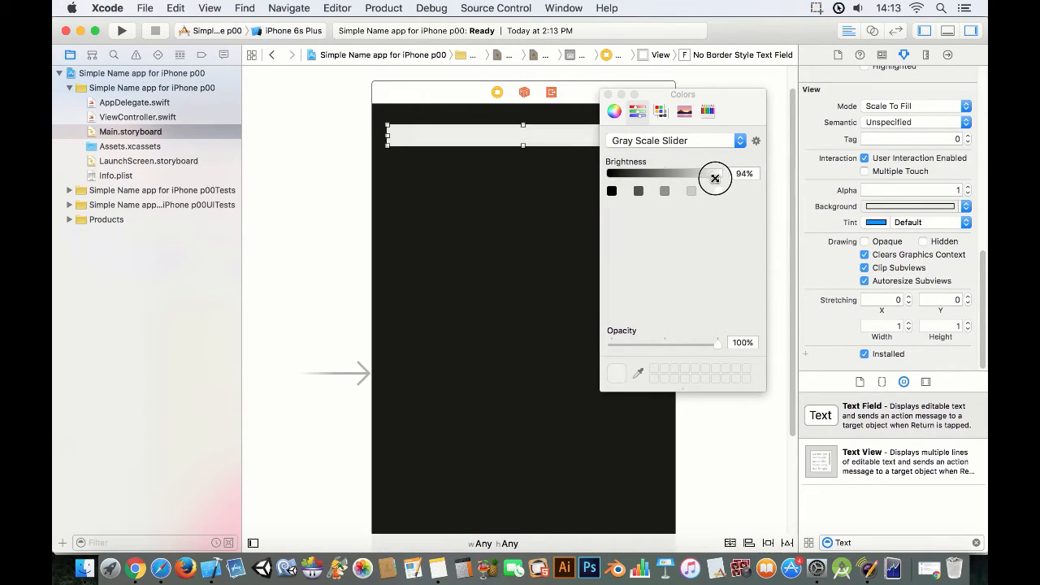
click(671, 140)
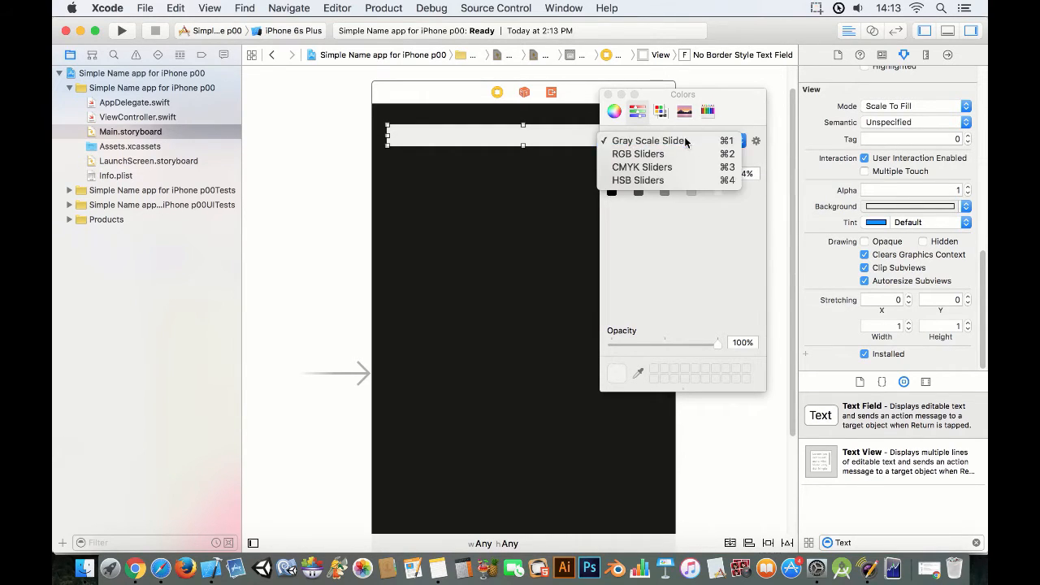
click(647, 140)
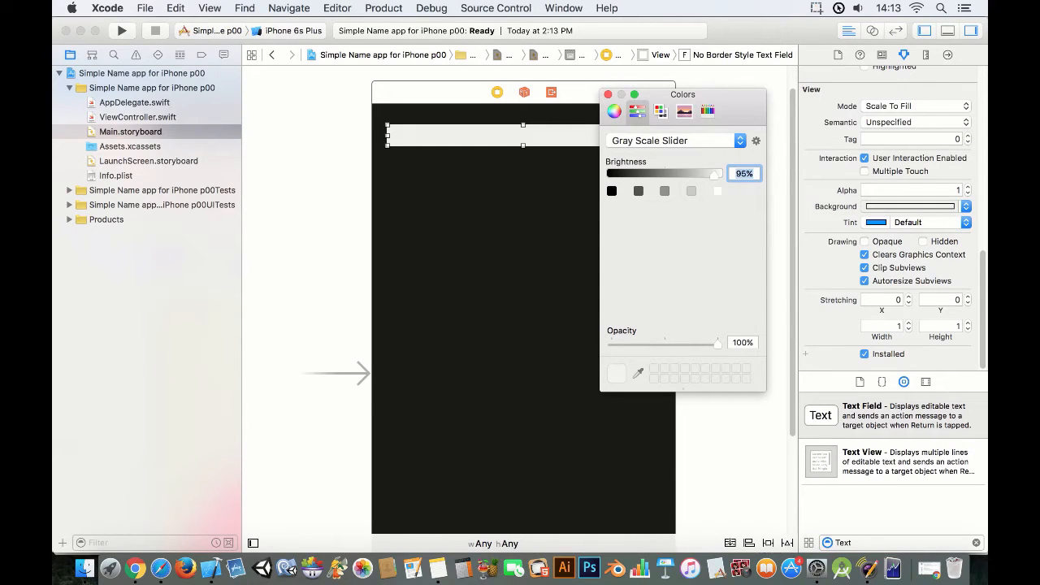
click(608, 95)
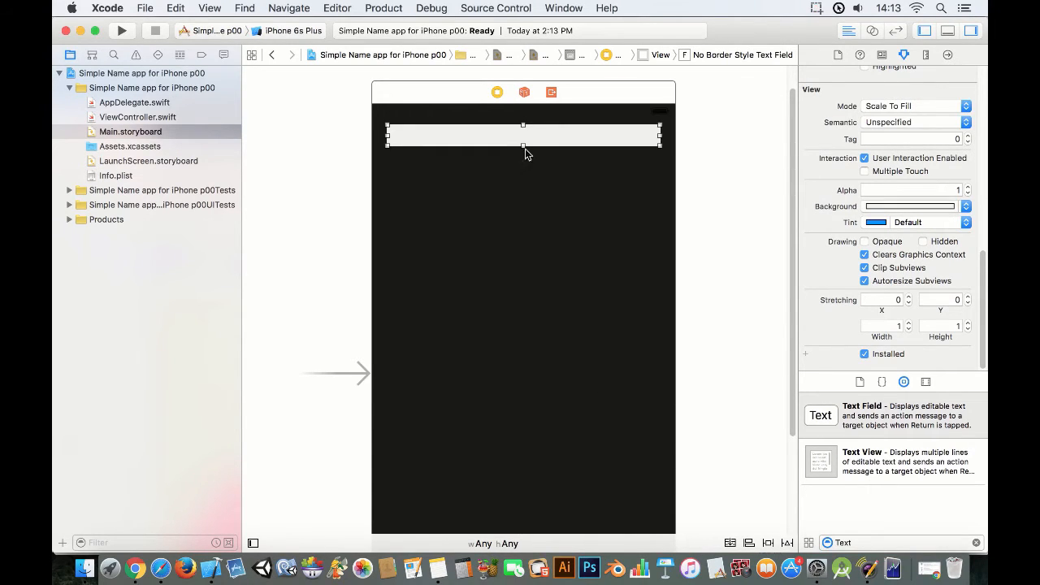
Step: Make the text field taller and set its font to Futura Medium size 50
drag(523, 144, 523, 163)
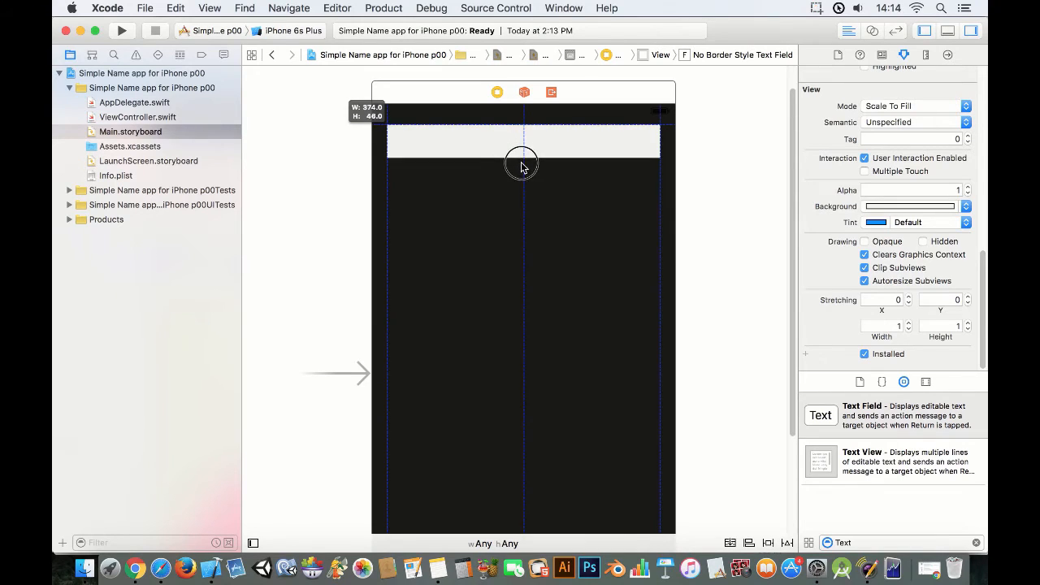
click(523, 147)
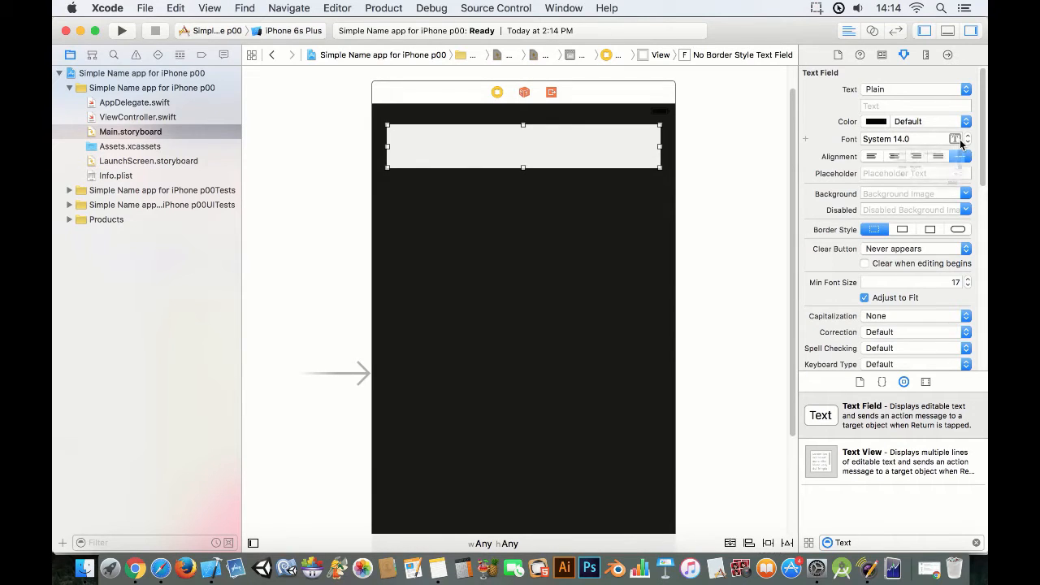
click(956, 138)
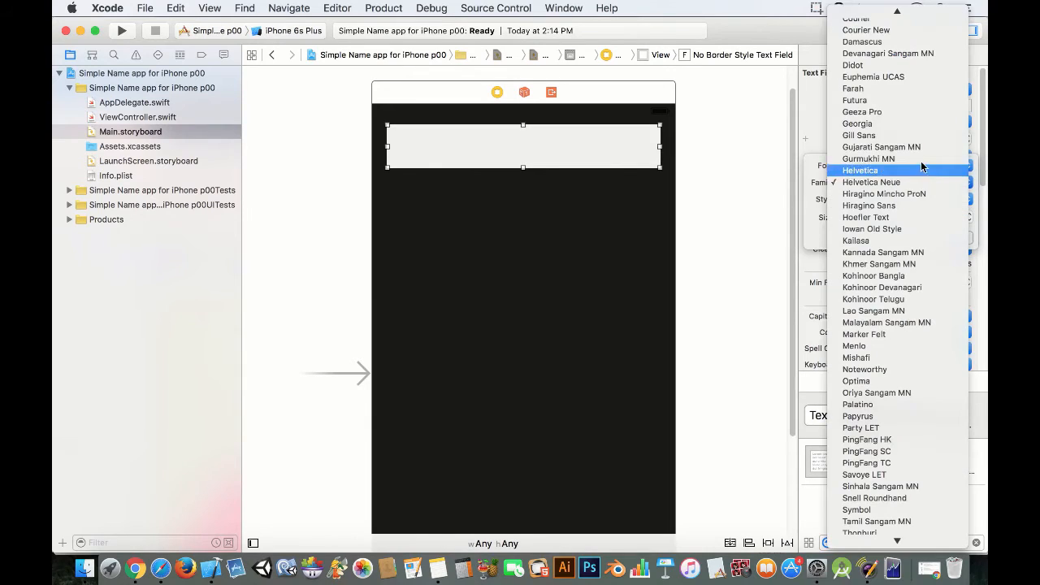
click(855, 100)
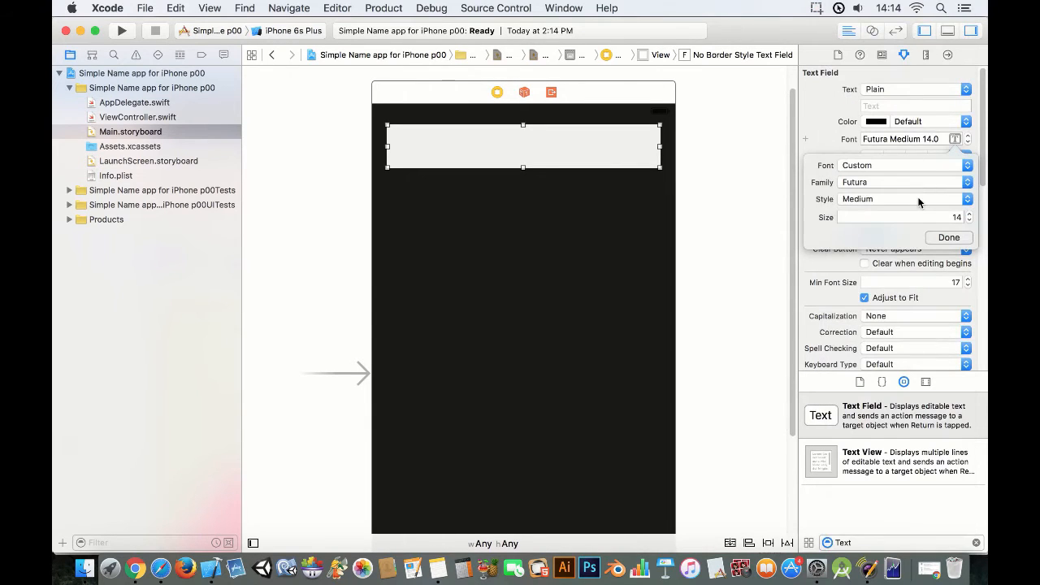
click(898, 217)
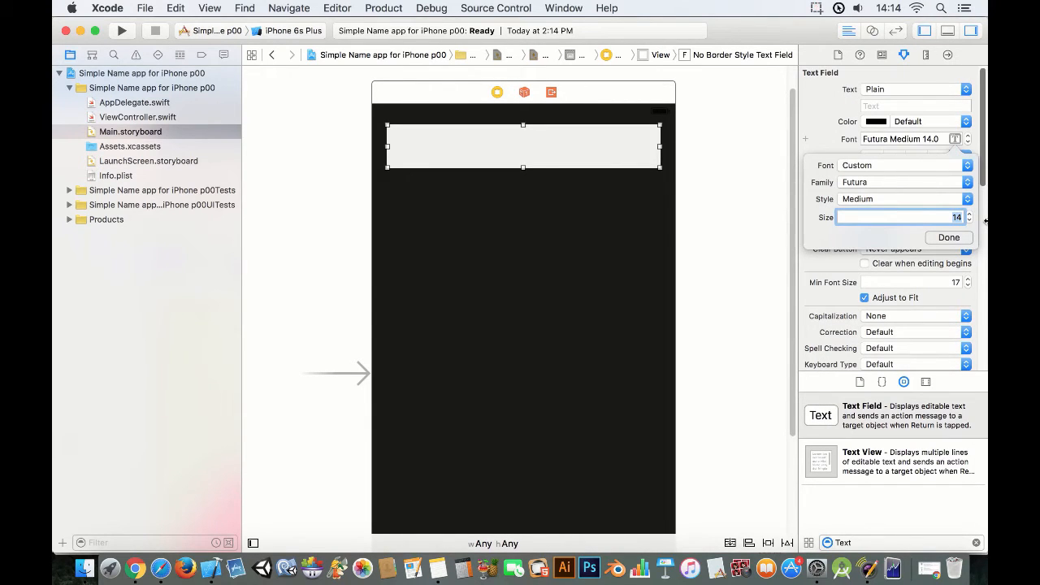
text(50)
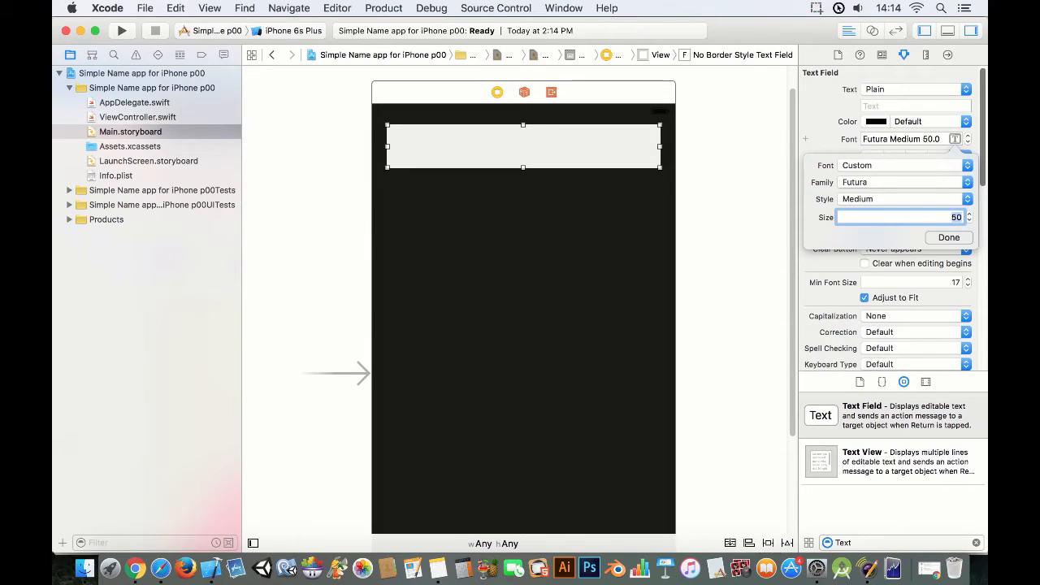
click(949, 237)
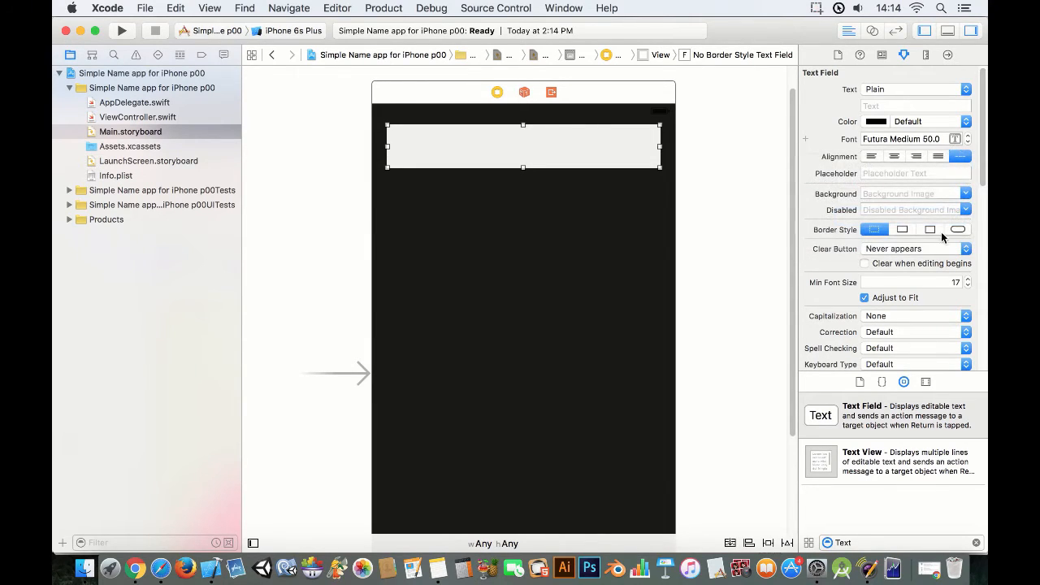
Step: Give the text field a centred 'Enter Name' placeholder
click(915, 173)
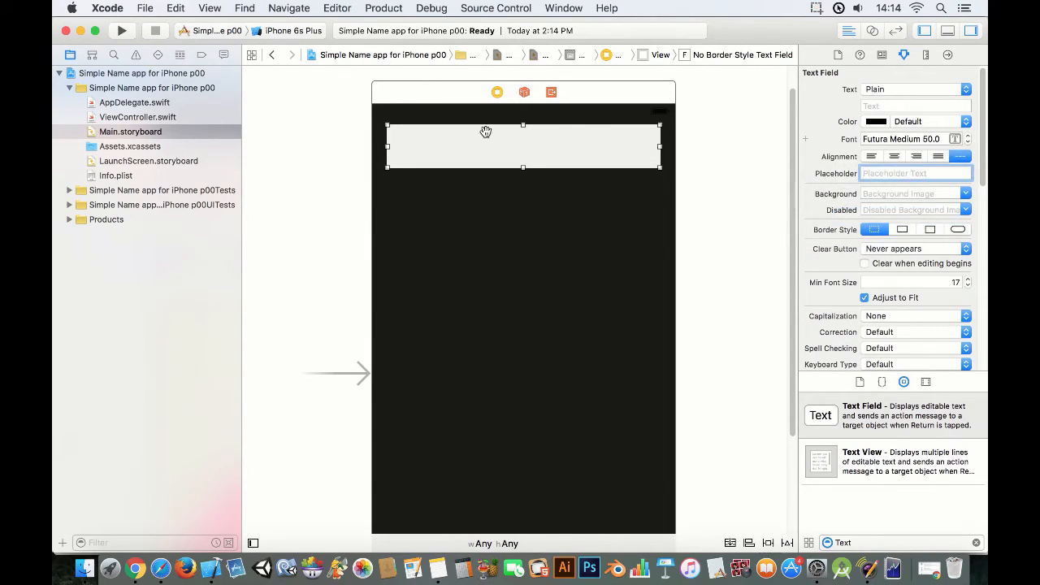
mouse_move(597, 191)
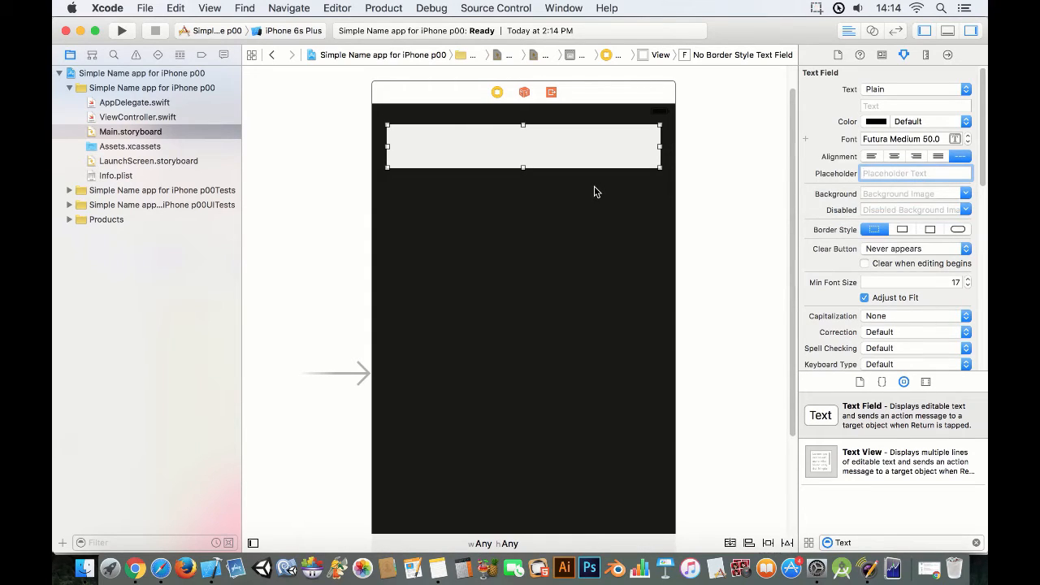
text(Eny)
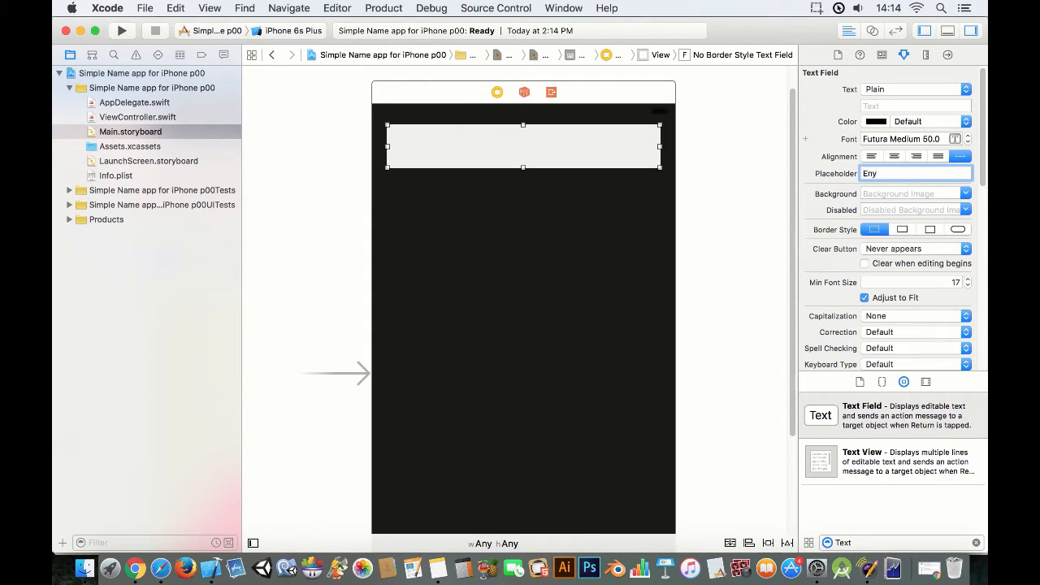
text(Enter n)
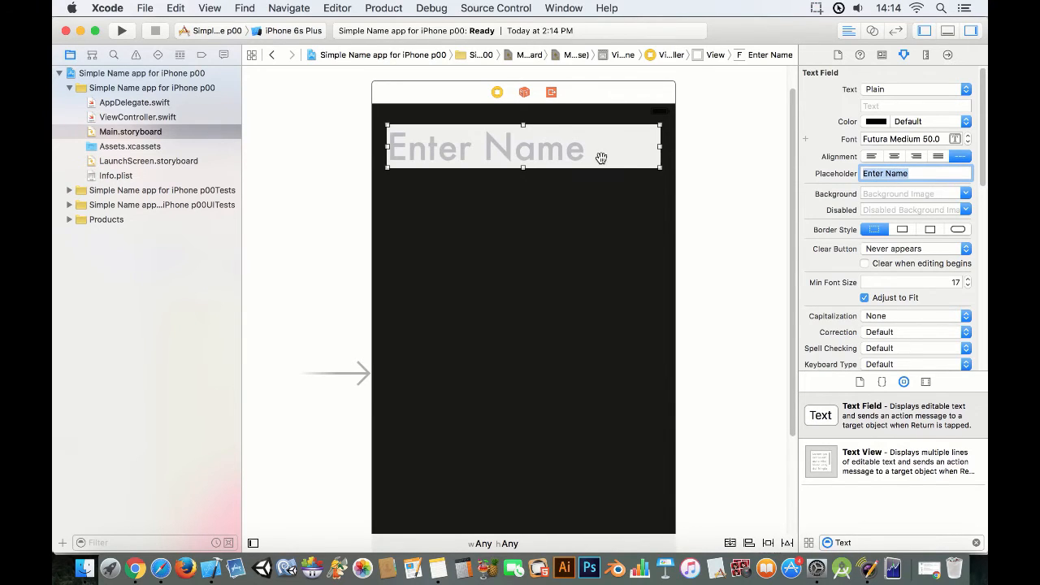
click(894, 156)
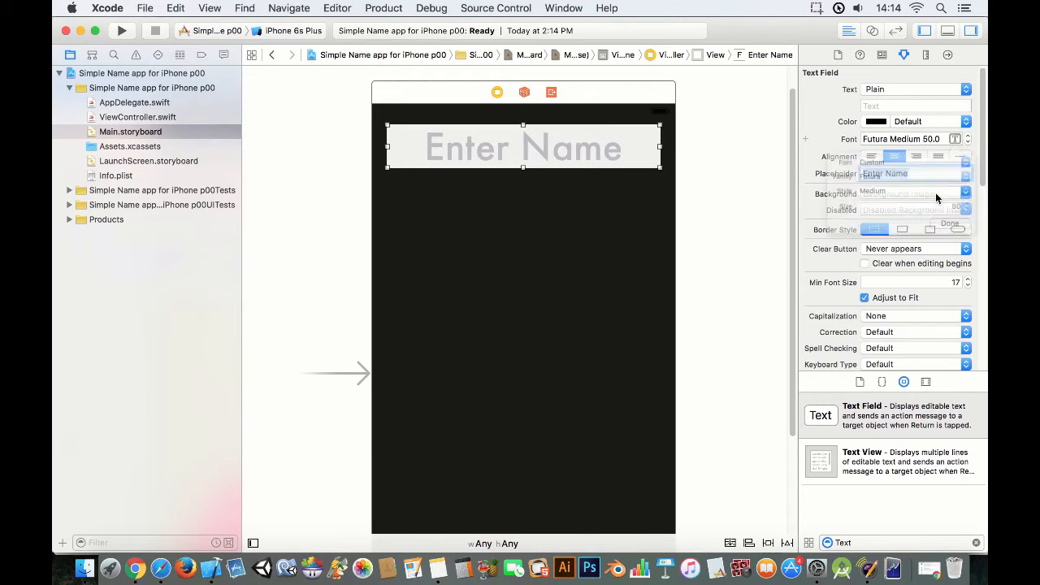
click(956, 139)
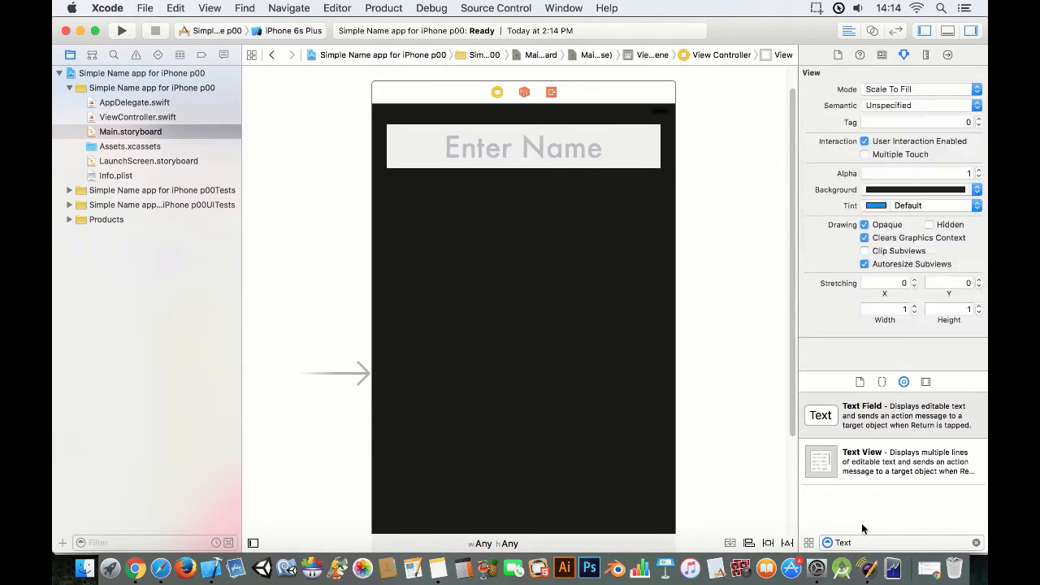
Step: Add a Button below the Enter Name field, widened to the field's width
text(Button)
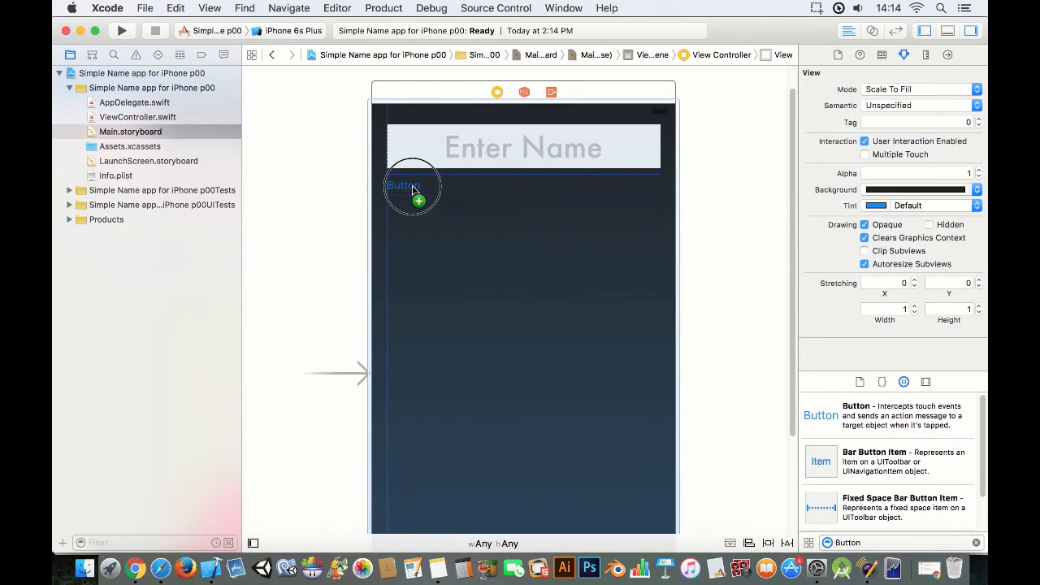
click(402, 186)
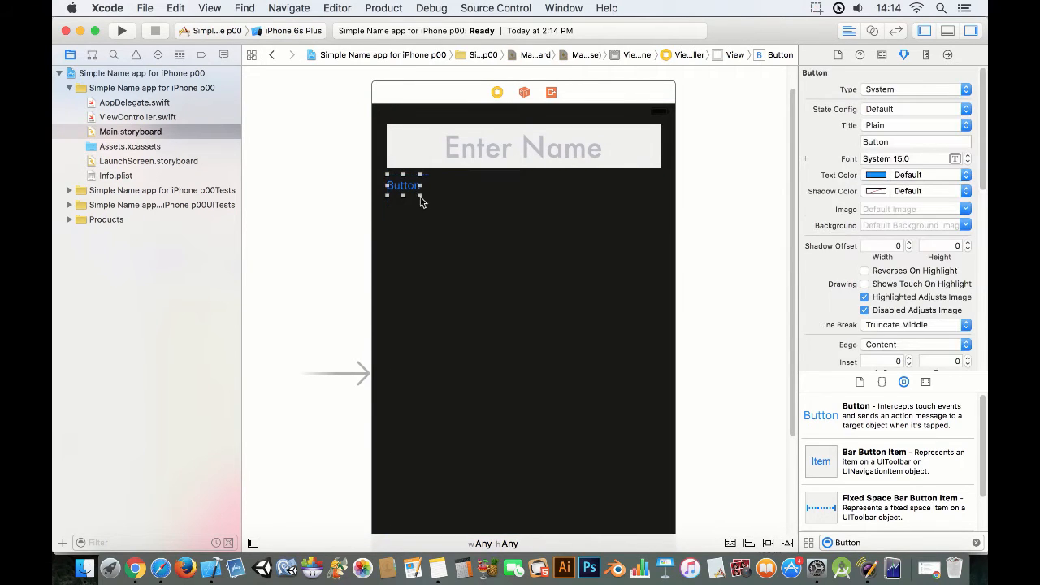
drag(404, 185, 508, 196)
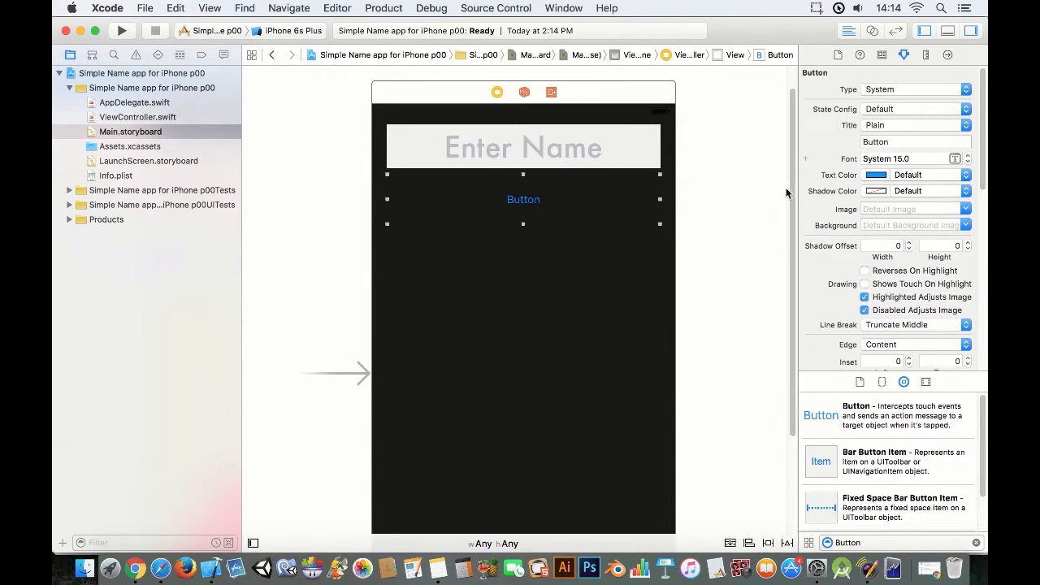
mouse_move(656, 103)
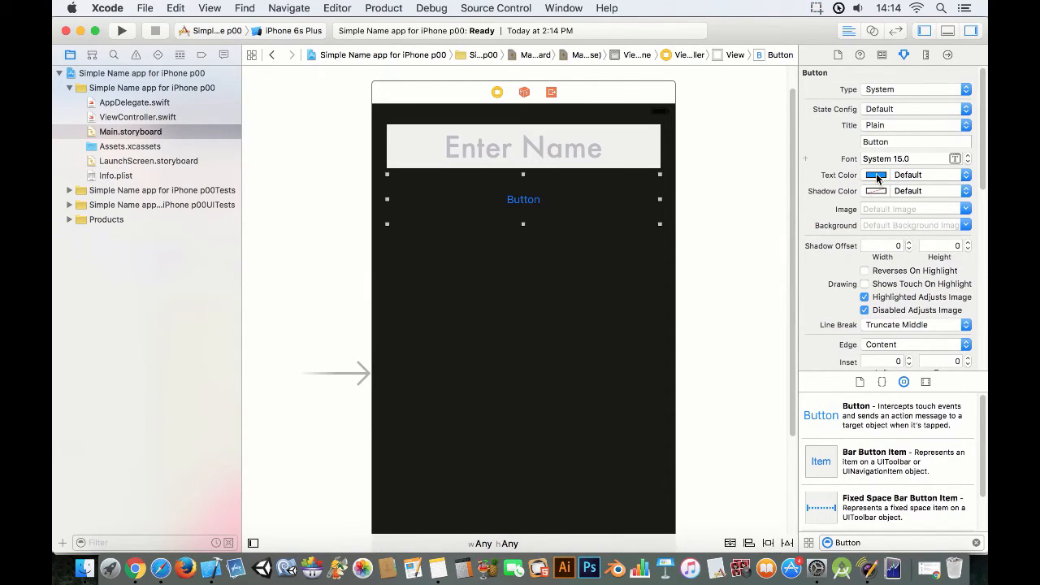
mouse_move(876, 175)
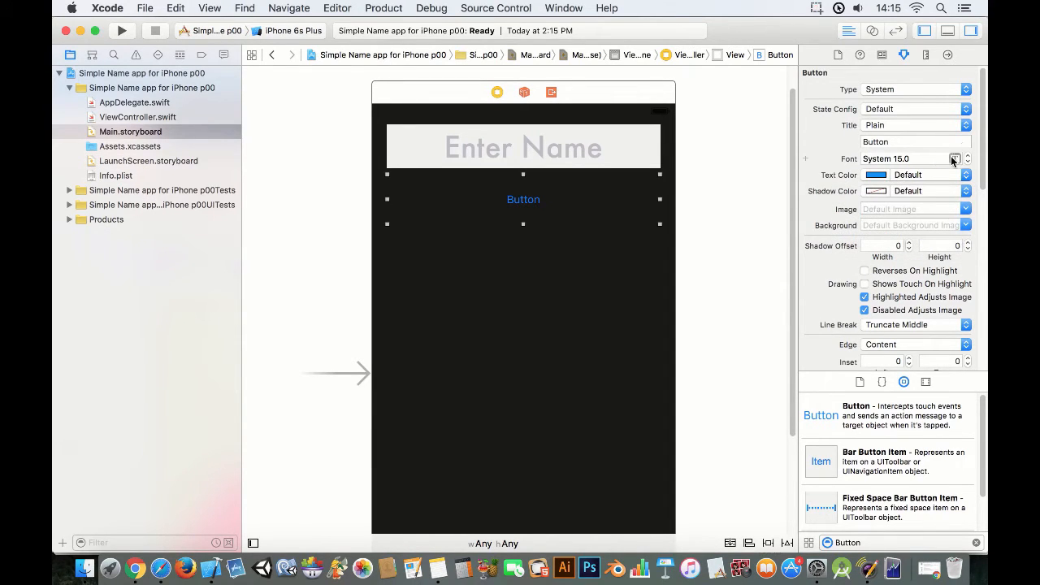
Step: Set the button font to Futura Medium 50 and retitle it 'Print Name'
click(955, 158)
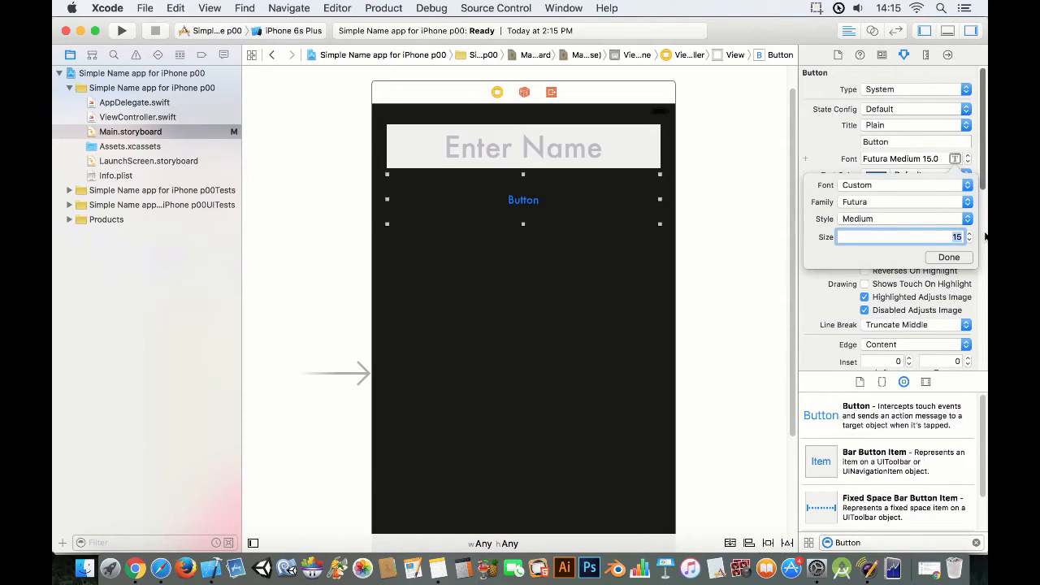
text(50)
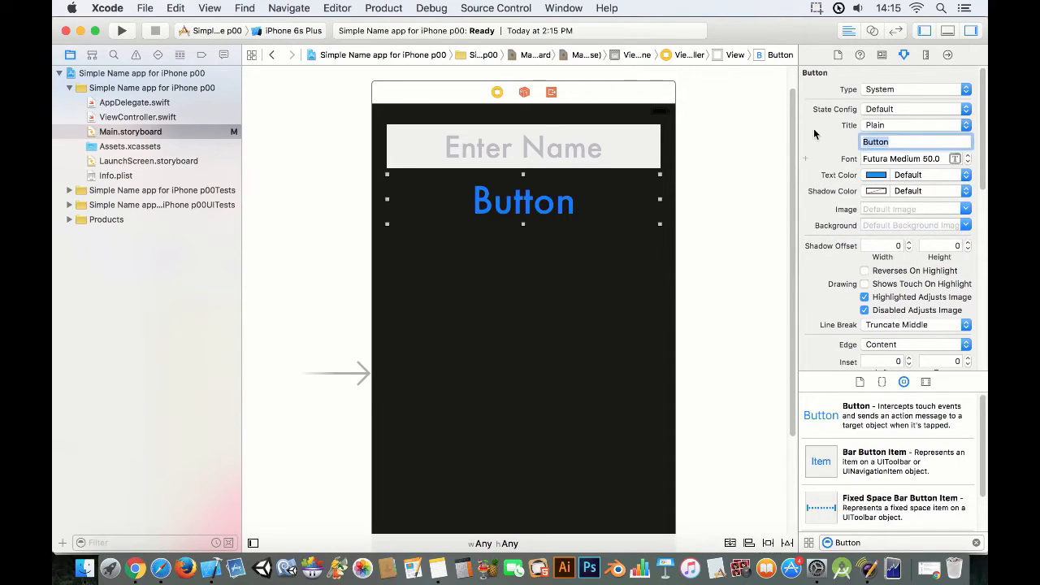
text(PrintN)
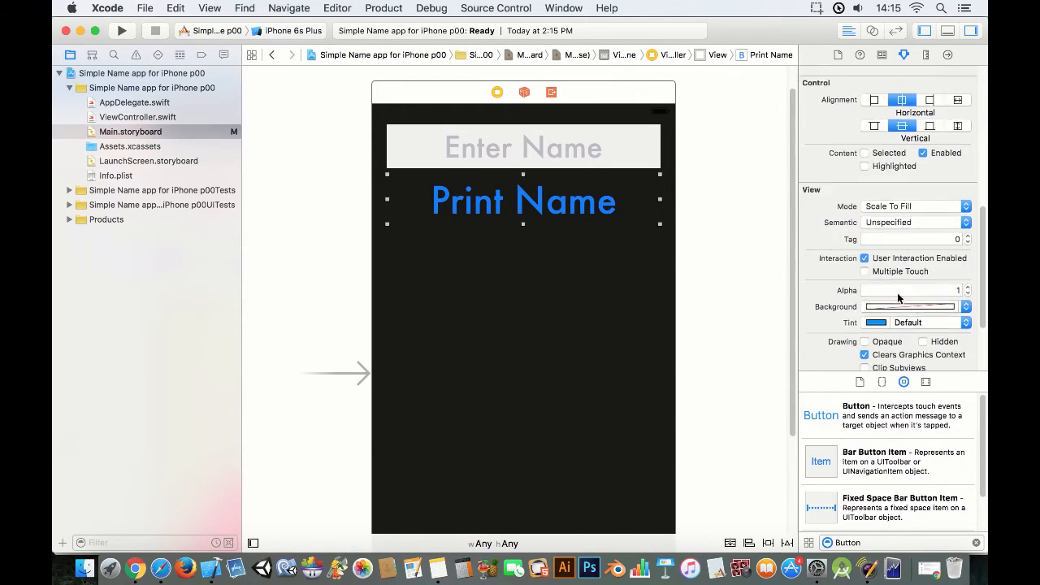
Step: Give the button a Tangerine background and Lead title colour from the crayon palette
click(910, 307)
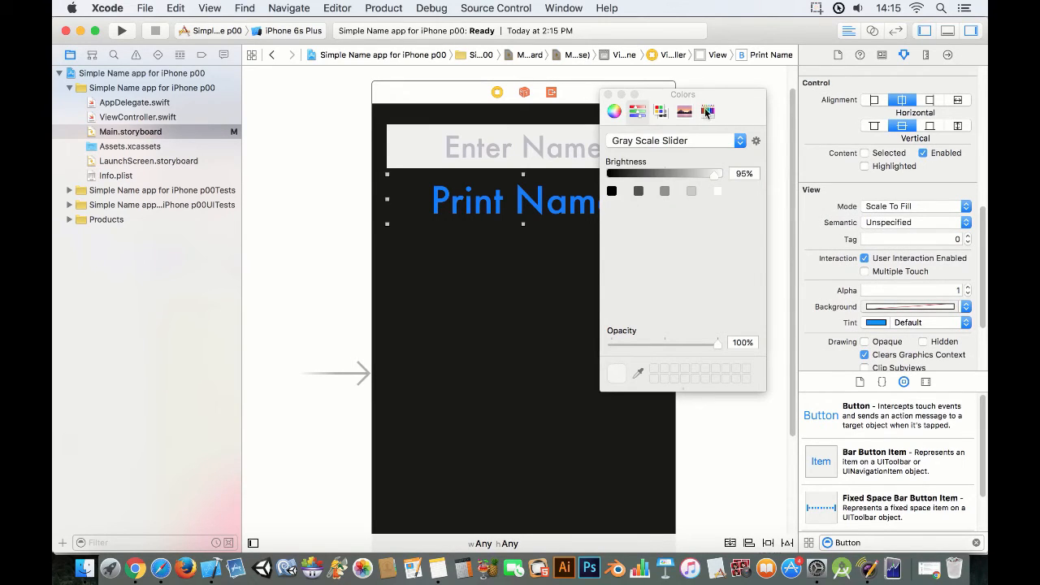
click(707, 112)
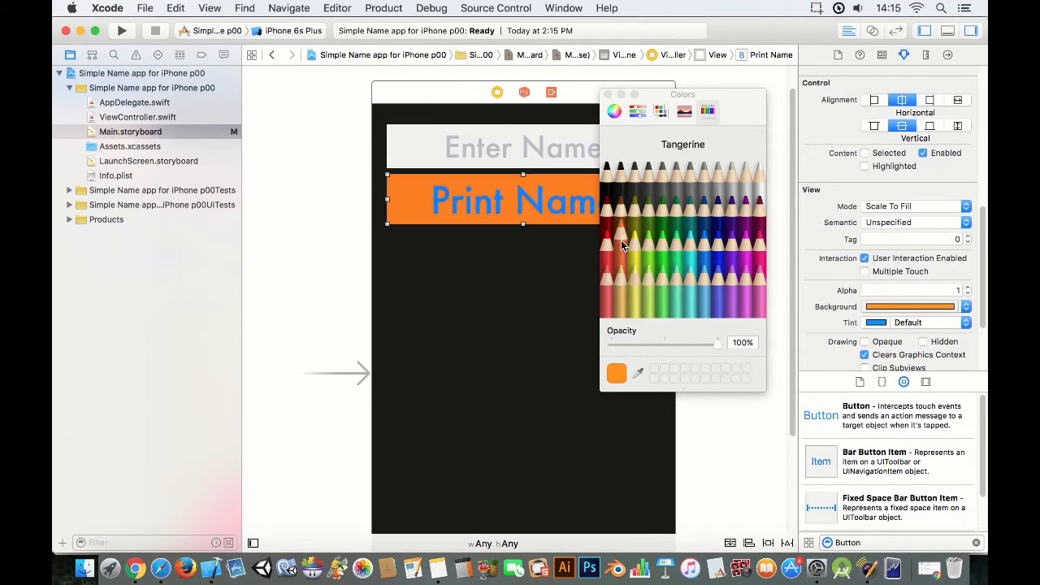
click(608, 94)
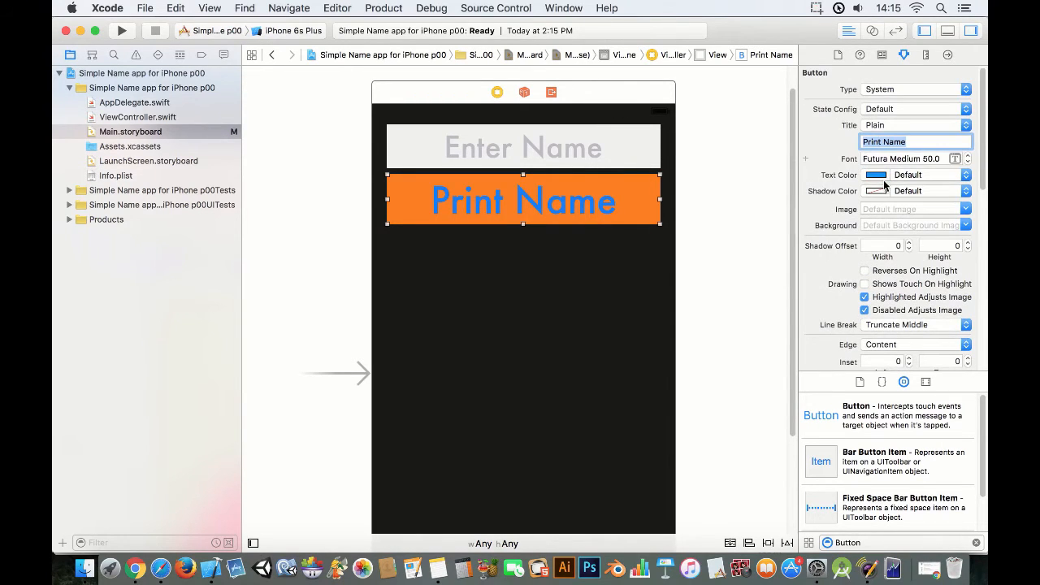
click(876, 174)
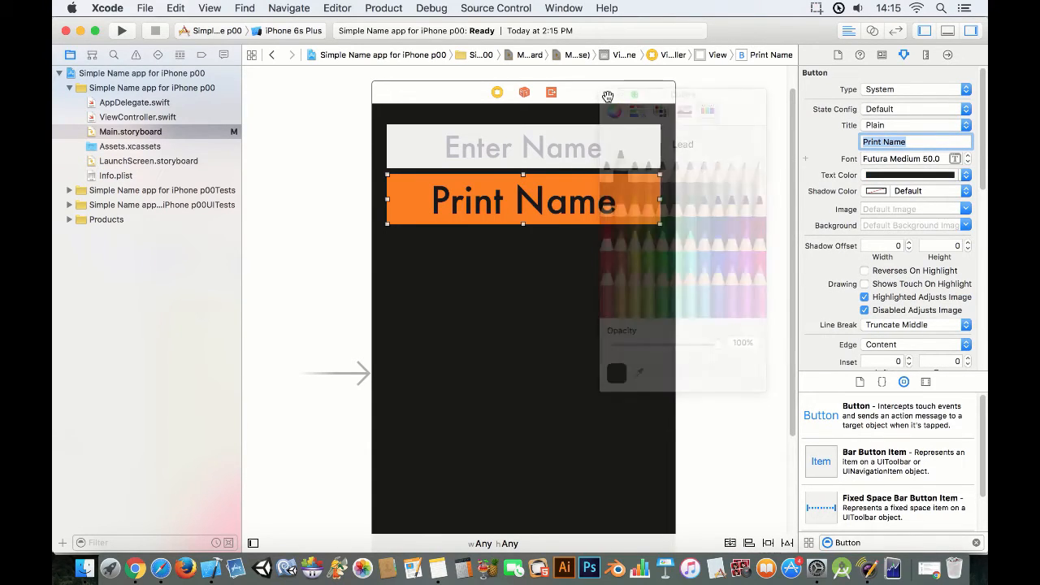
click(883, 175)
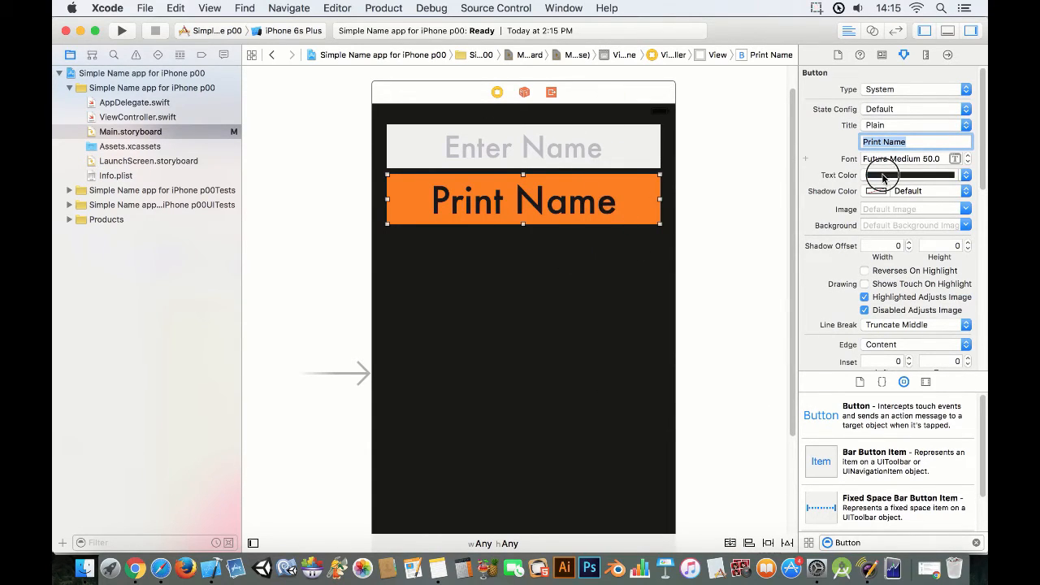
click(881, 175)
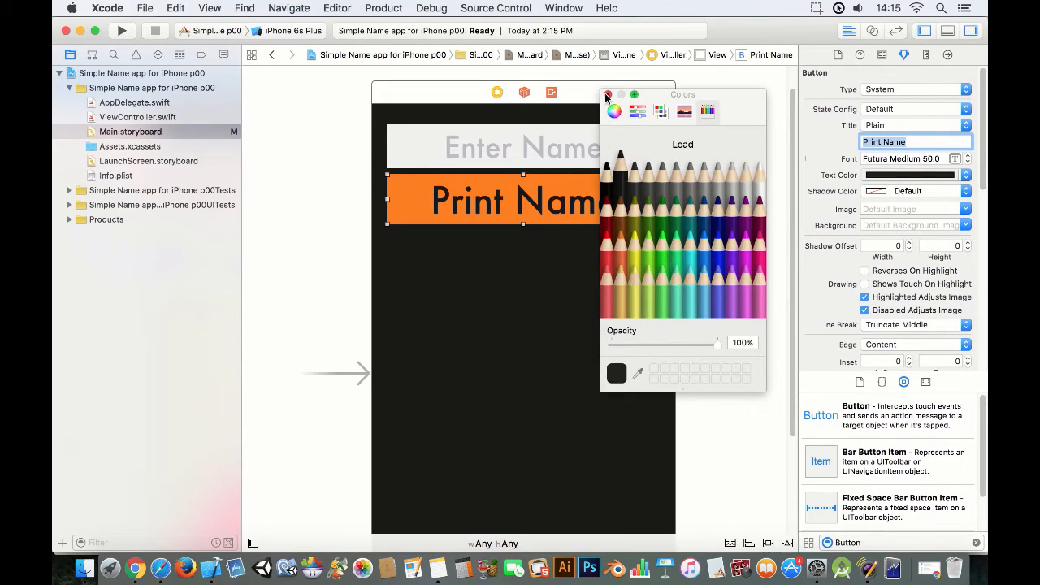
click(606, 95)
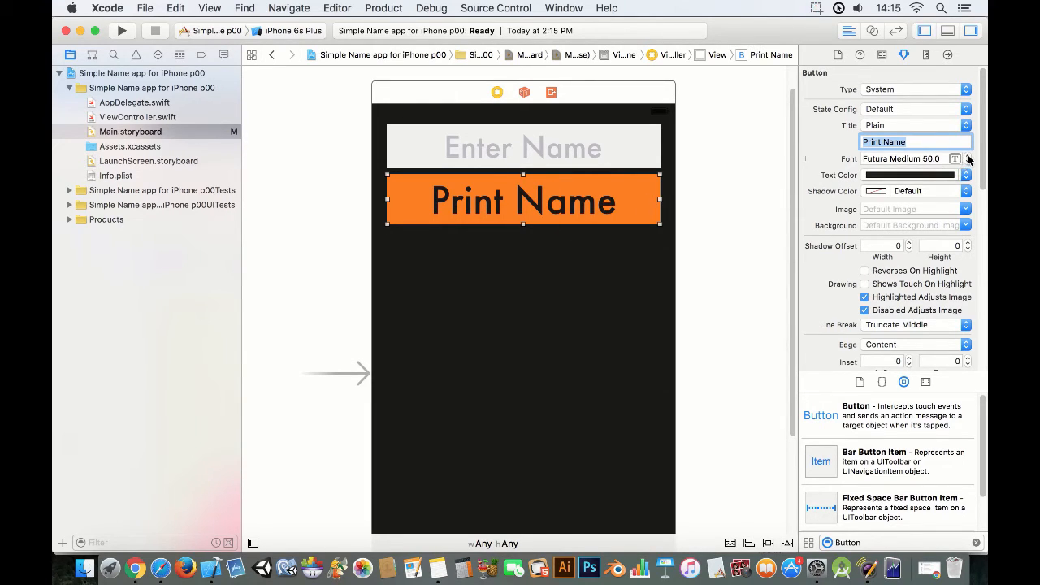
Step: Step the Print Name title font up to Futura Medium 67
click(968, 155)
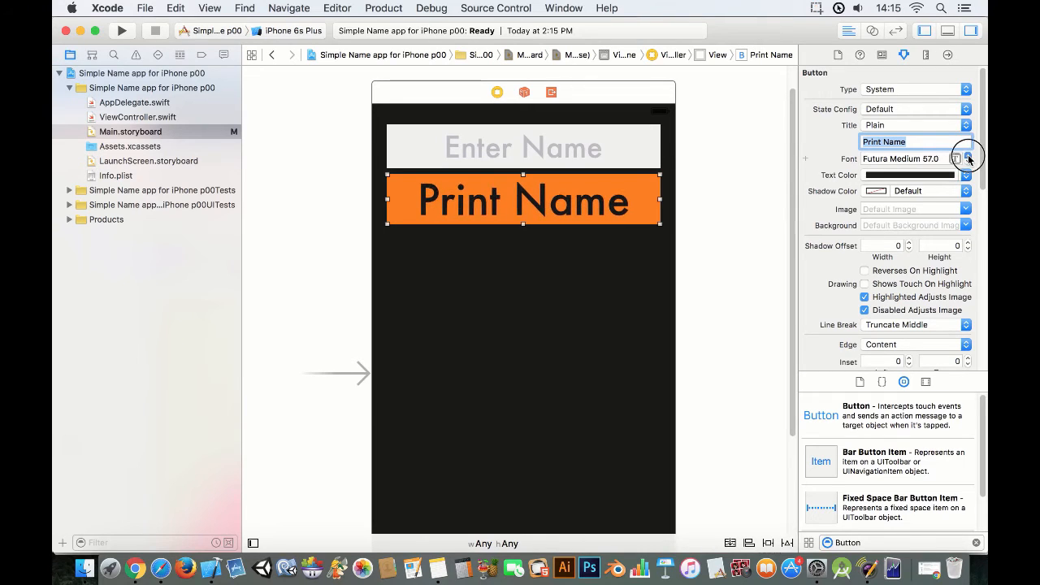
click(968, 155)
text(70)
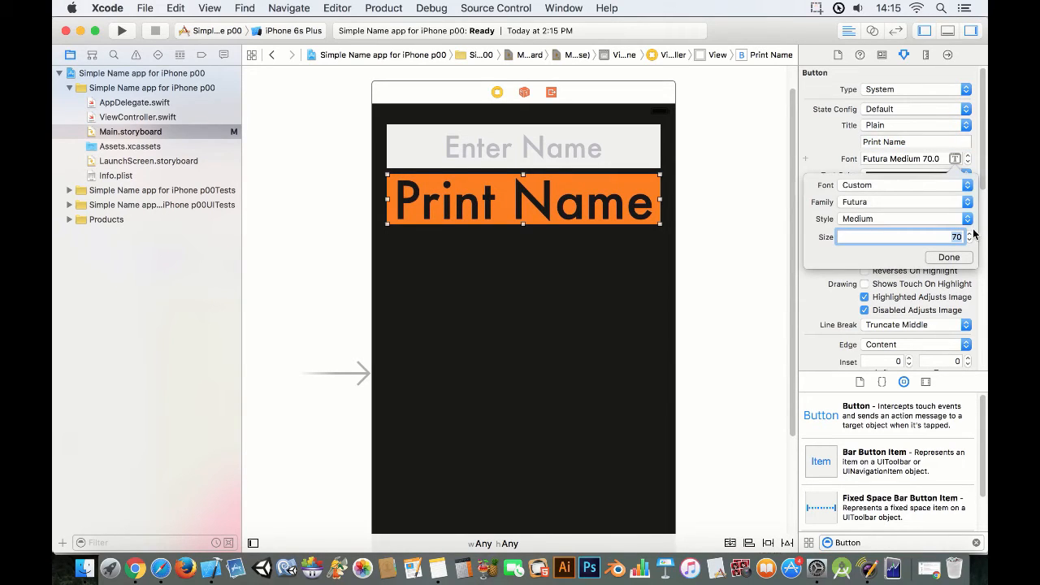
click(970, 233)
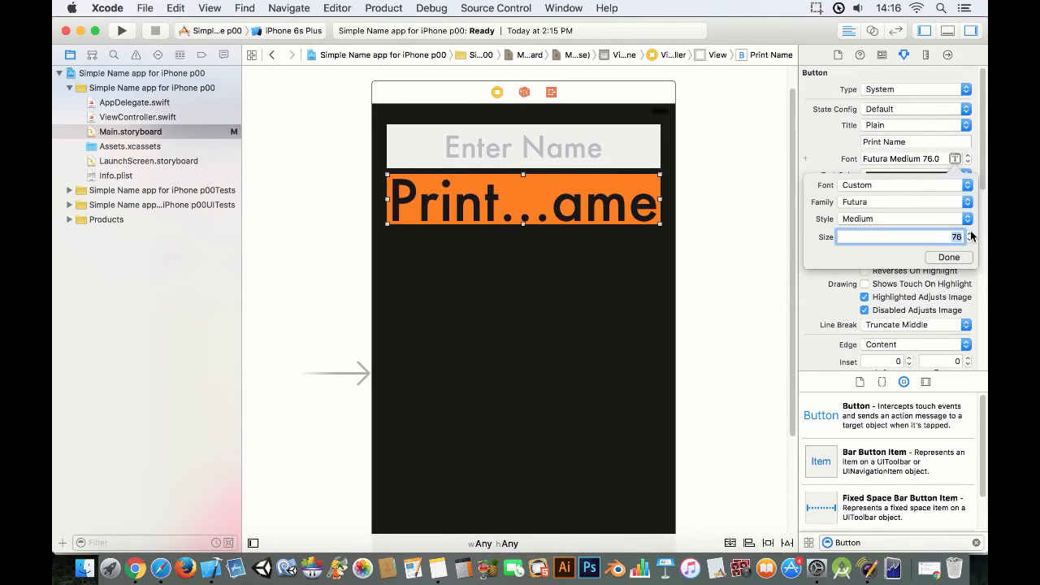
click(969, 234)
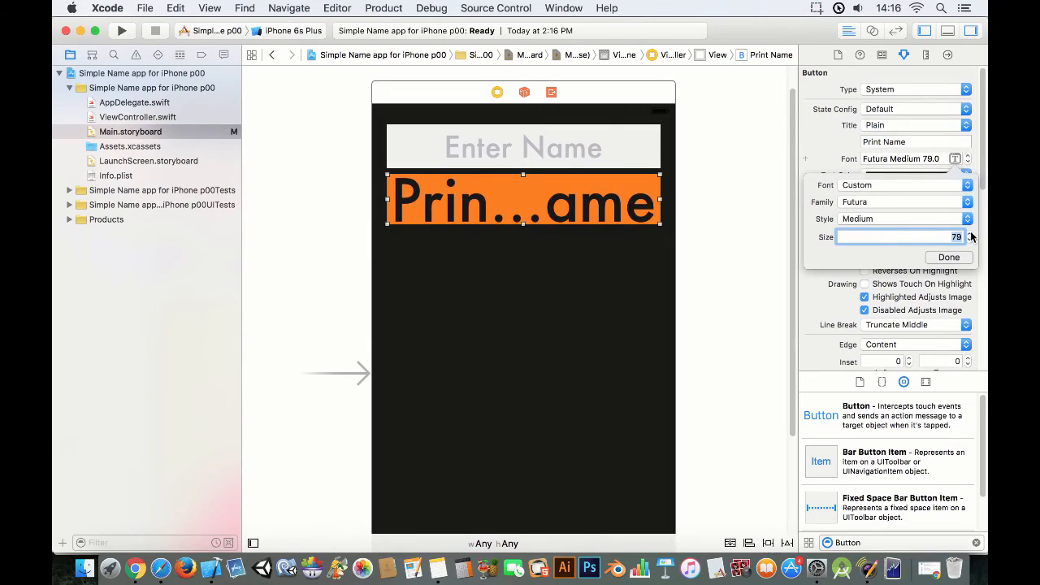
click(969, 234)
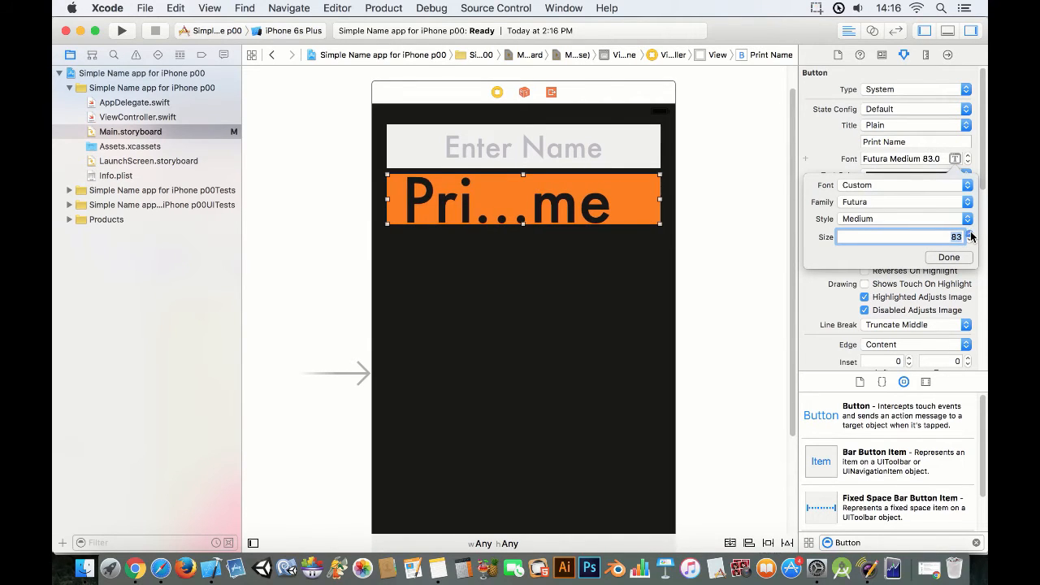
click(969, 240)
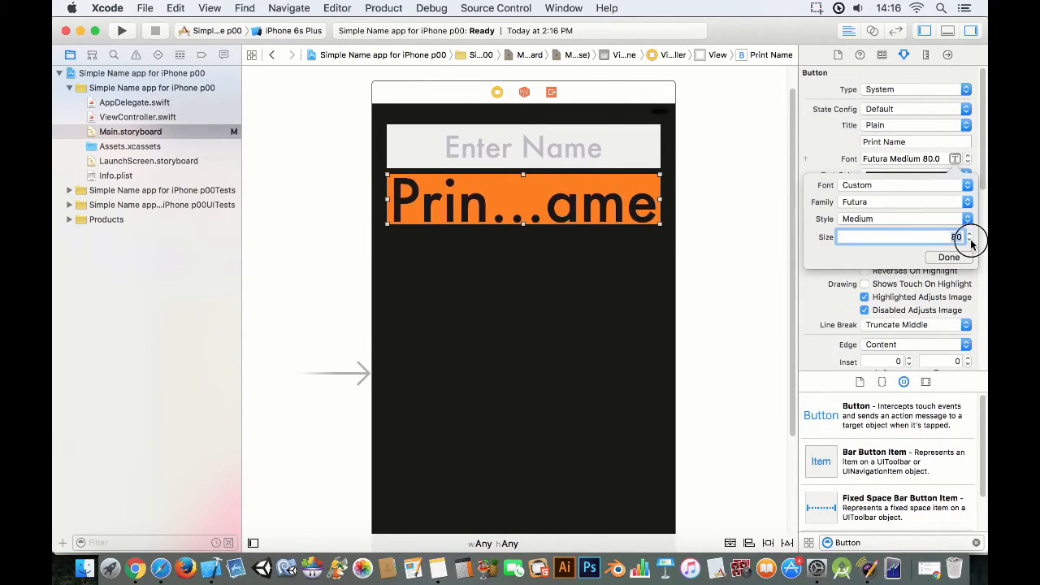
click(968, 242)
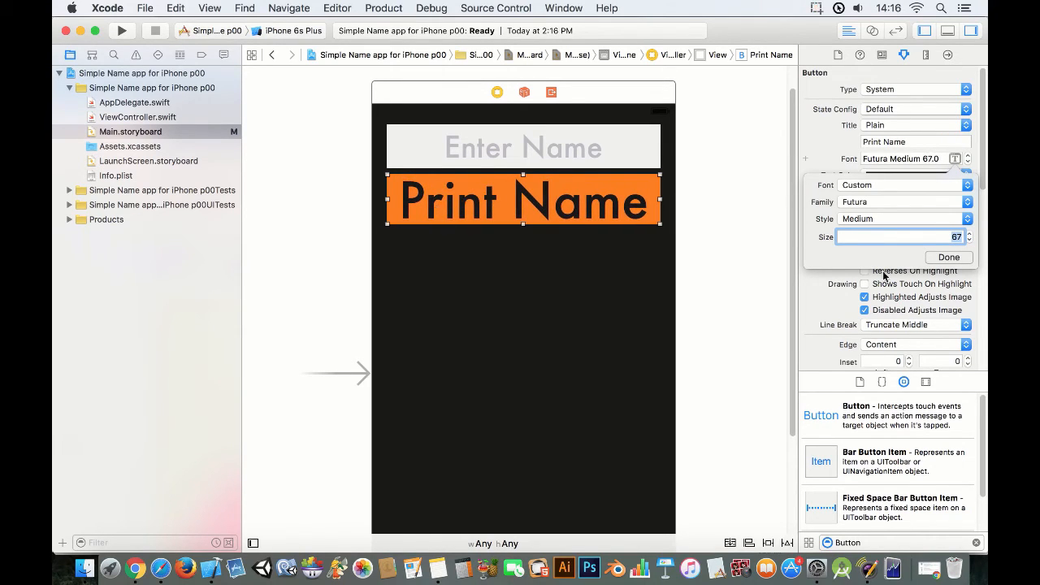
click(949, 256)
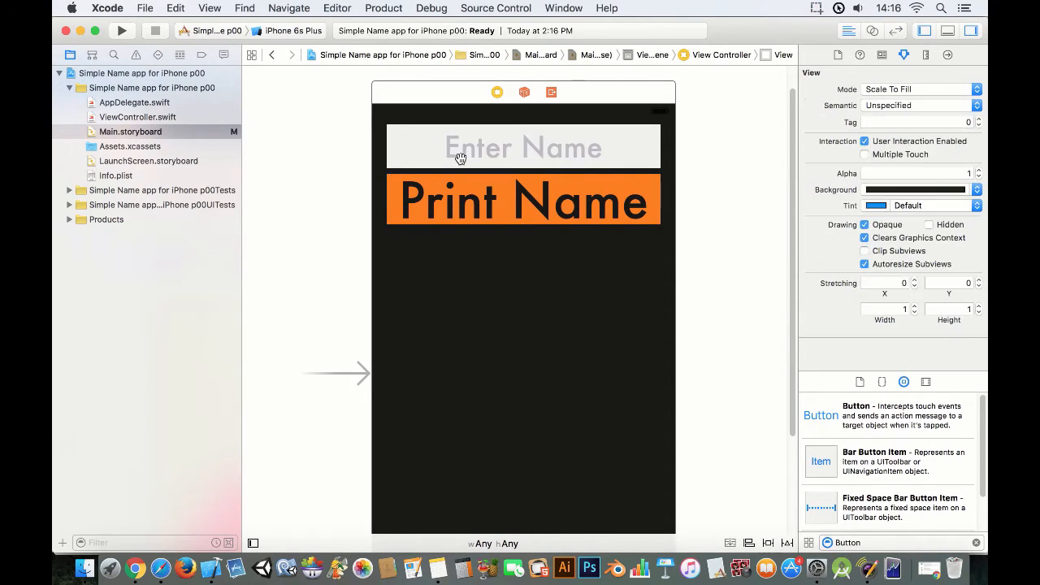
mouse_move(786, 371)
text(label)
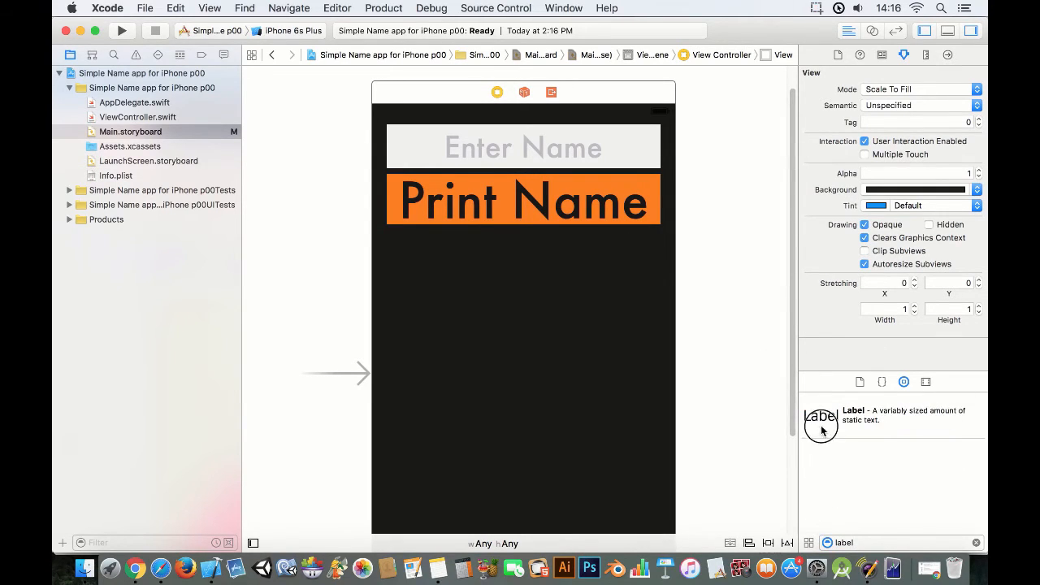
Step: Add a label below the Print Name button and stretch it to the button's width
drag(821, 416, 406, 244)
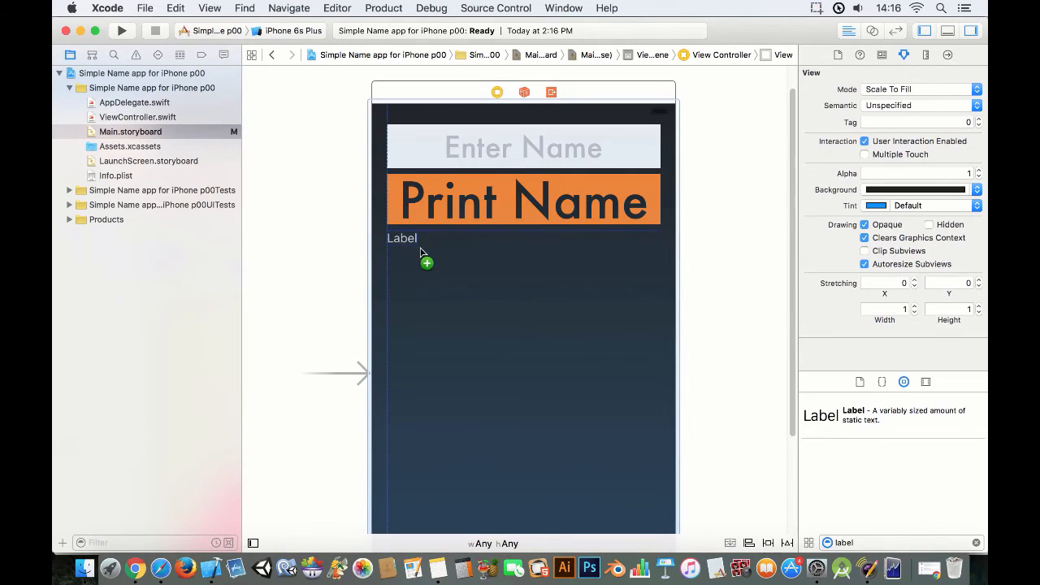
click(402, 237)
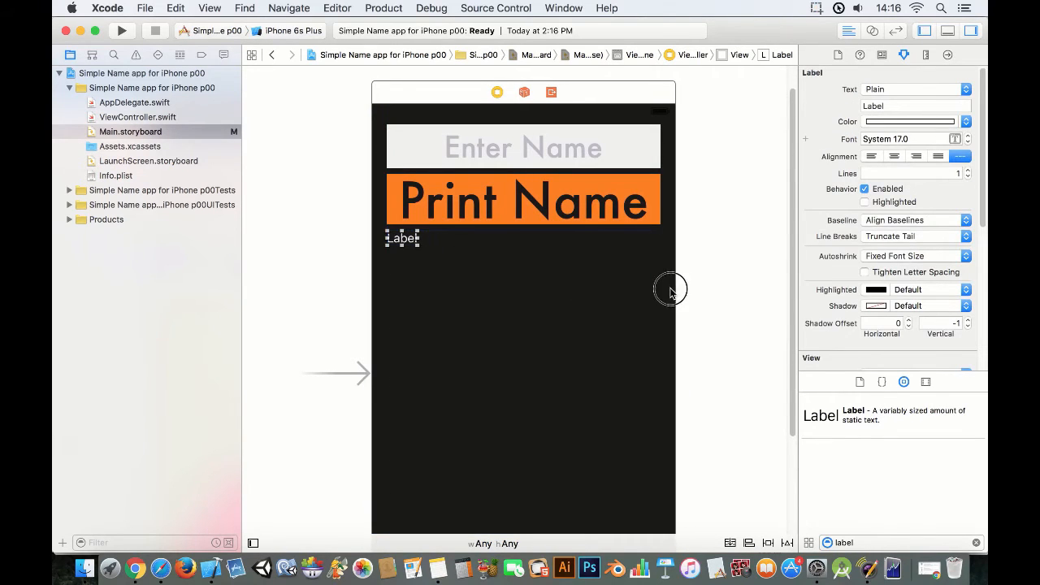
drag(419, 238, 659, 274)
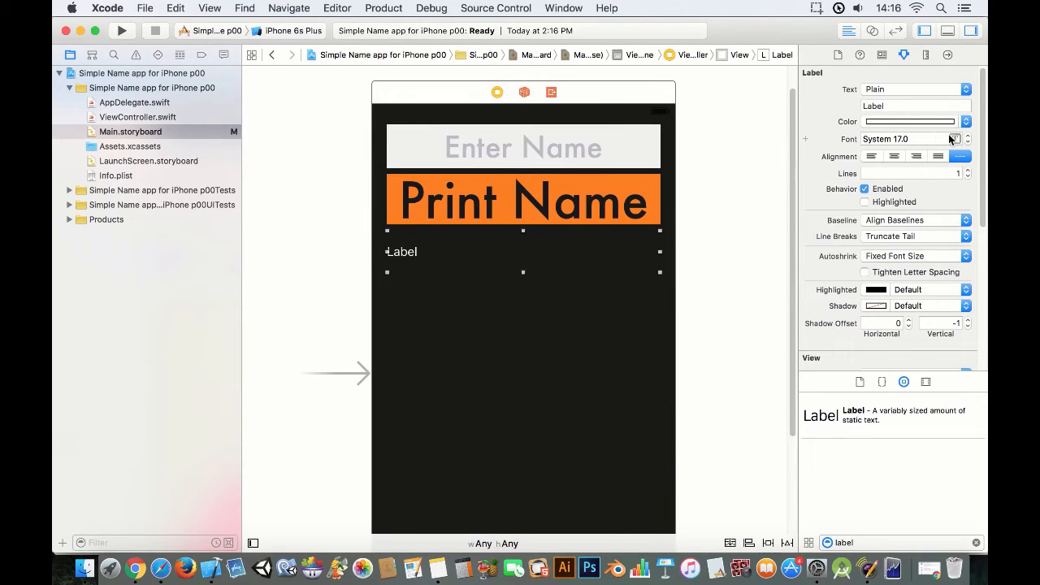
Step: Give the label a Custom Futura Medium font at size 35, then reselect it
click(956, 139)
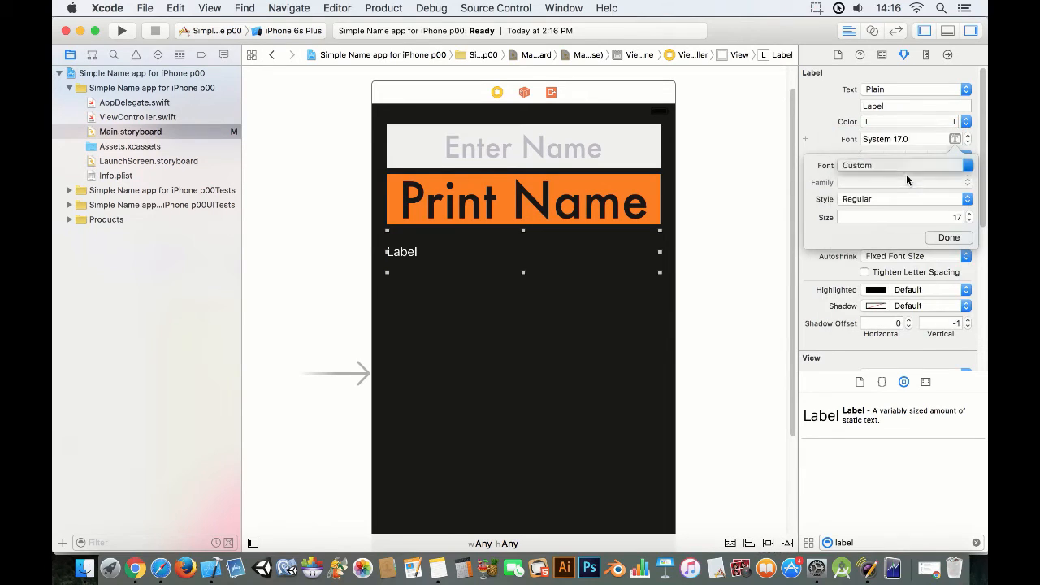
click(905, 182)
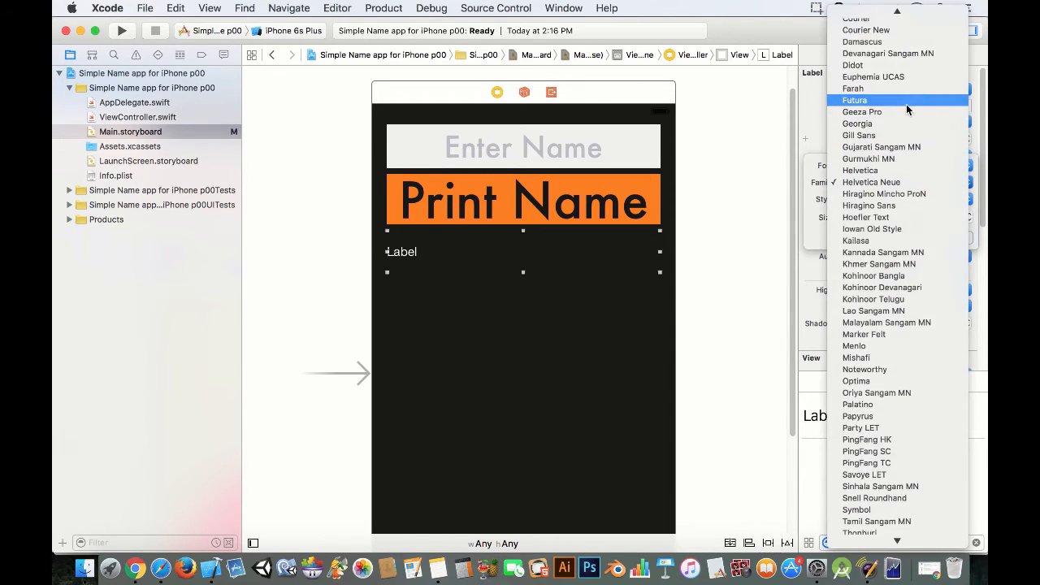
click(854, 100)
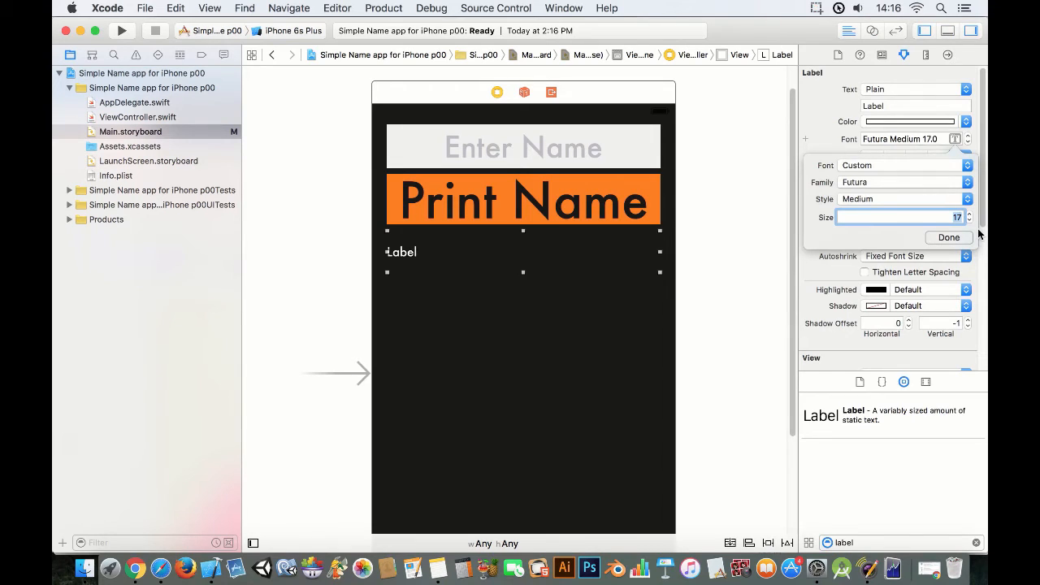
text(60)
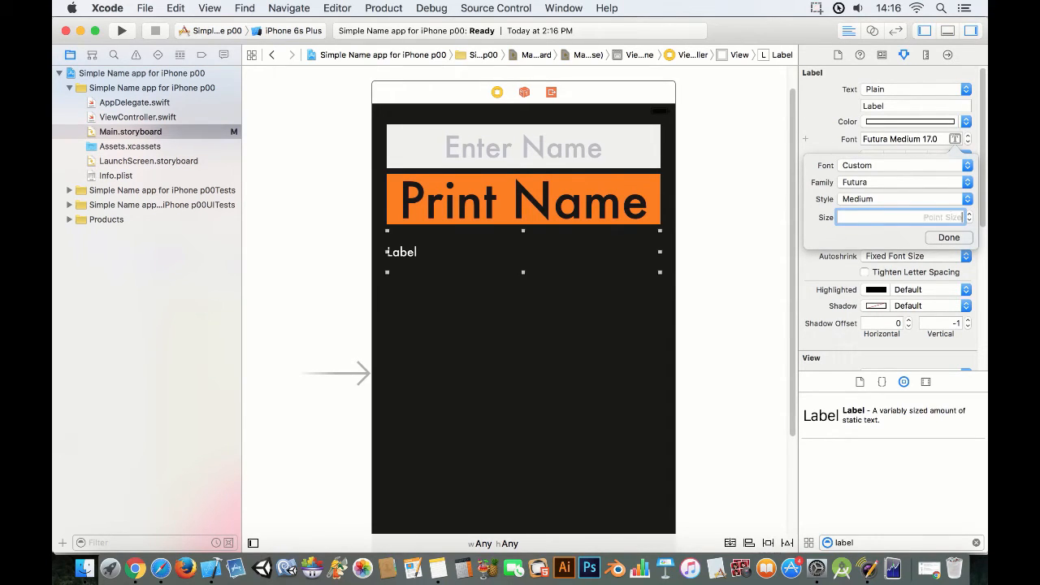
text(35)
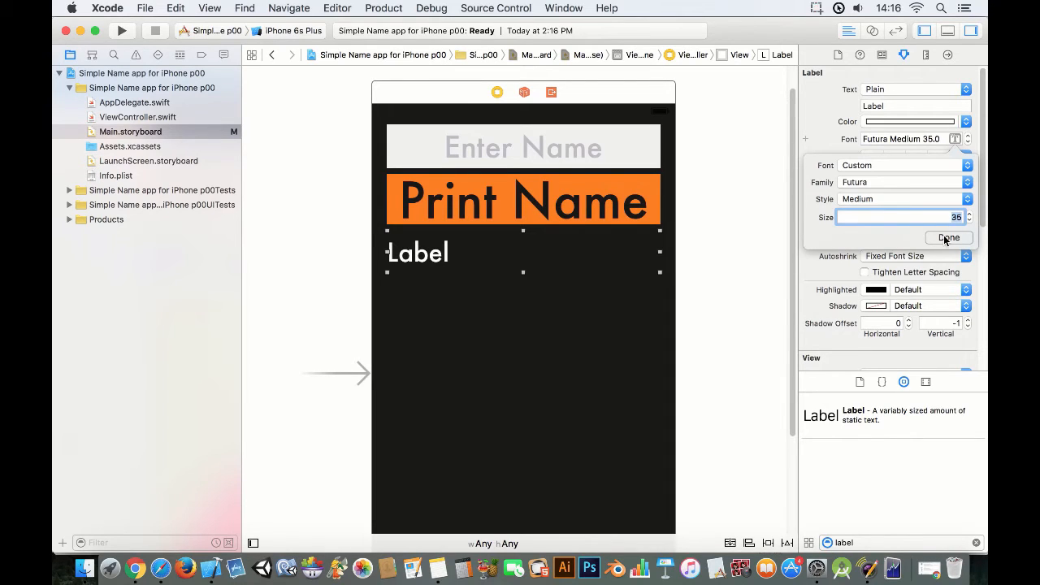
click(948, 237)
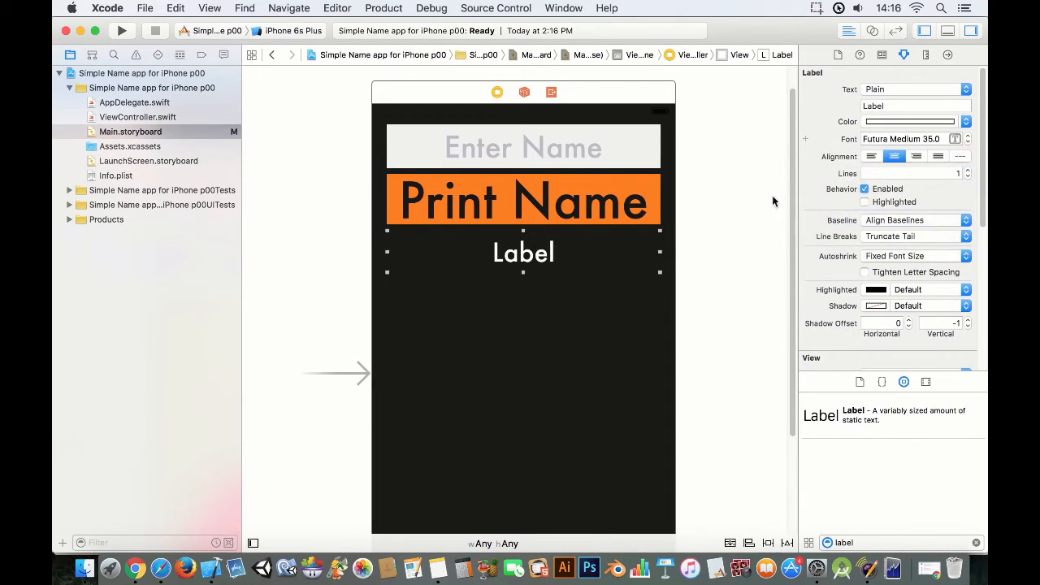
mouse_move(447, 150)
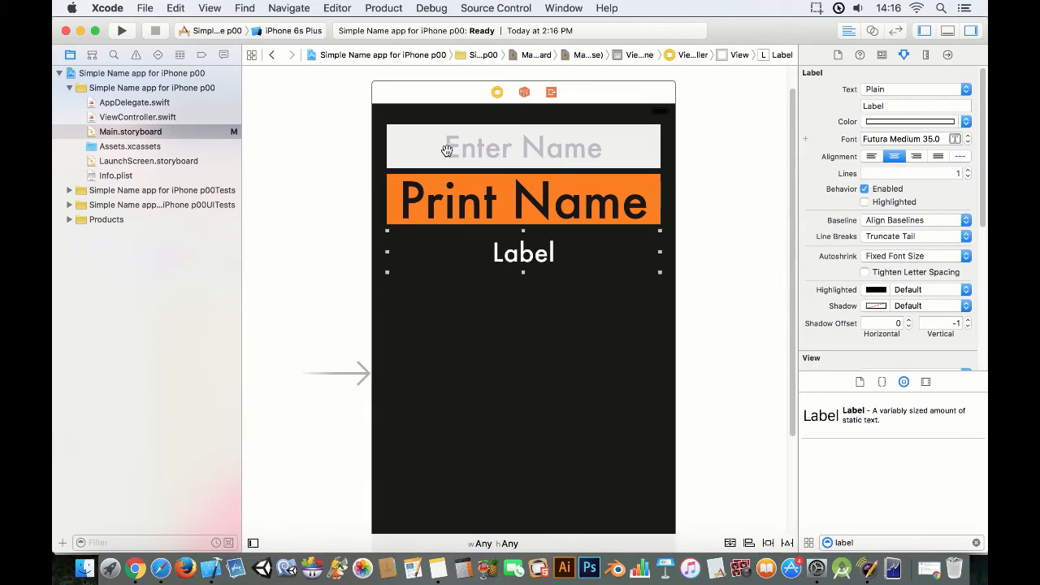
click(523, 147)
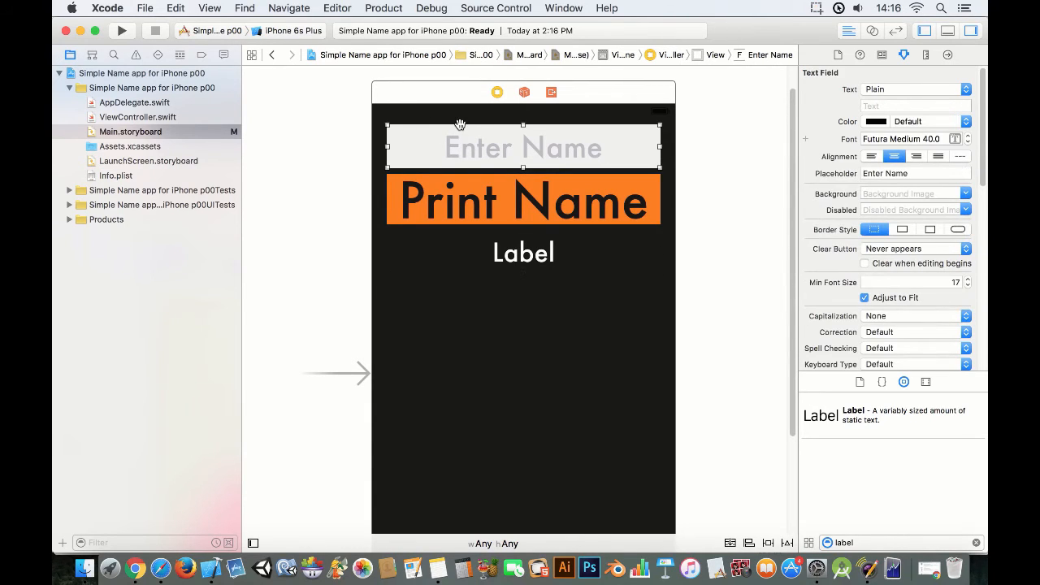
click(523, 253)
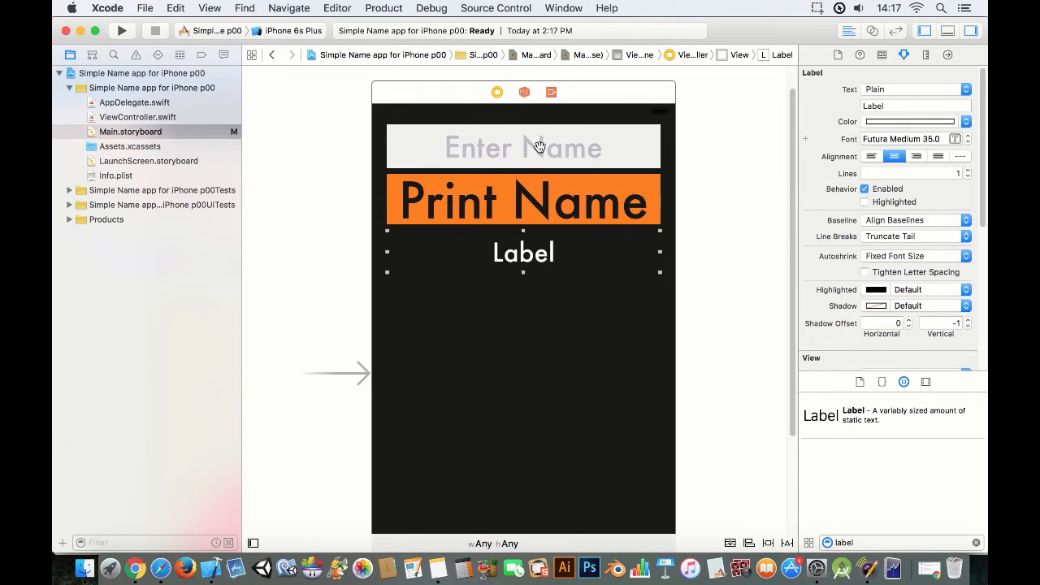
Step: Select the text field, button and label, then open ViewController.swift in the Assistant Editor
click(524, 147)
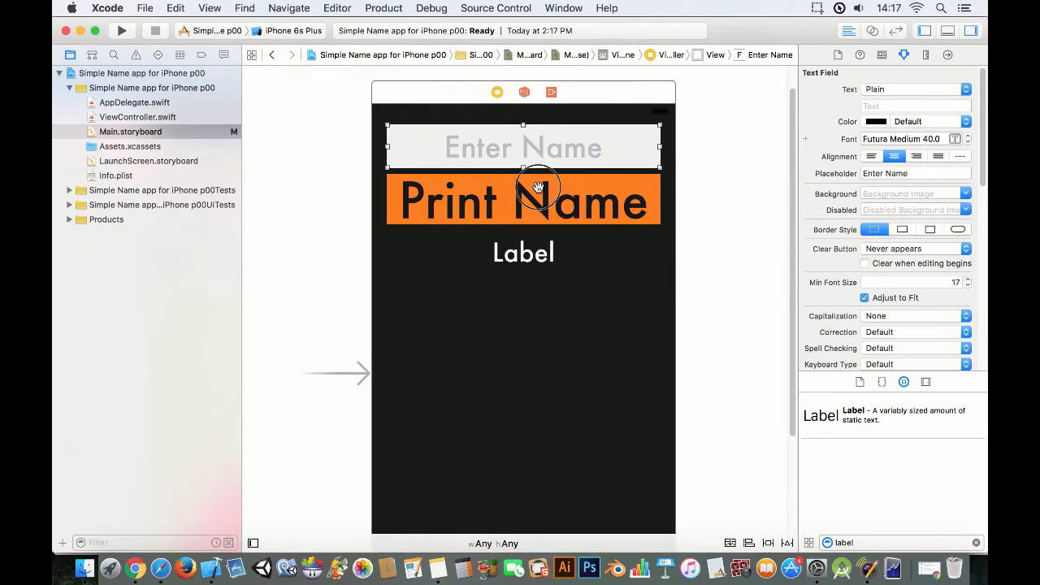
click(522, 200)
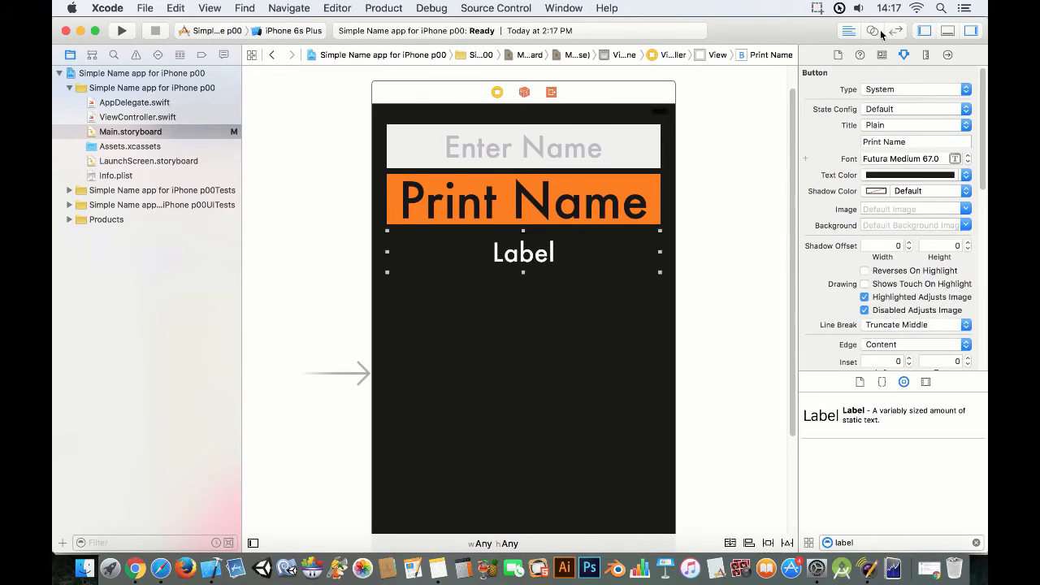
click(523, 253)
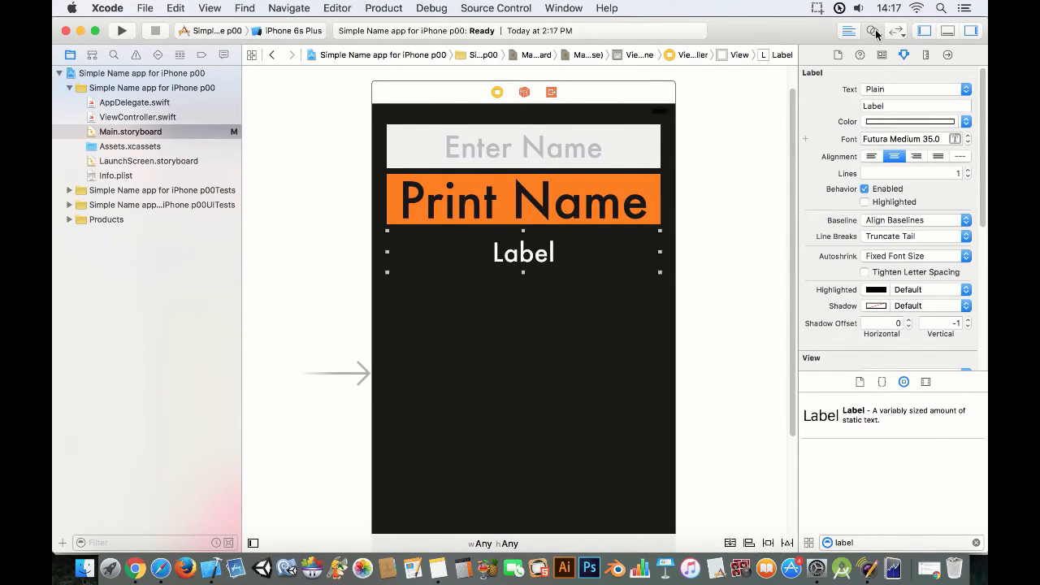
click(873, 31)
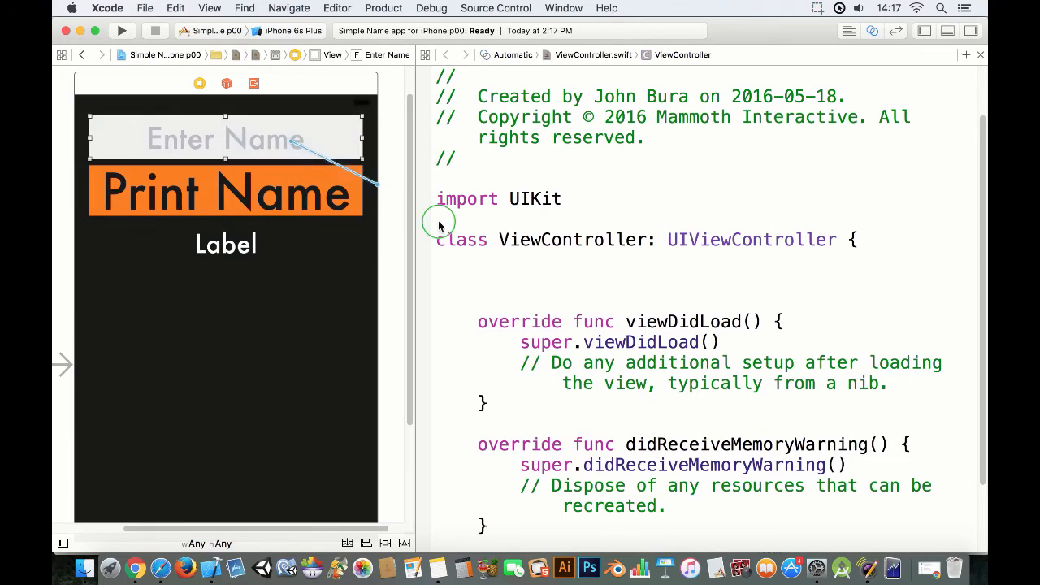
Step: Connect the Enter Name field to ViewController as a UITextField outlet named txtEnterName
drag(293, 142, 438, 224)
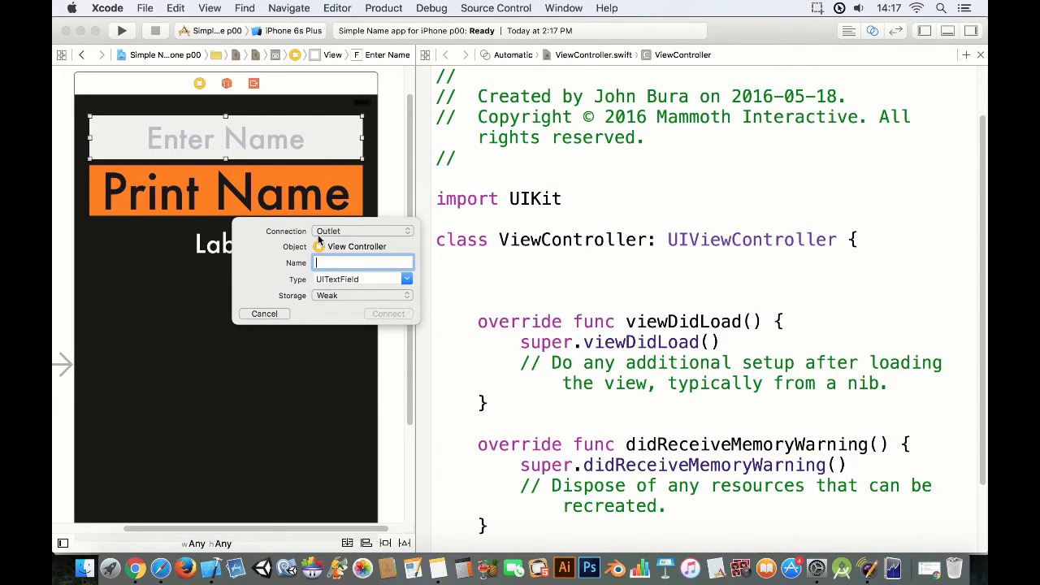
text(txt)
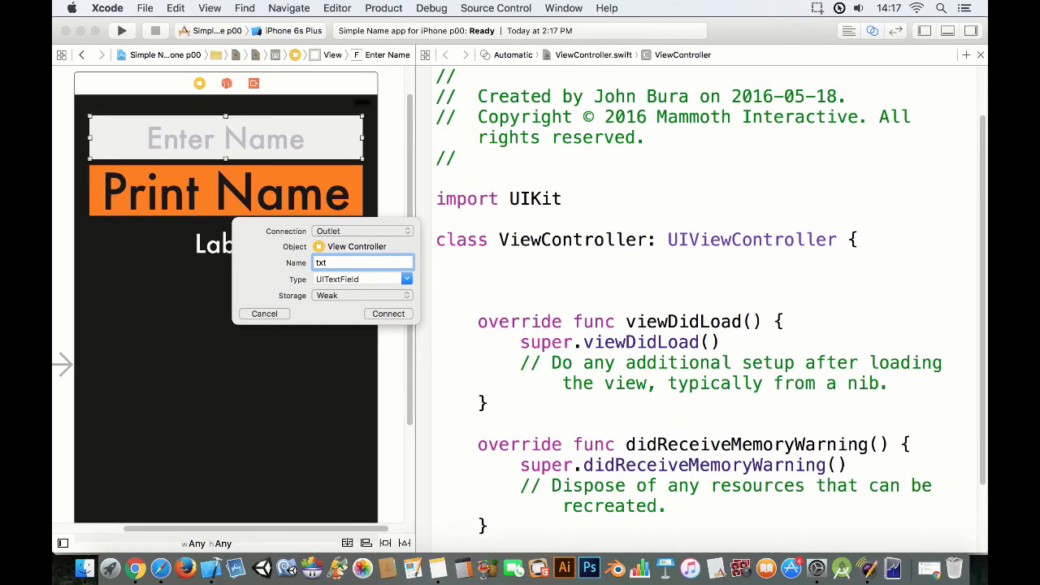
text(Enter)
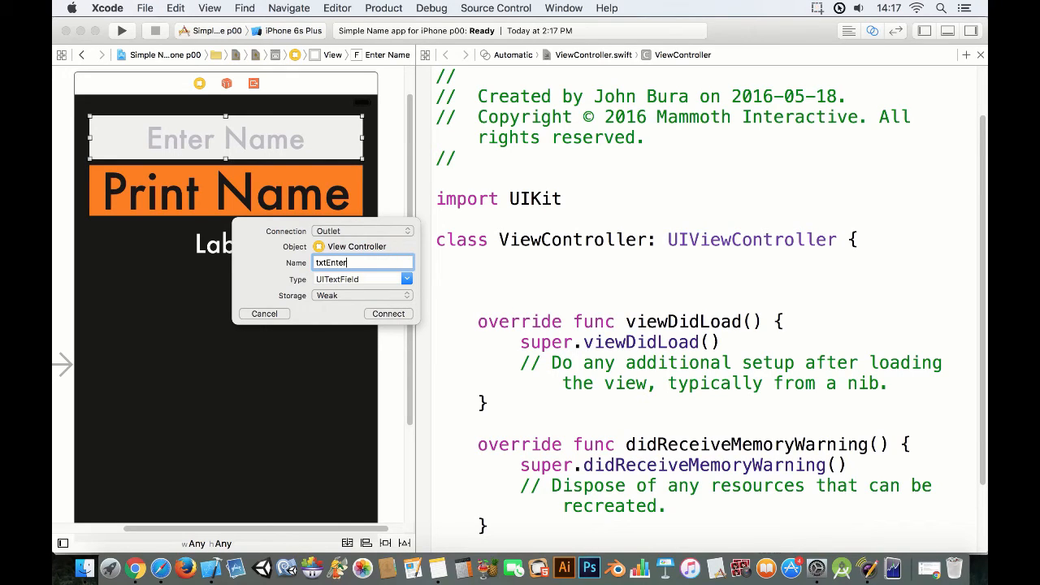
text(Name)
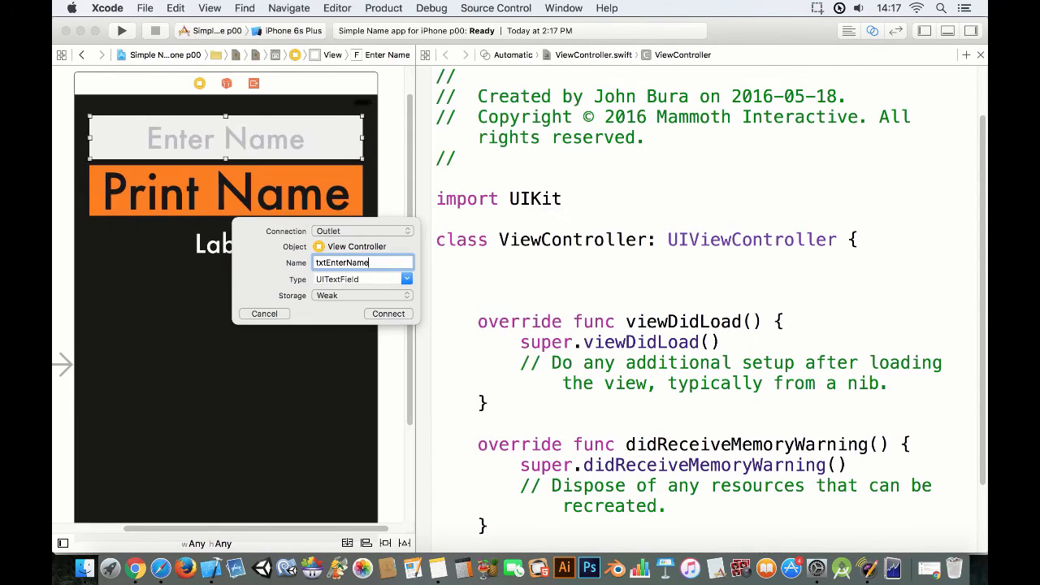
click(388, 314)
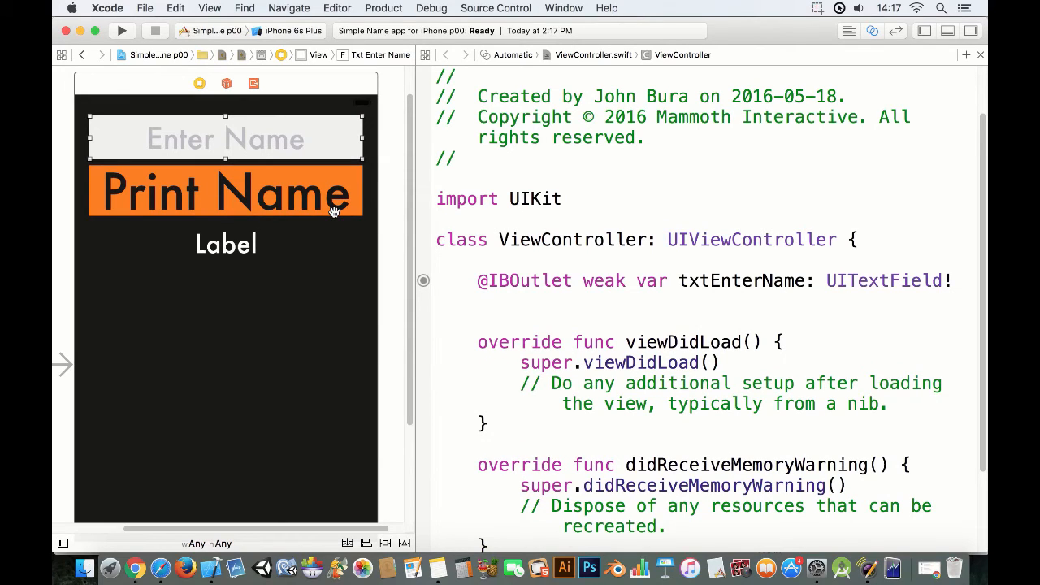
mouse_move(606, 258)
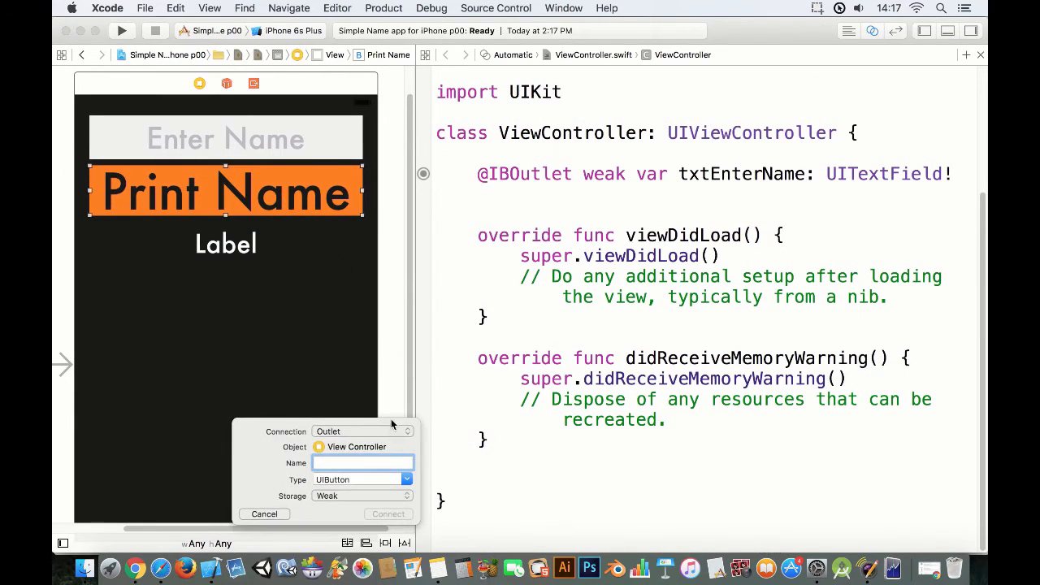
Step: Connect the Print Name button as an Action named btnPrintNameACTION
click(363, 432)
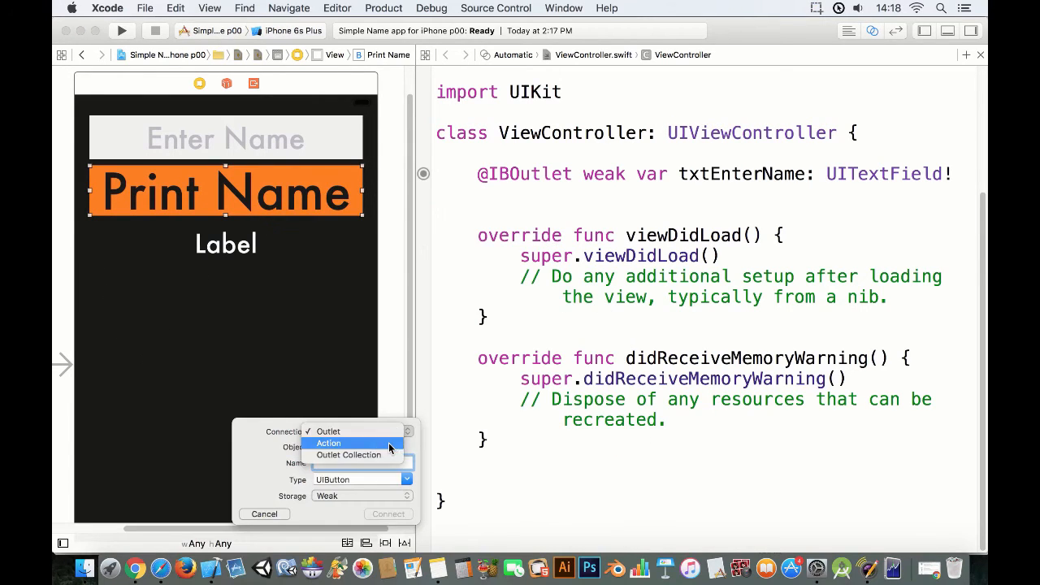
click(329, 443)
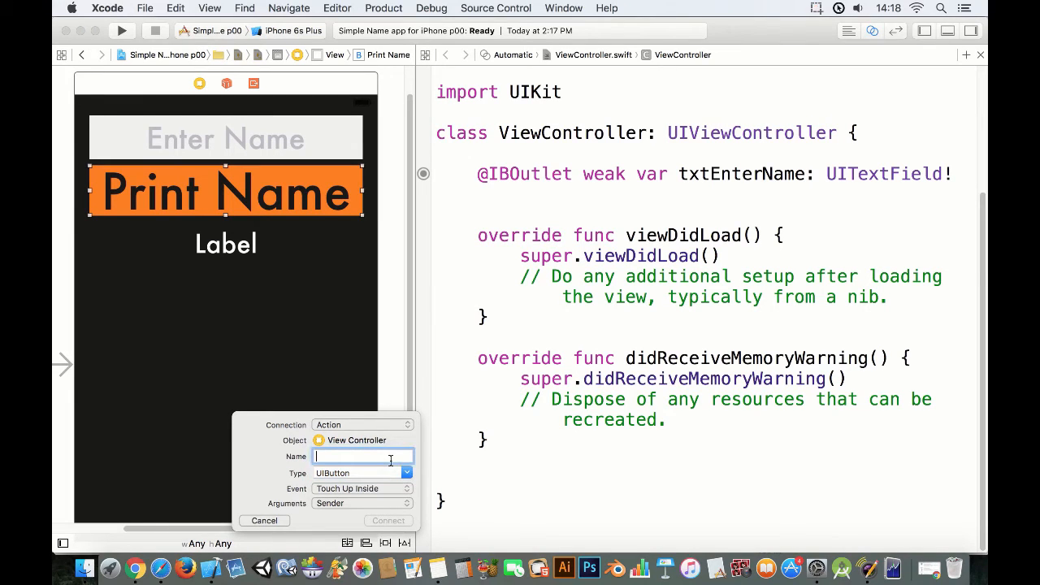
text(btnPrint)
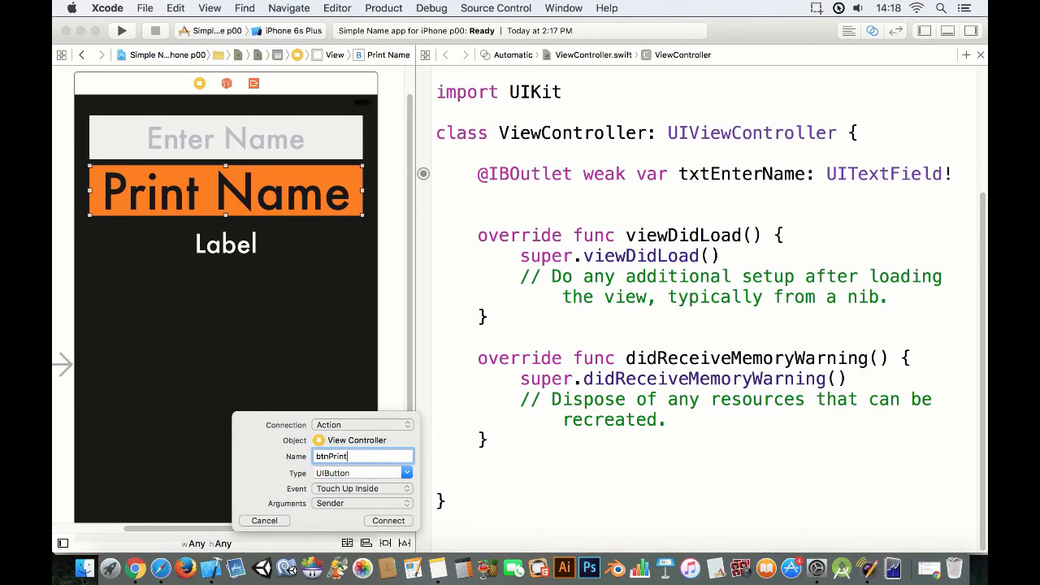
text(ACTION)
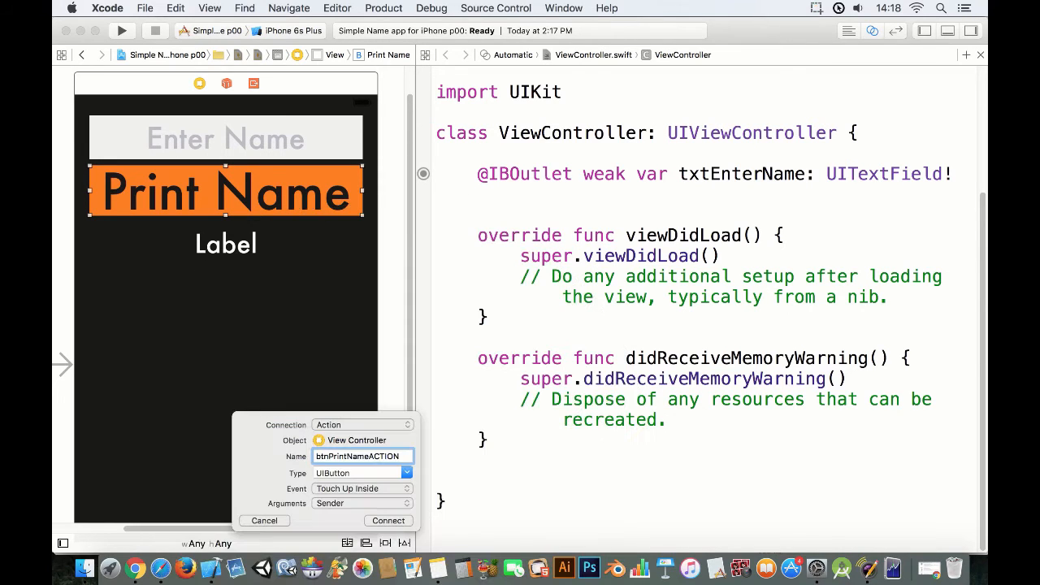
click(388, 520)
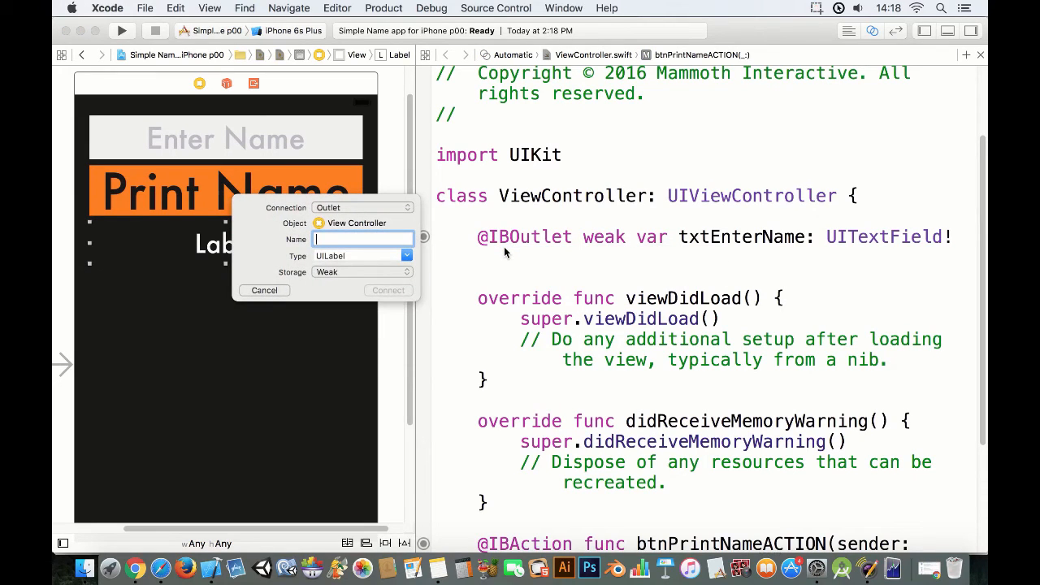
Step: Create a UILabel outlet named lblName for the label, then select the Print Name button
text(lblName)
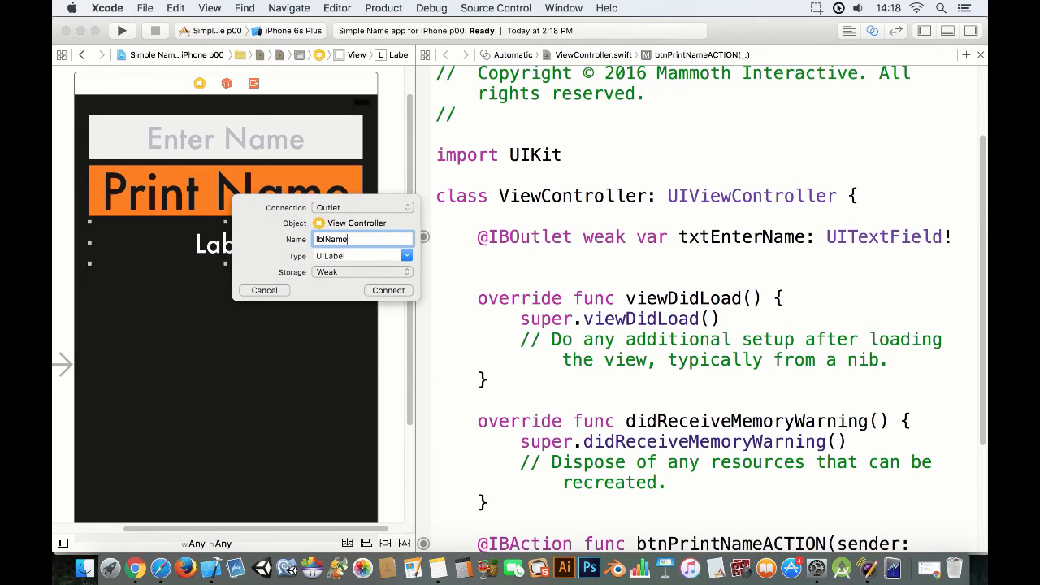
click(388, 290)
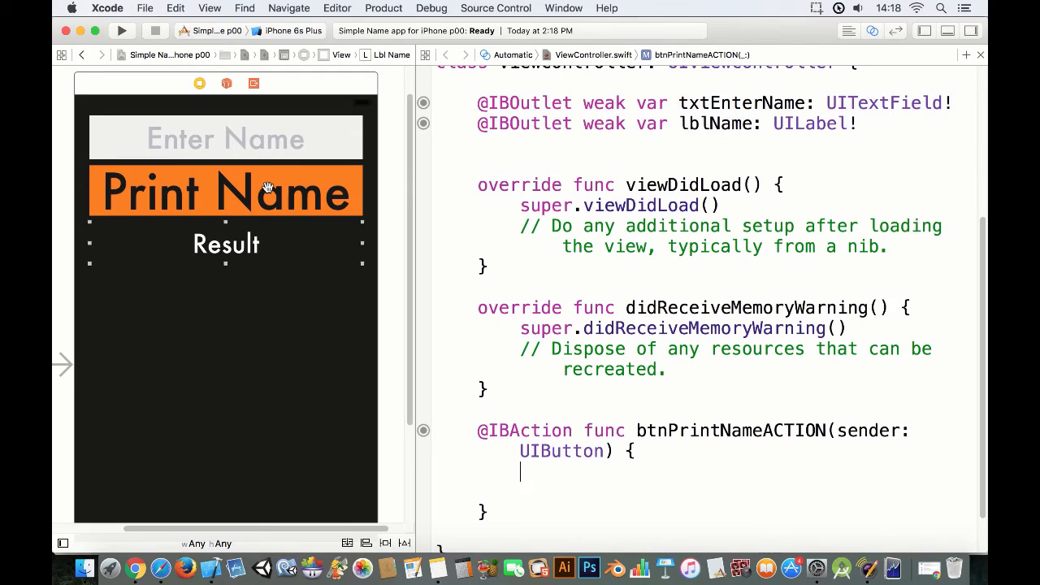
click(226, 191)
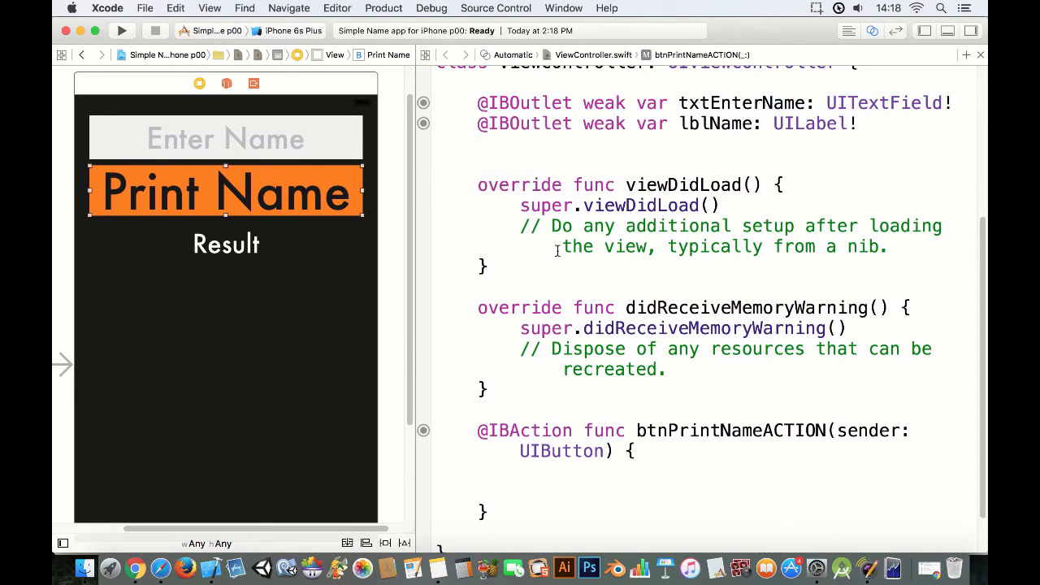
mouse_move(591, 223)
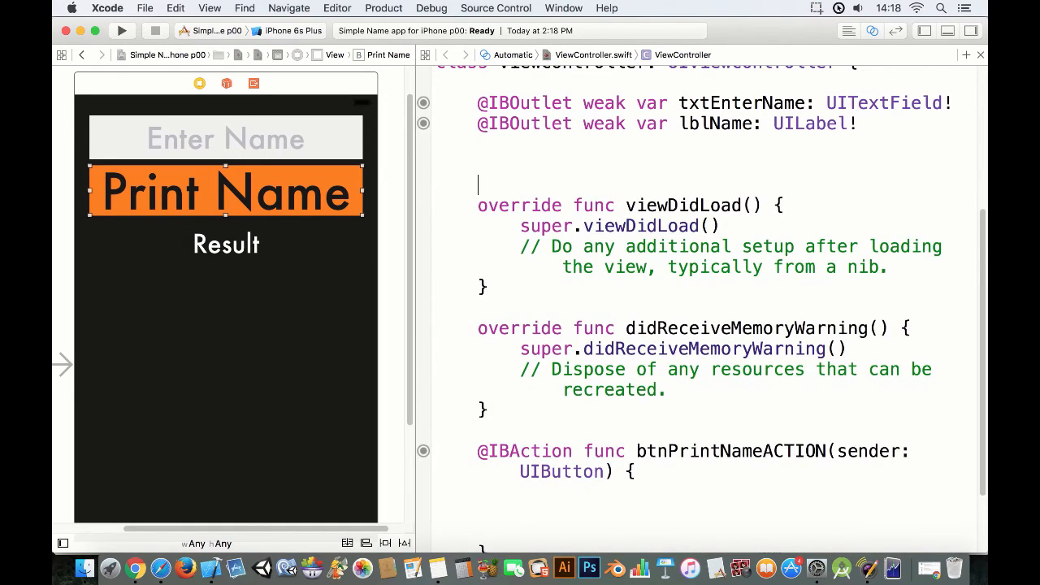
Step: Type var userName : String = "" beneath the two IBOutlets
text(var)
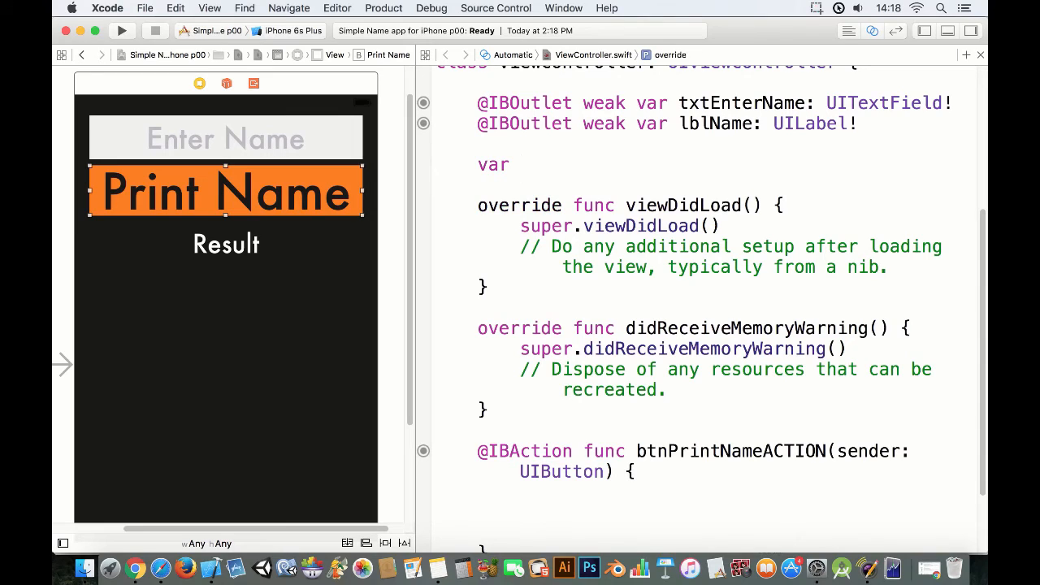
text(na)
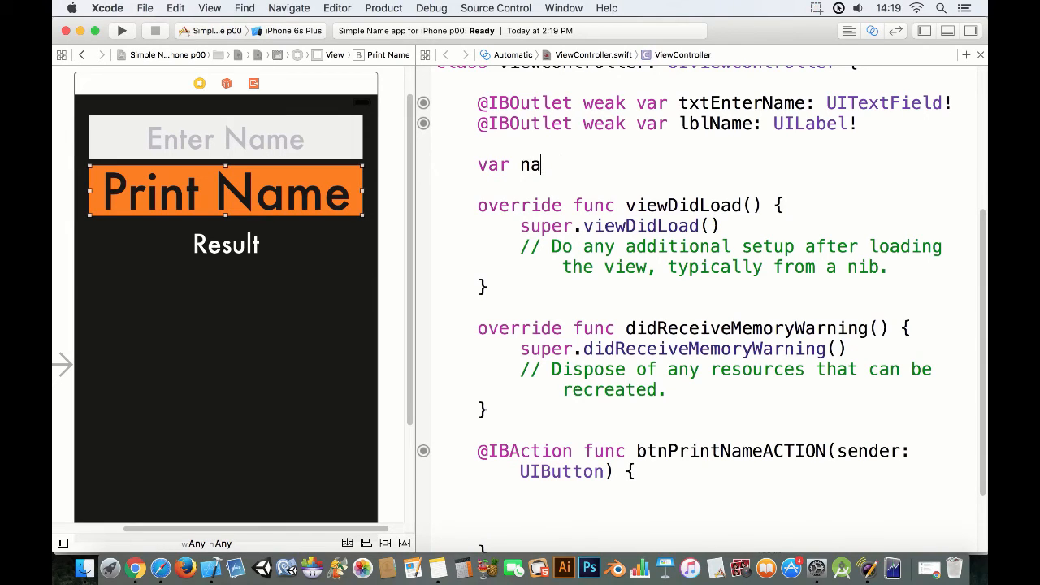
text(ser)
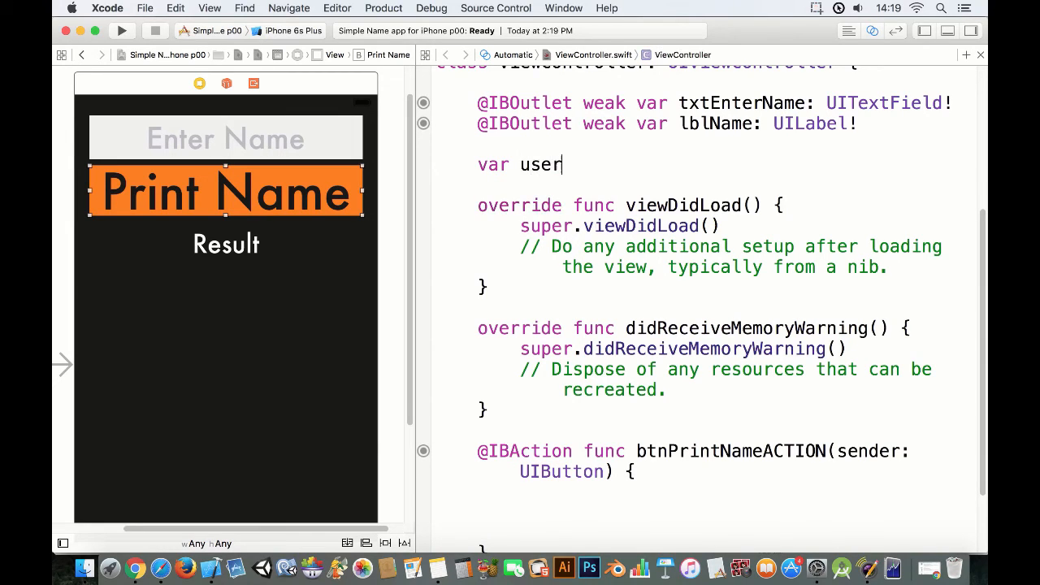
text(Name)
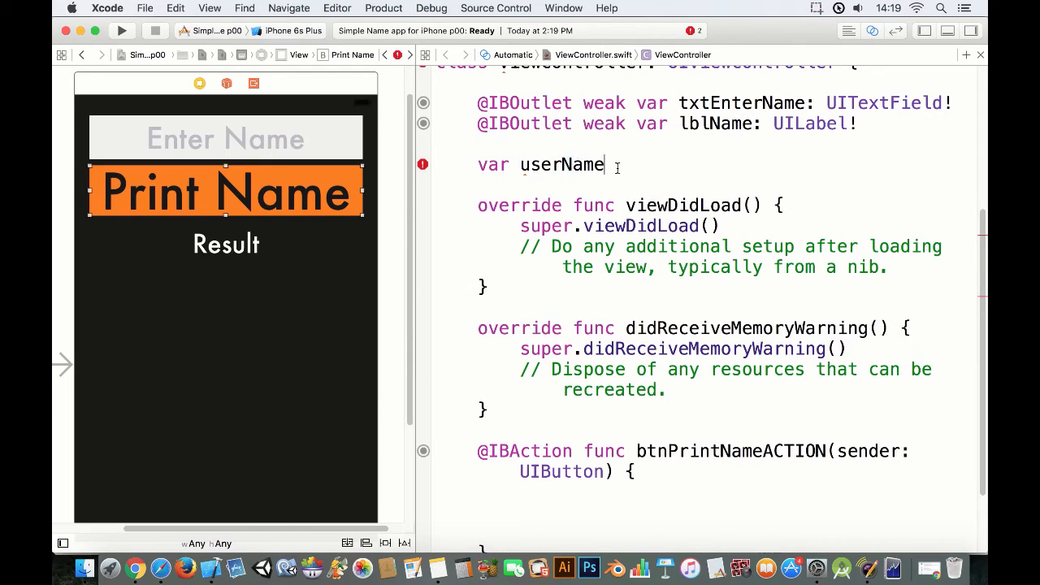
text(: St)
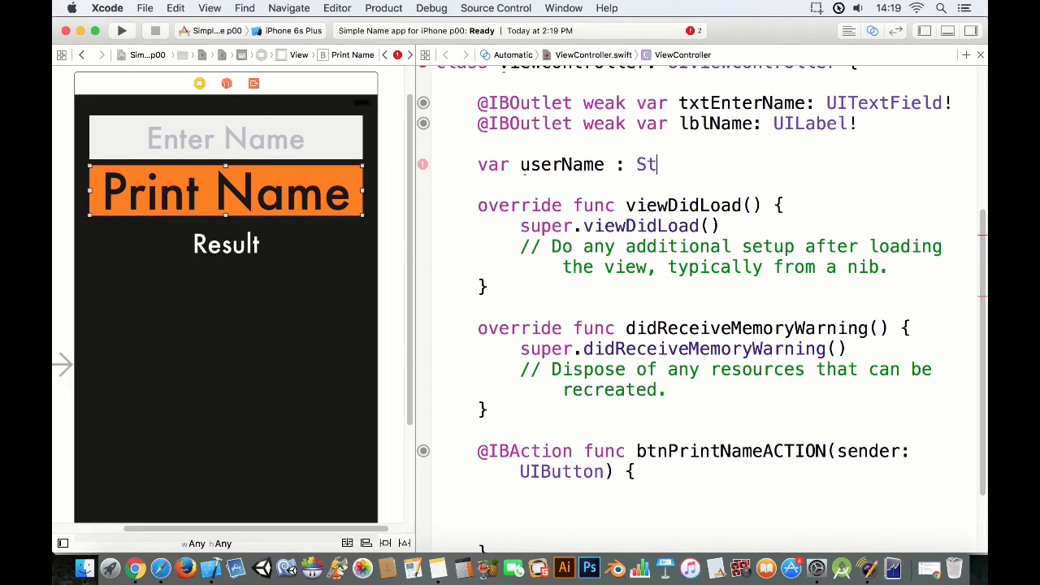
text(ring =)
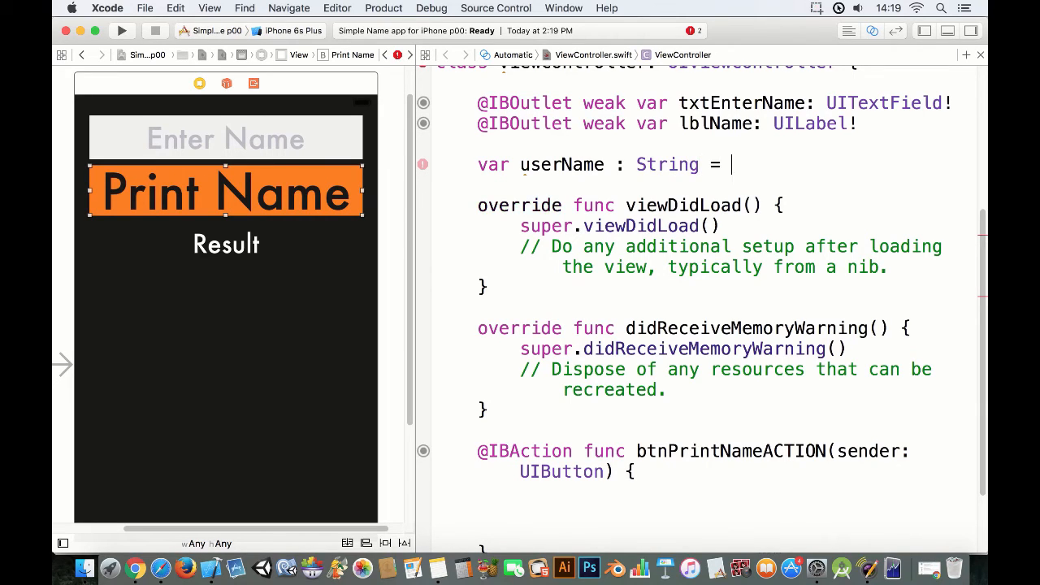
text("")
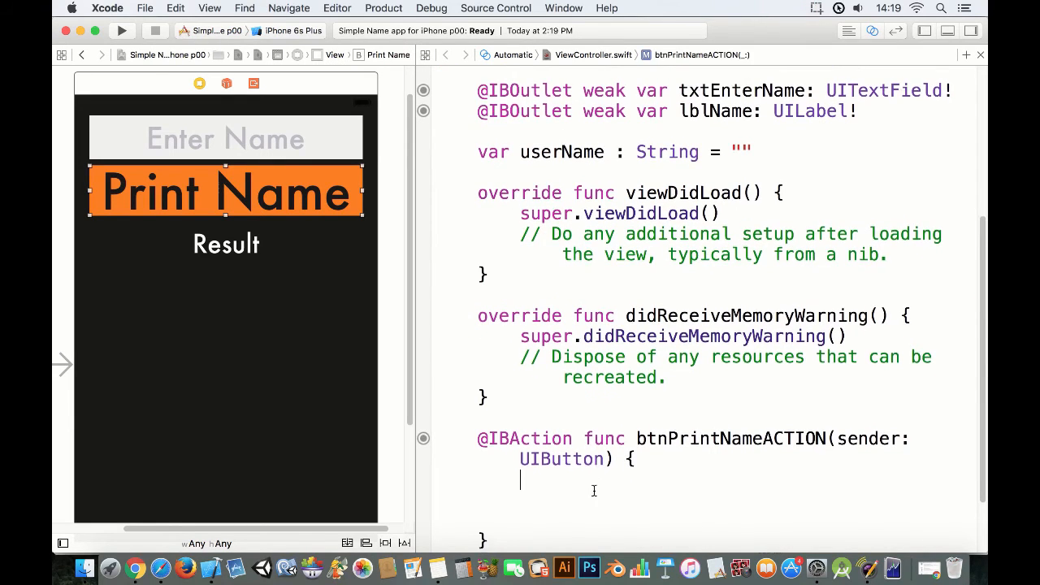
Step: Define an empty func namePrintingLogic(){ } after the action
text(func)
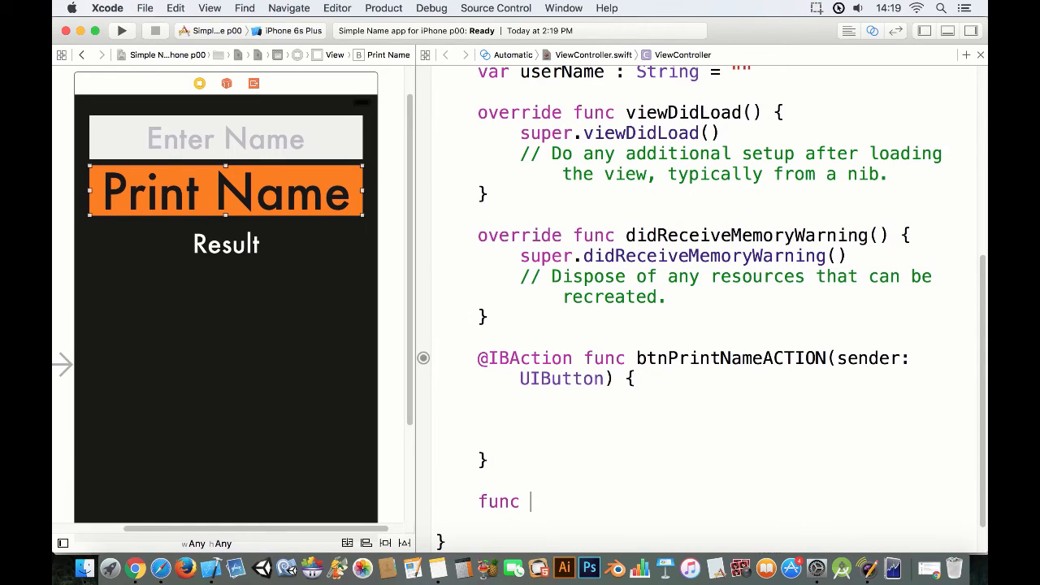
text(name)
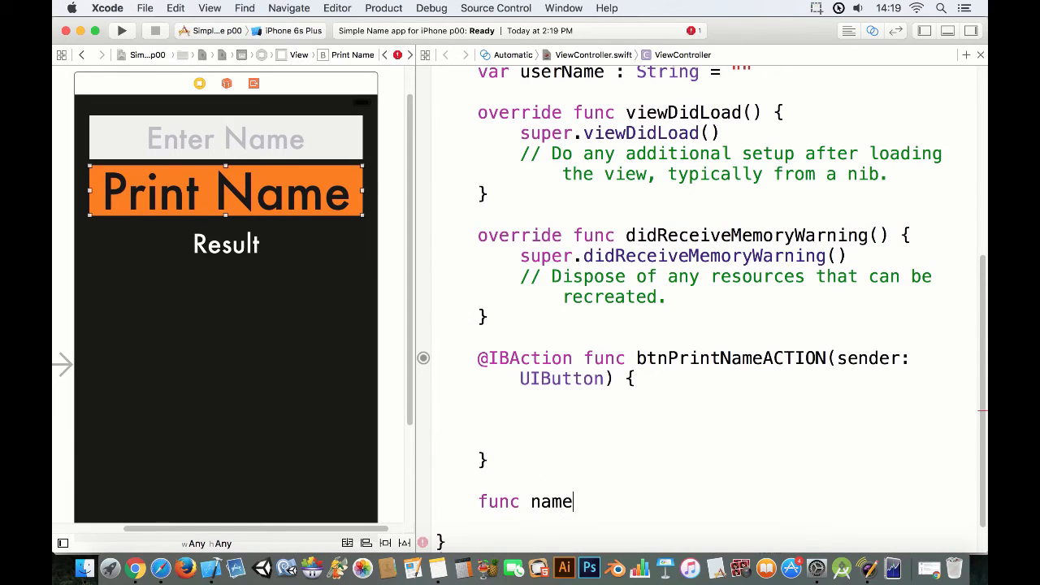
text(PrintingLogic)
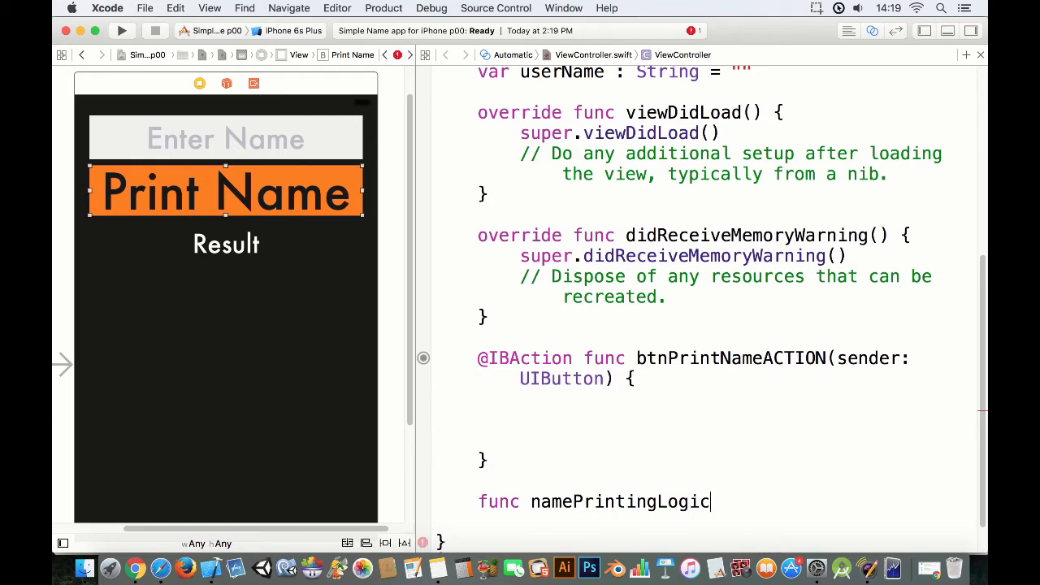
text((){)
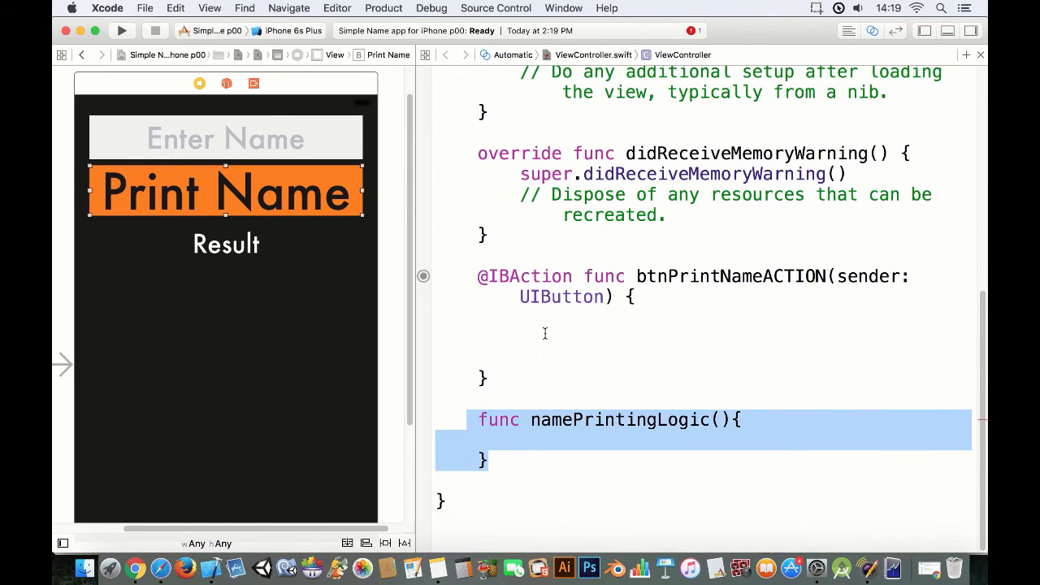
Step: Call namePrintingLogic() inside btnPrintNameACTION
text(name)
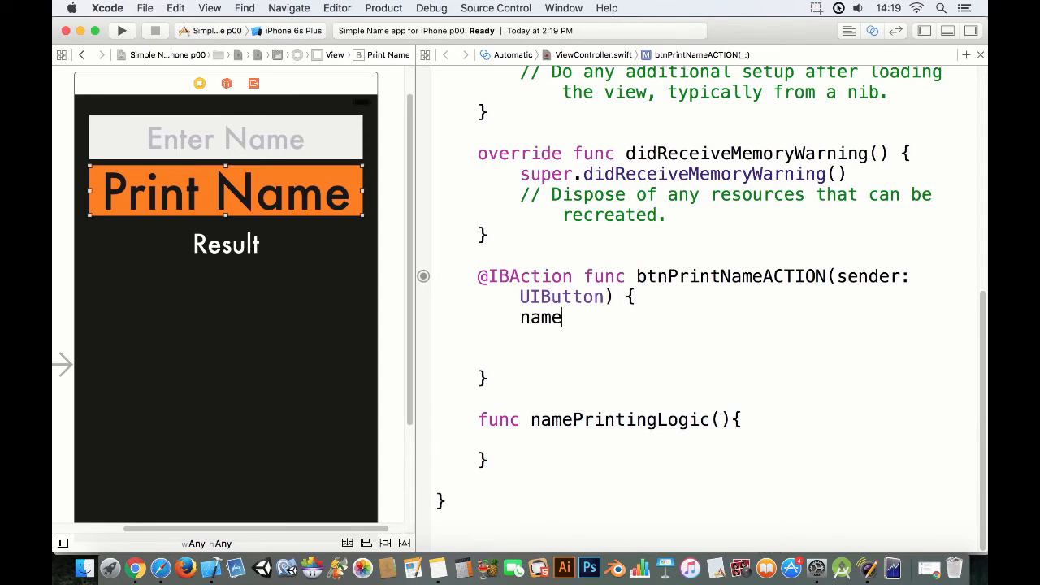
text(PrintingLogic())
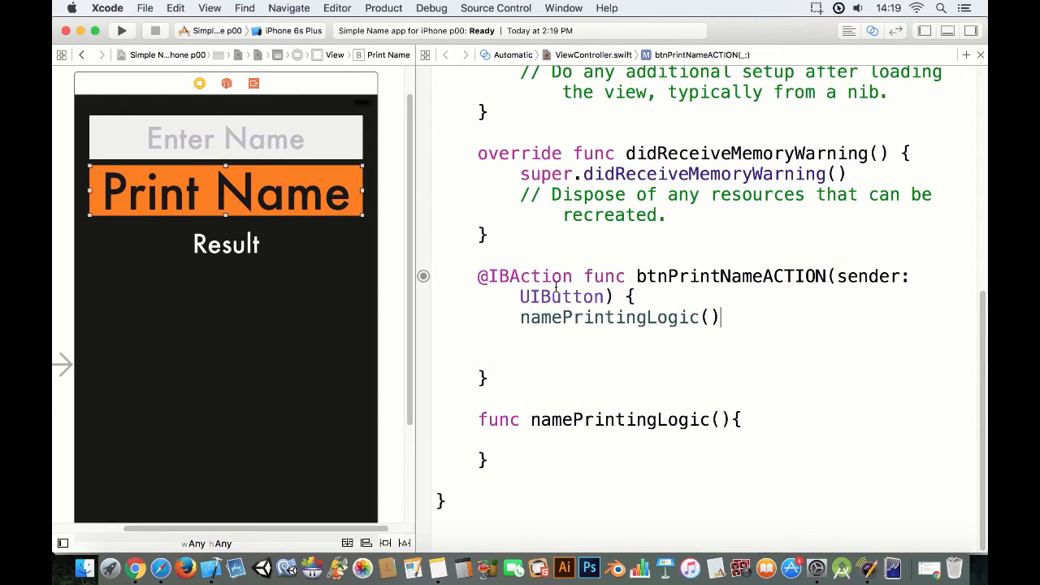
drag(477, 275, 520, 367)
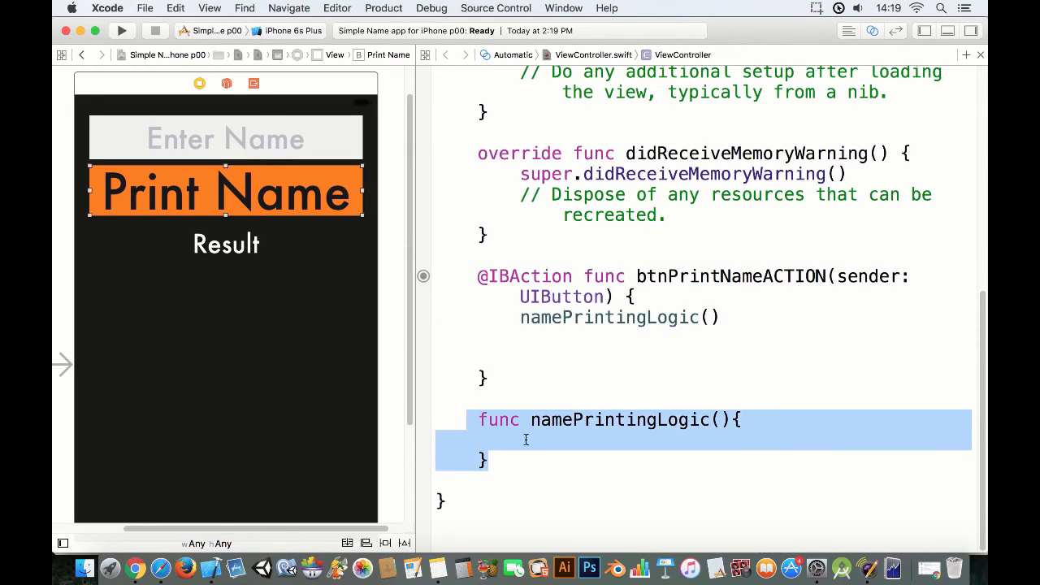
Step: In namePrintingLogic, write userName = txtEnterName.text! and lblName.text = userName, accepting the '!' Fix-it
click(525, 440)
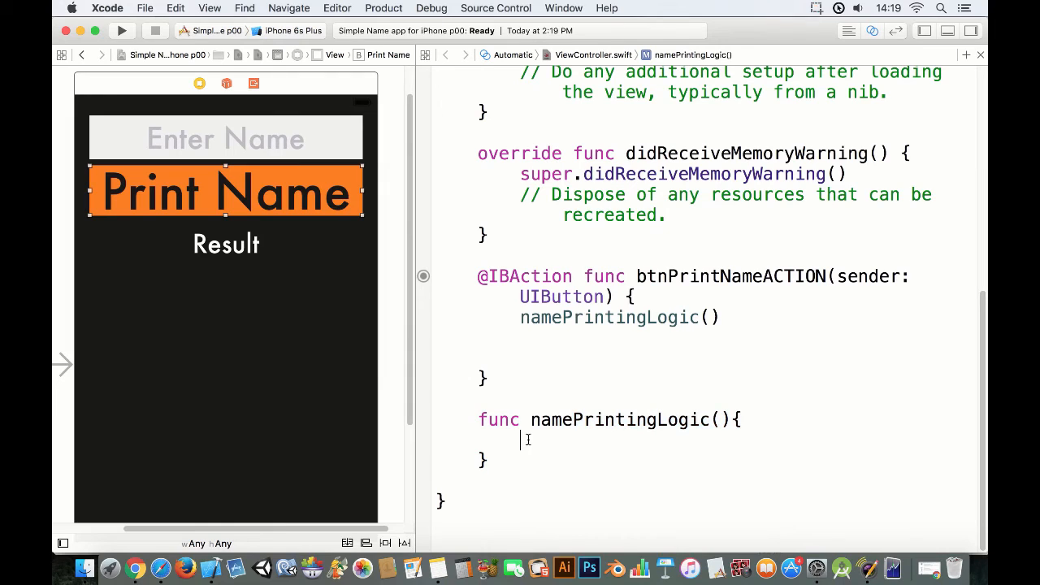
text(lblName.text =)
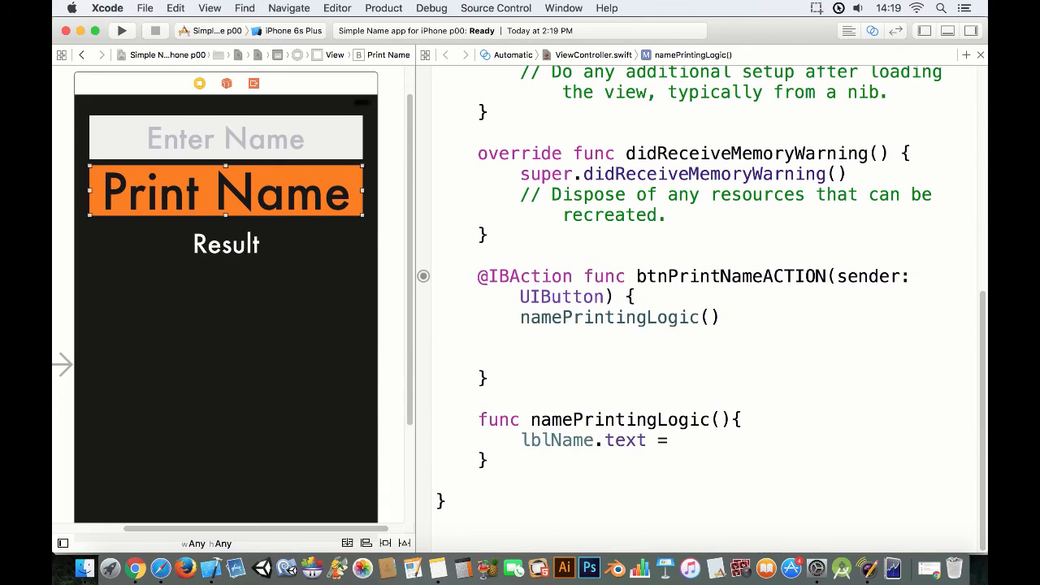
text(userName)
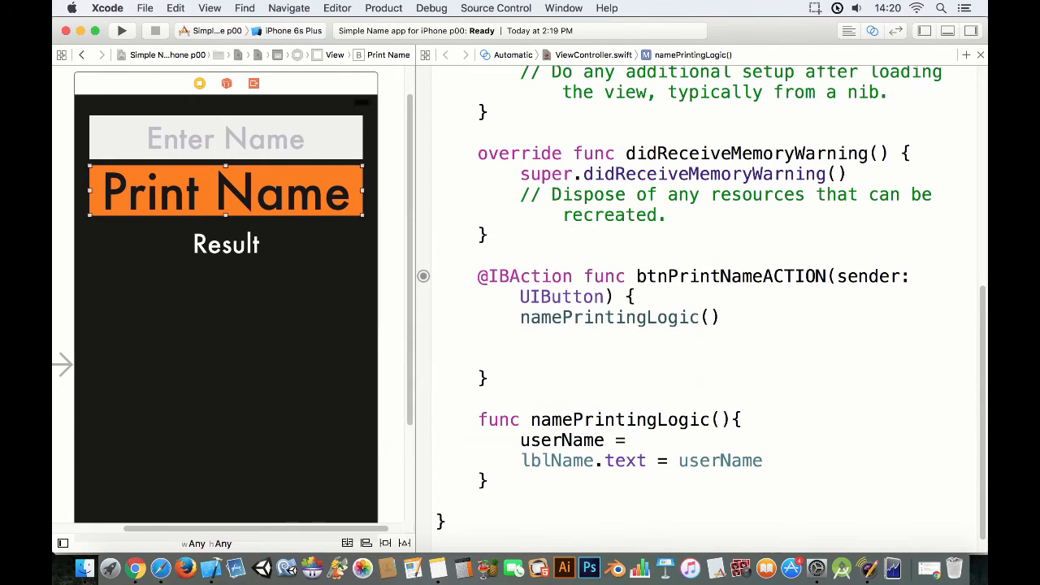
text(txtEnterName.text)
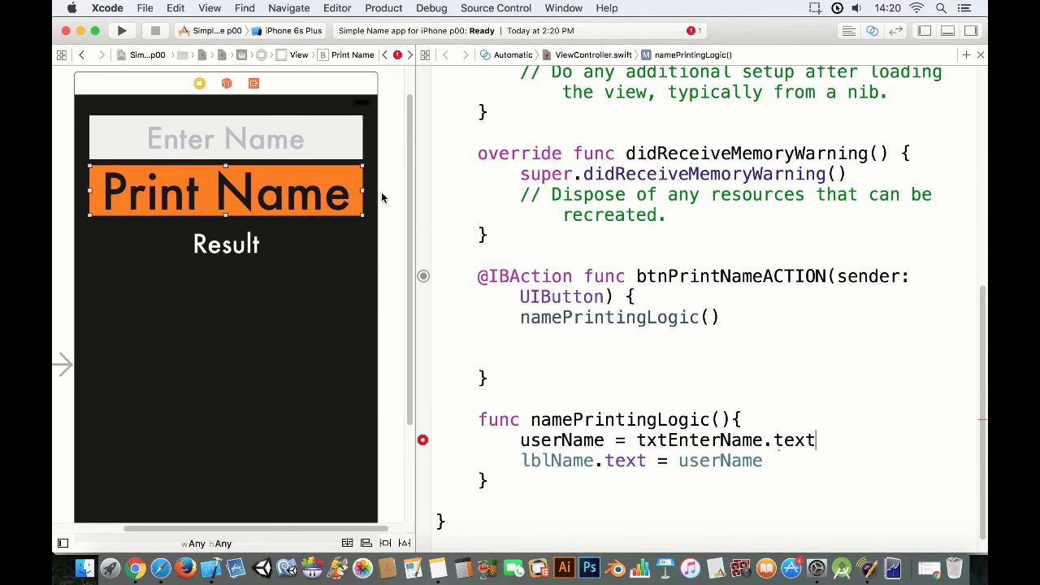
mouse_move(310, 143)
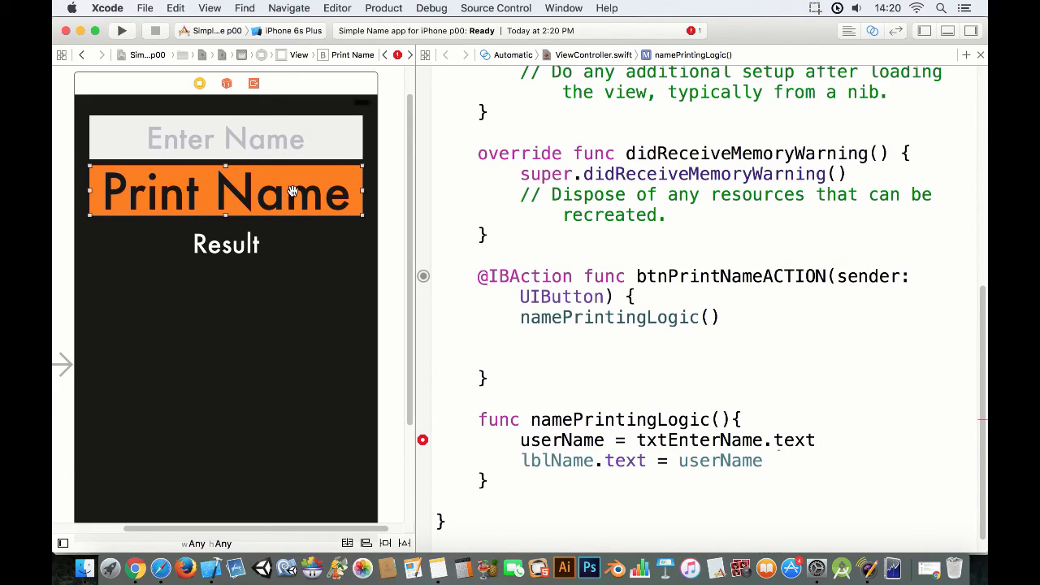
mouse_move(536, 447)
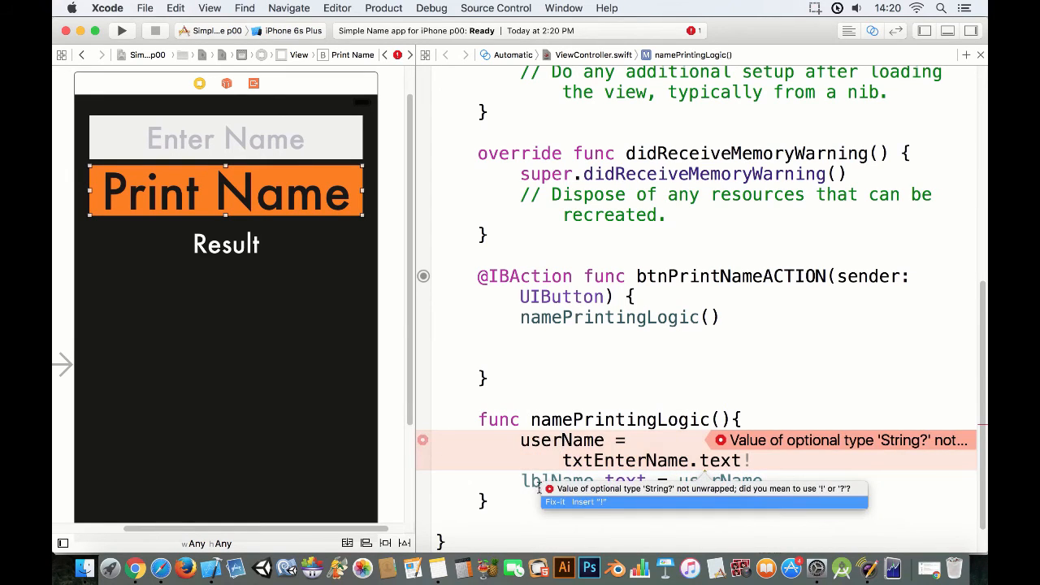
click(575, 502)
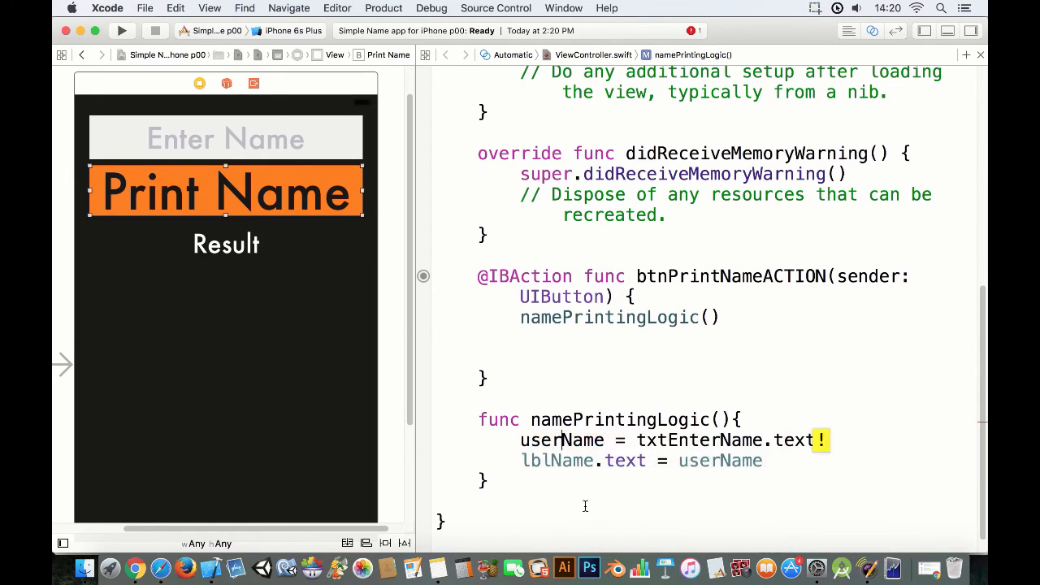
double_click(710, 439)
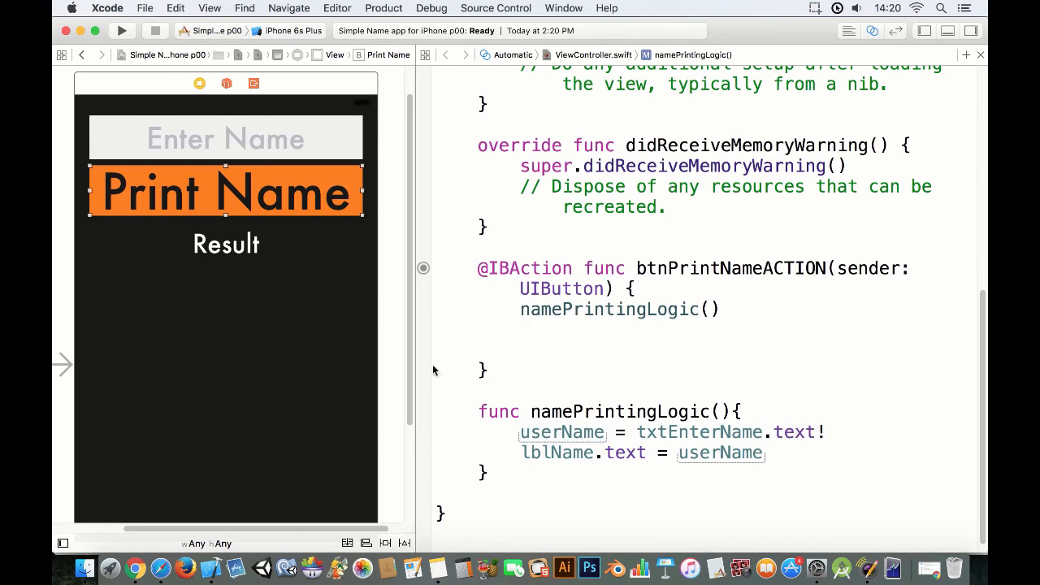
triple_click(634, 453)
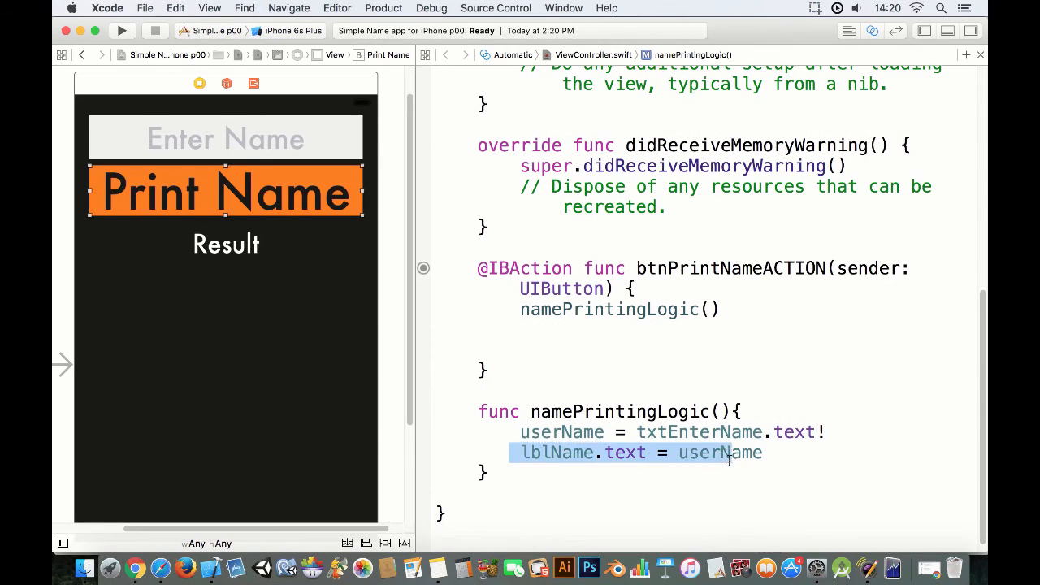
click(121, 30)
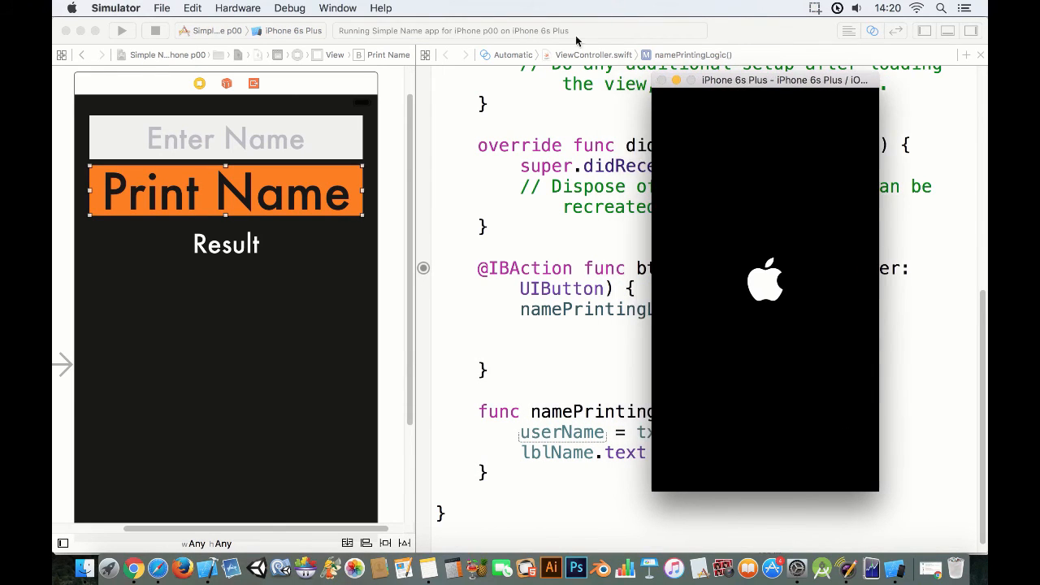
Step: Check the Simulator's Window > Scale options while the iPhone 6s Plus simulator boots
click(337, 9)
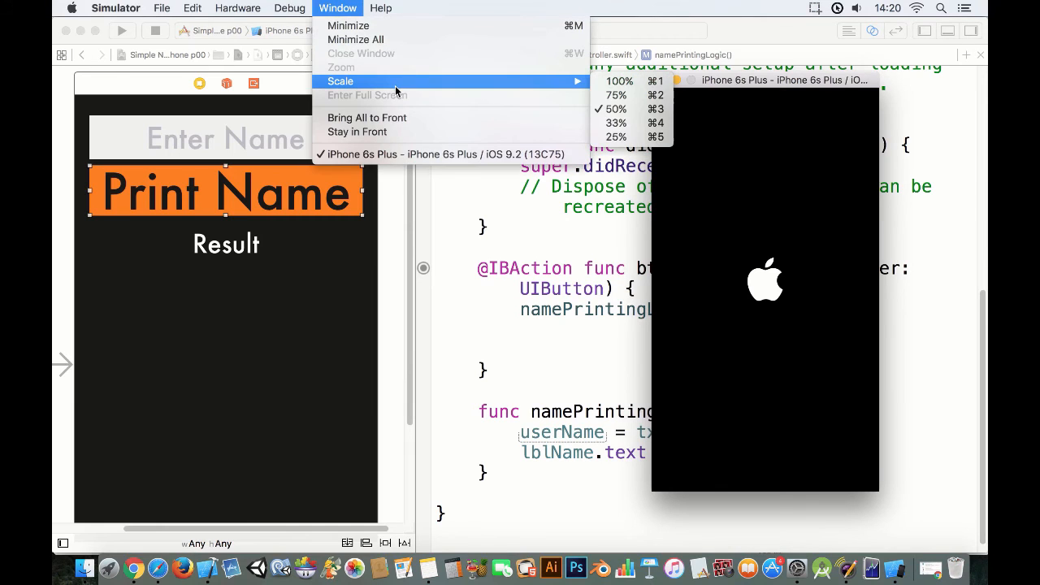
mouse_move(616, 95)
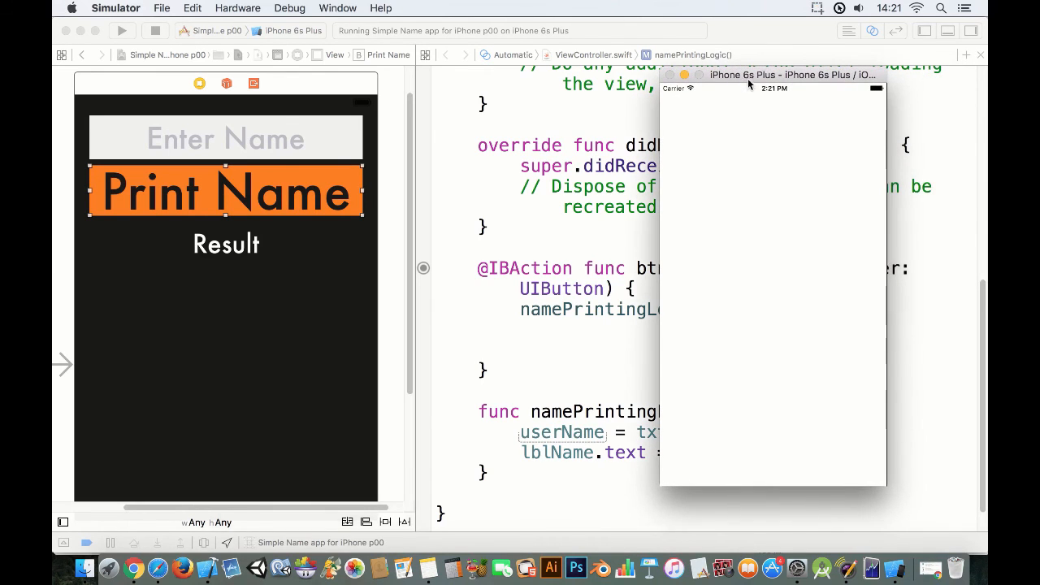
mouse_move(762, 80)
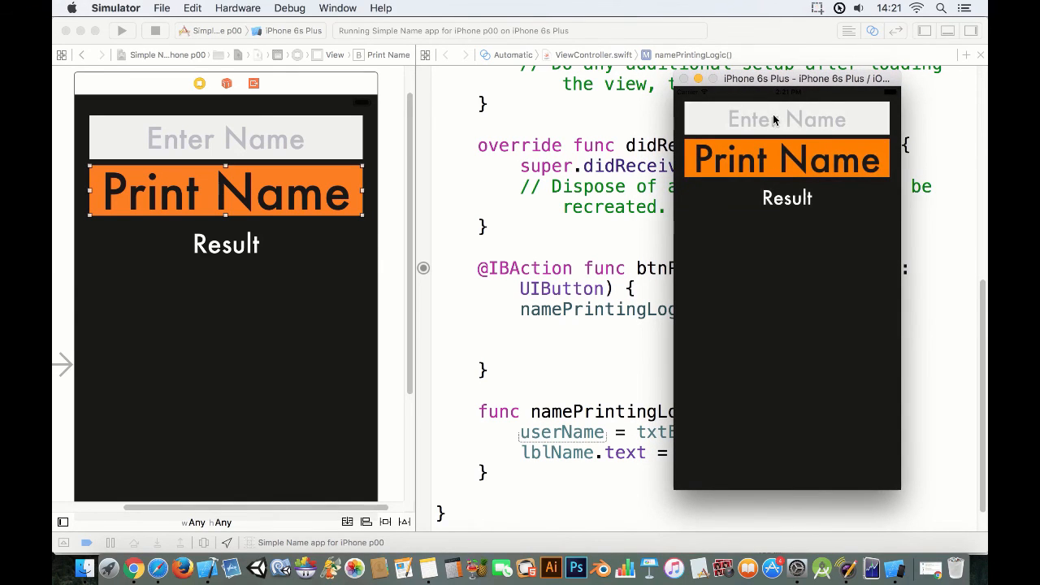
mouse_move(800, 120)
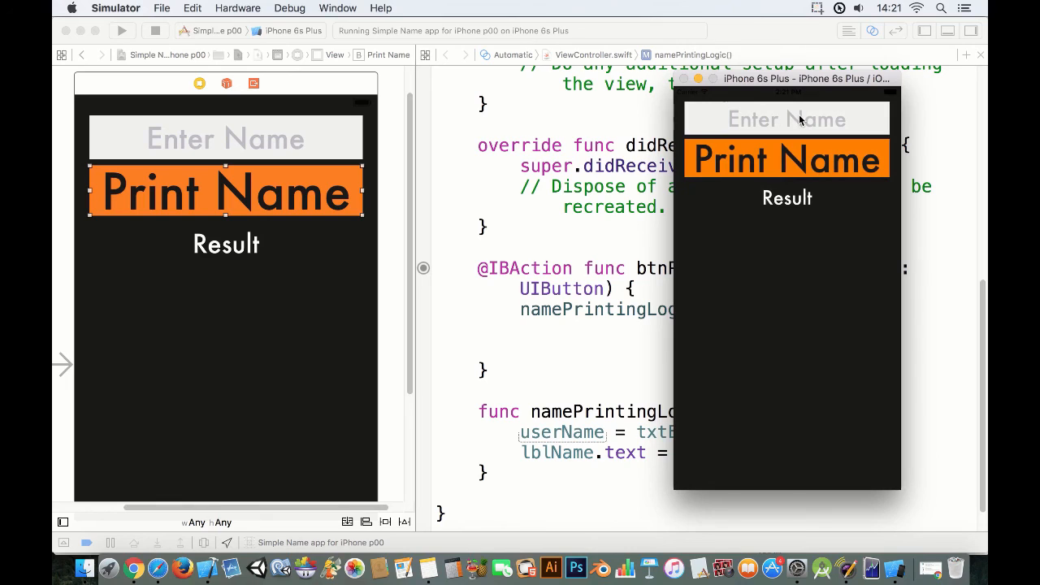
Step: Enter 'Mammoth Interactive' in the app's name field and tap Print Name
text(Mammoth Interactive)
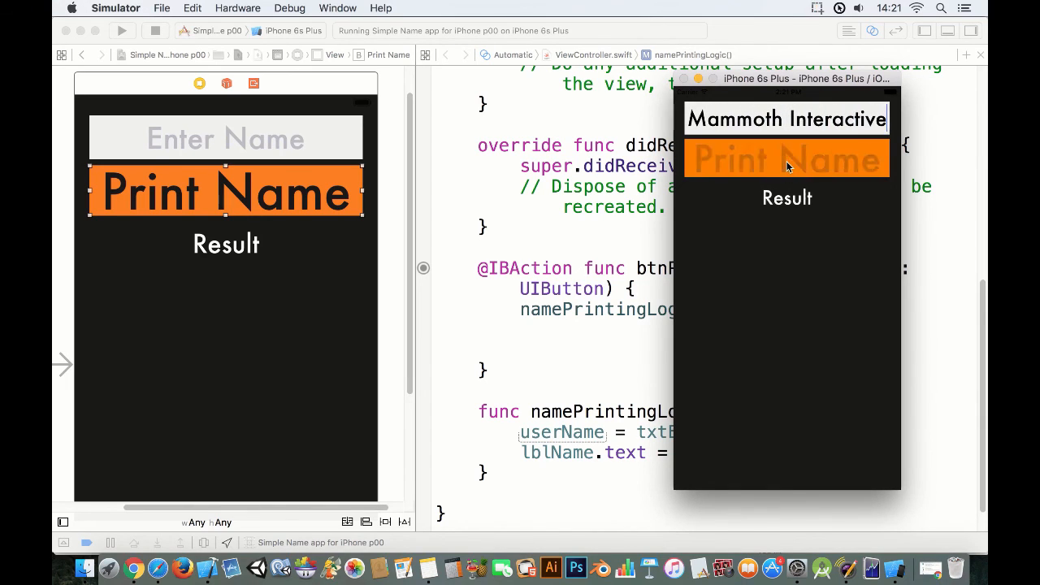
click(786, 157)
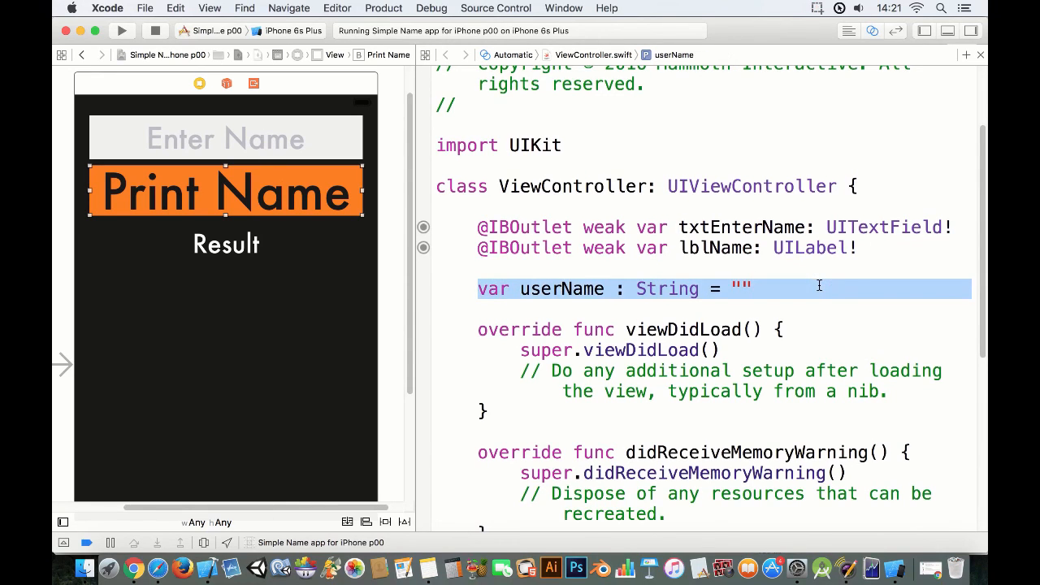
scroll(down, 3)
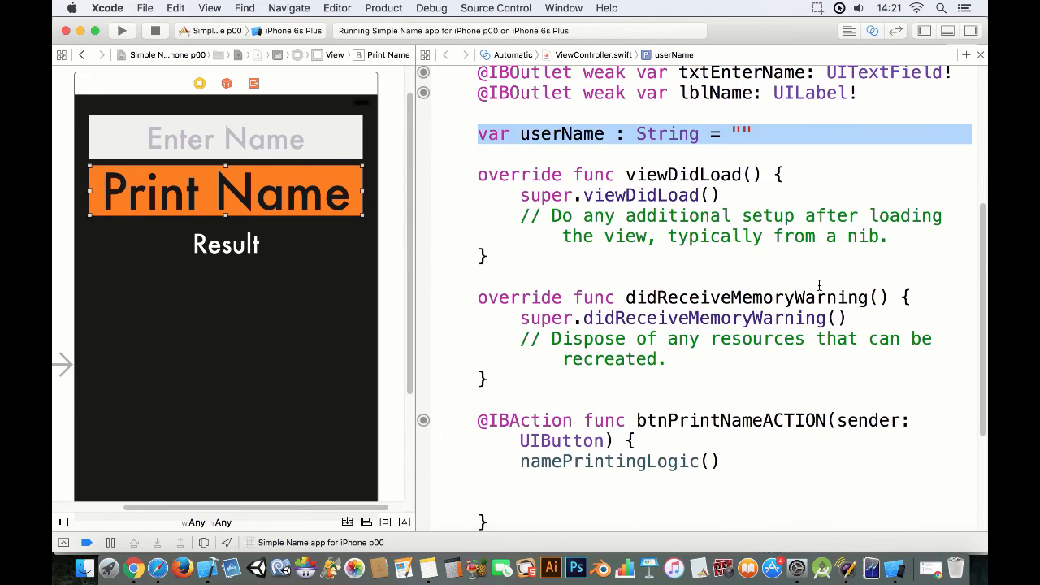